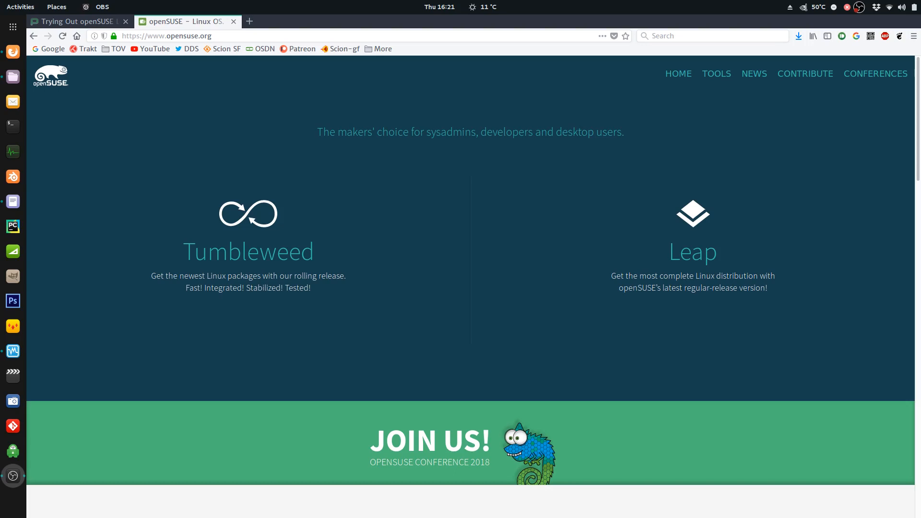
pyautogui.moveTo(287, 238)
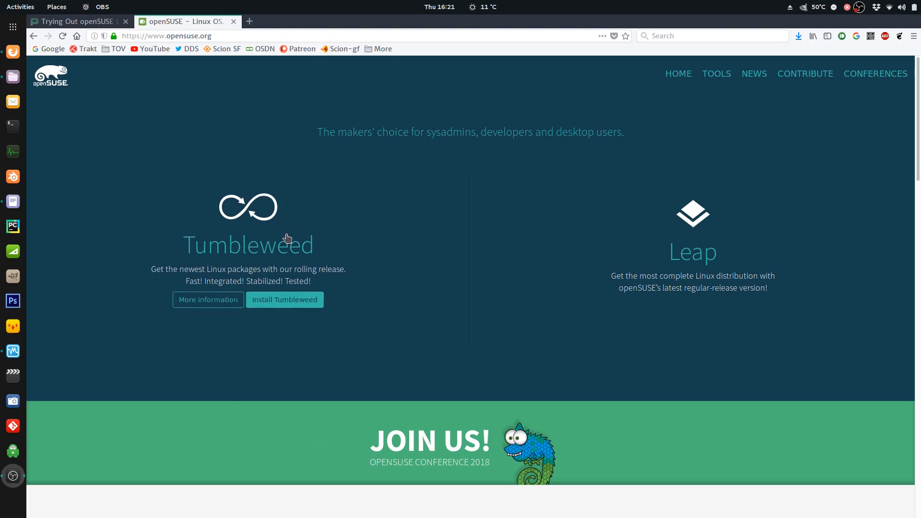
pyautogui.moveTo(225, 241)
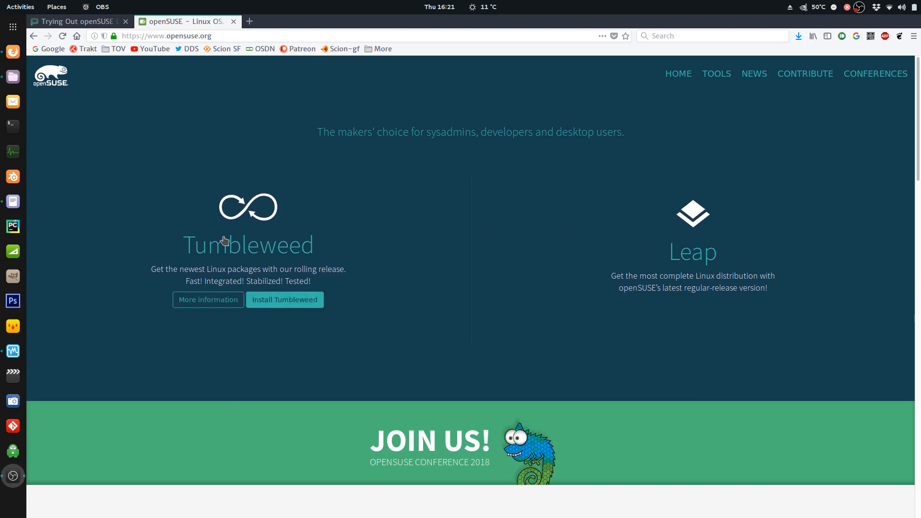
pyautogui.moveTo(250, 224)
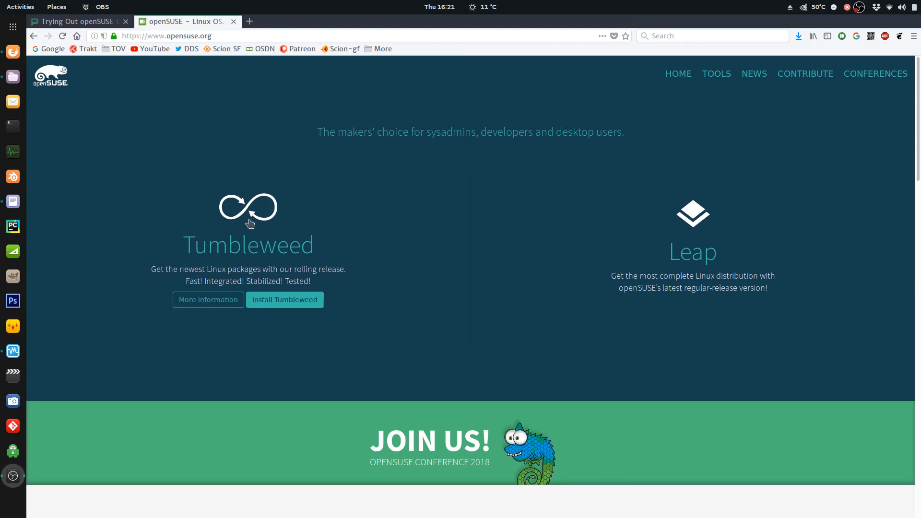
pyautogui.moveTo(266, 252)
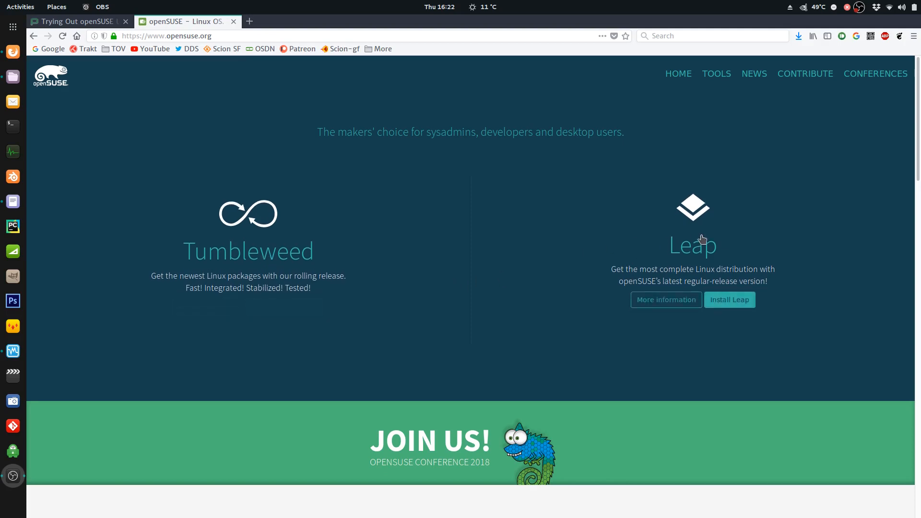
pyautogui.moveTo(712, 238)
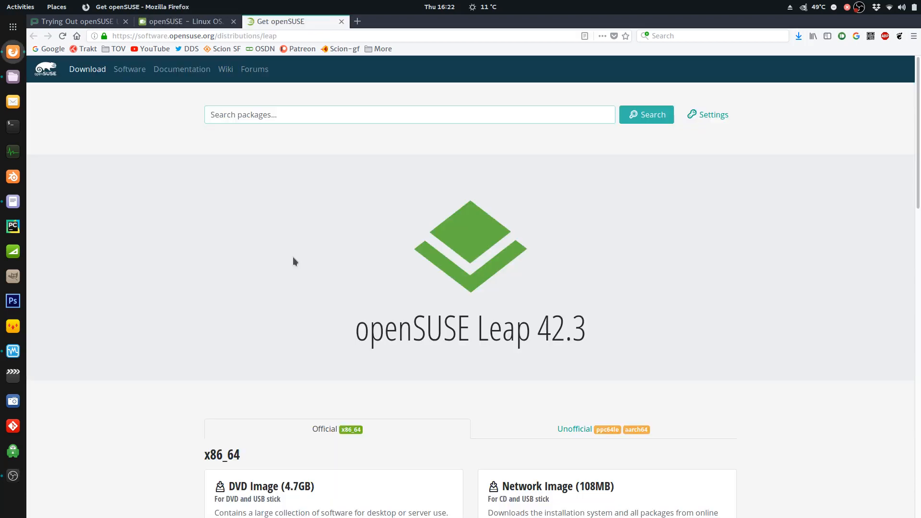
pyautogui.moveTo(249, 259)
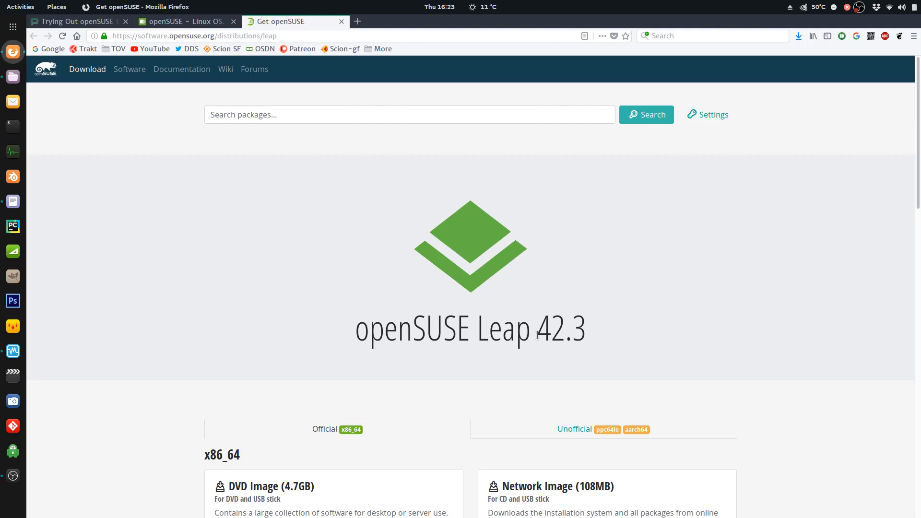
pyautogui.doubleClick(552, 329)
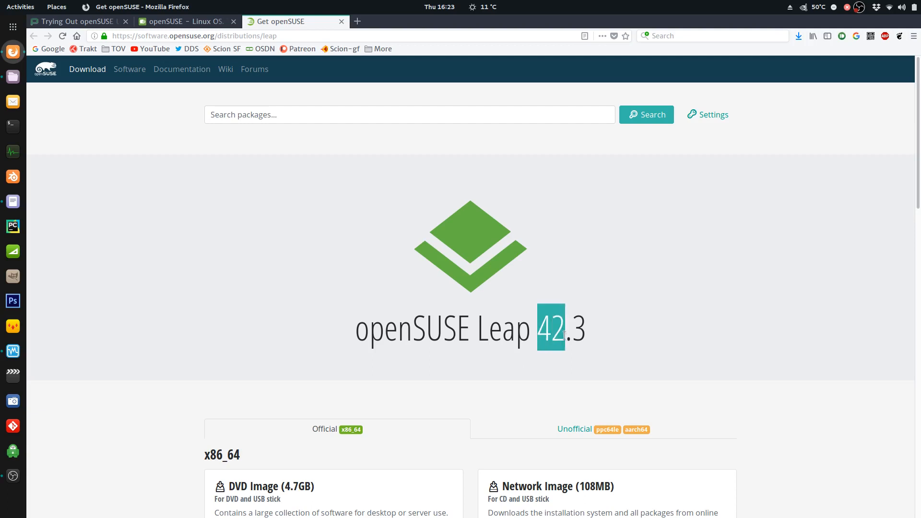
pyautogui.moveTo(574, 337)
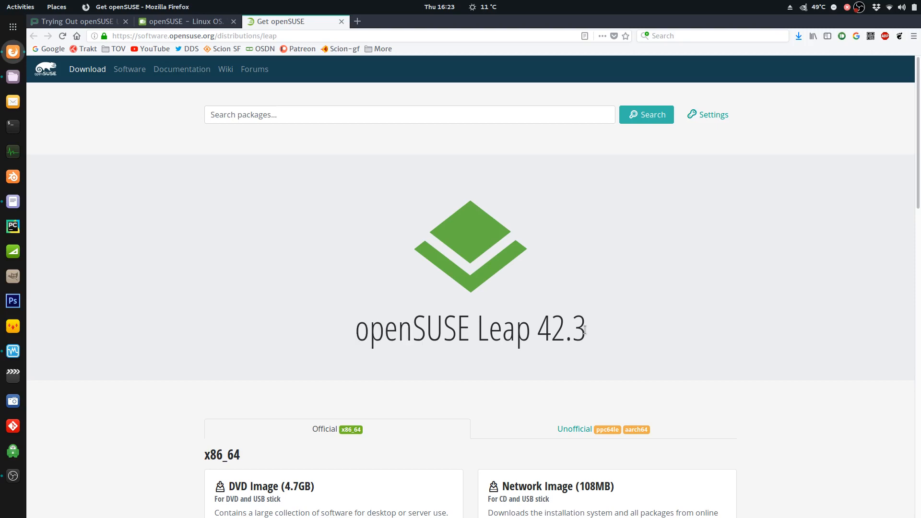
# Return to the opensuse.org home page and reach the Leap 15.0 draft release schedule
pyautogui.click(184, 22)
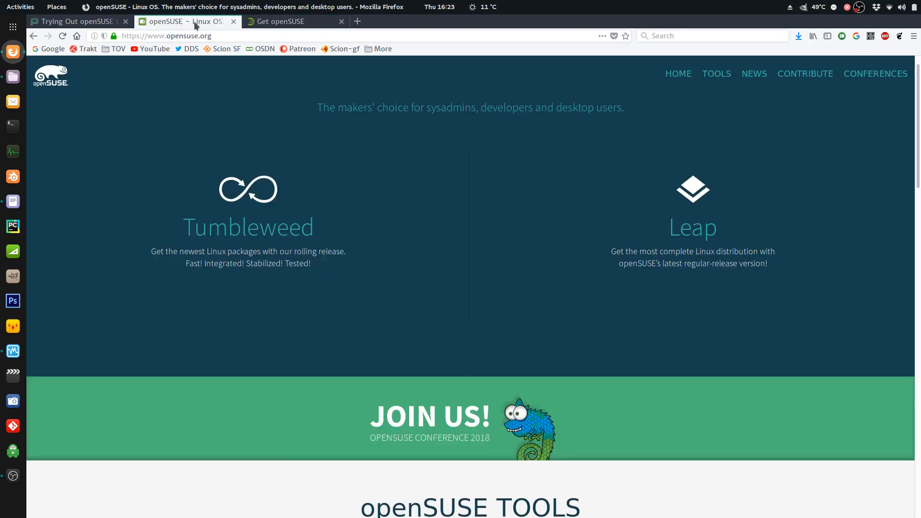
pyautogui.moveTo(228, 230)
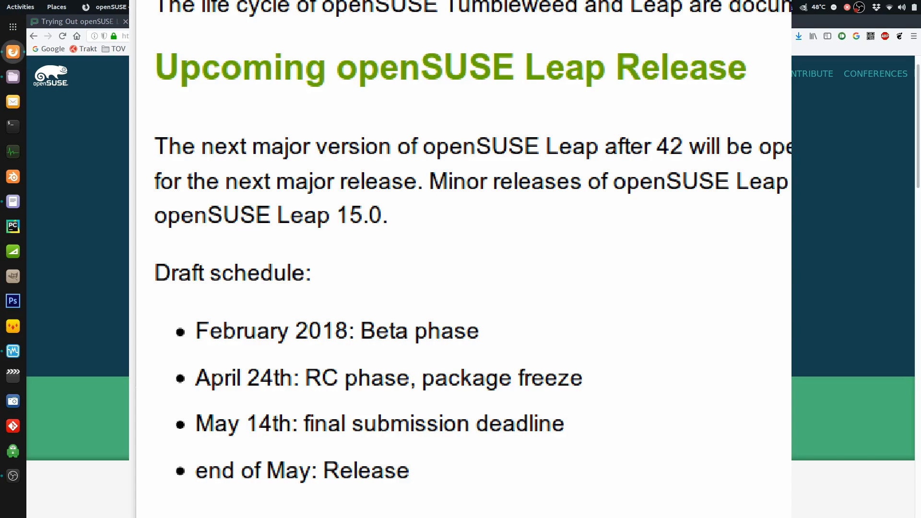
pyautogui.click(184, 21)
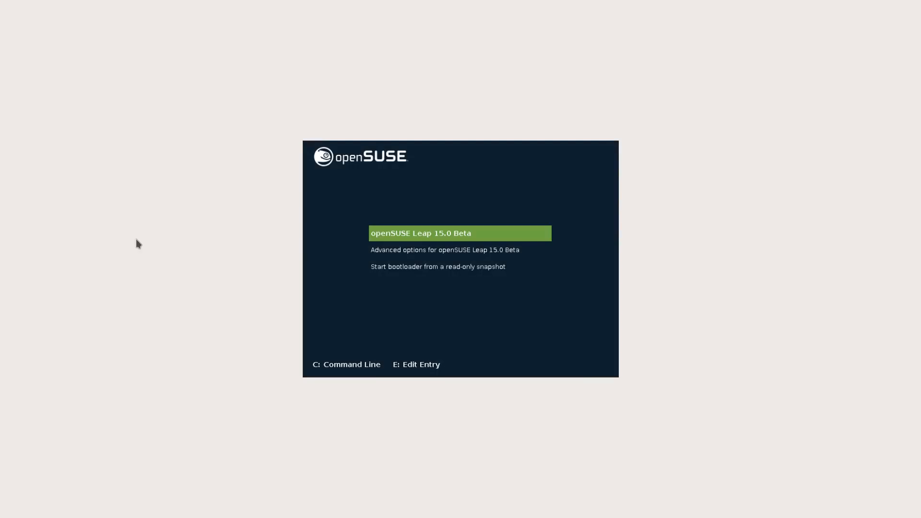
# Boot a Leap 15.0 Beta kernel entry from GRUB's advanced options
pyautogui.press('Down')
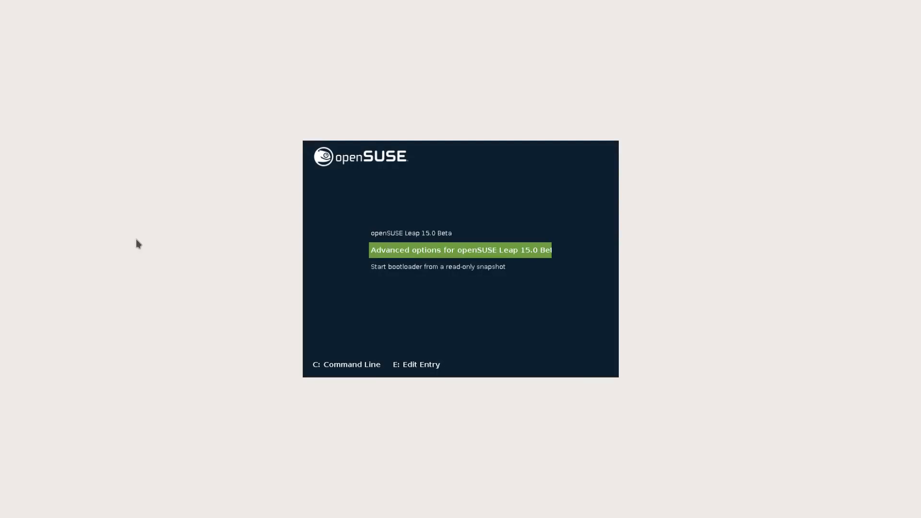
pyautogui.press('Down')
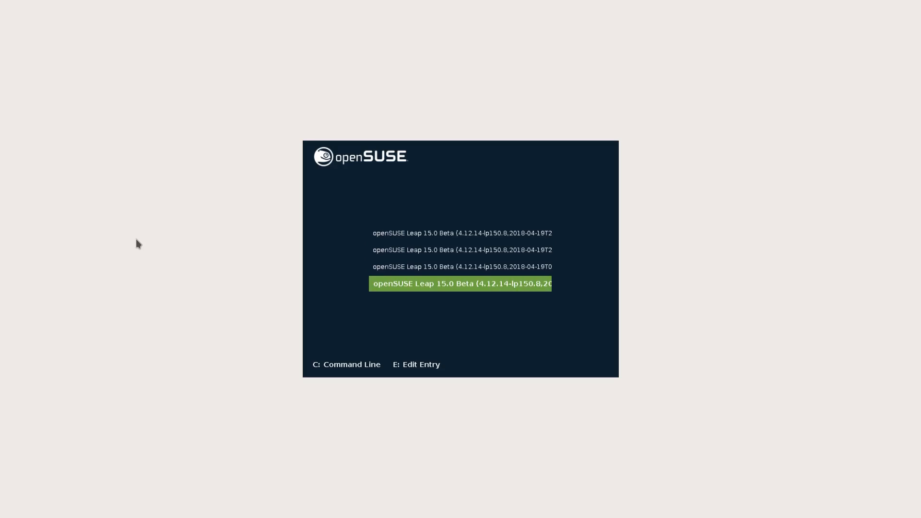
pyautogui.press('Up')
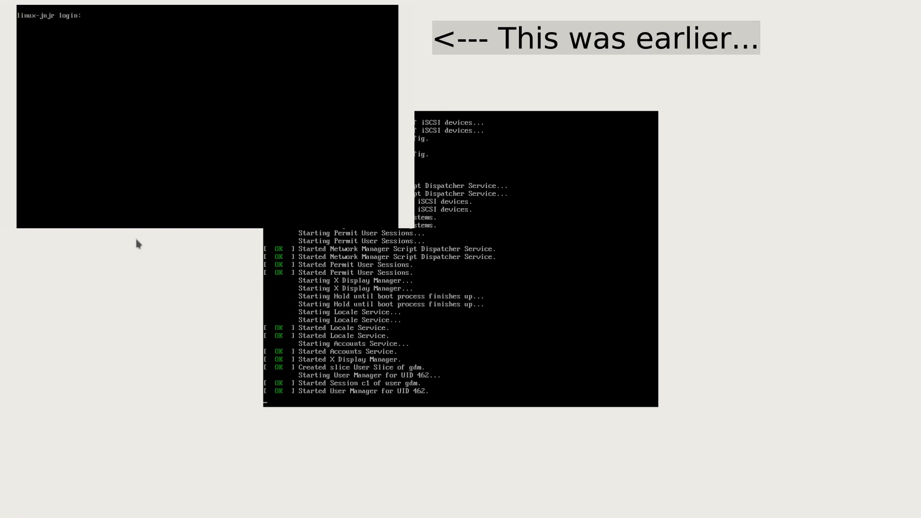
pyautogui.write('dorian')
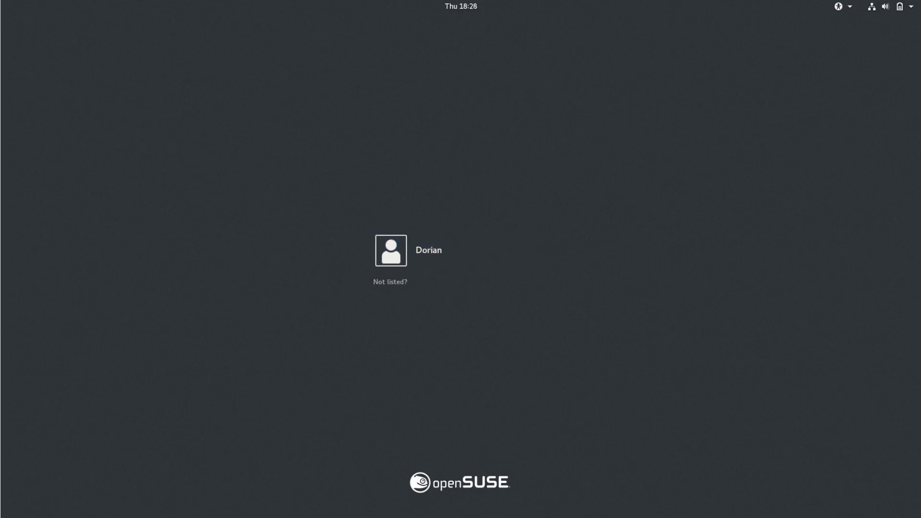
pyautogui.moveTo(565, 283)
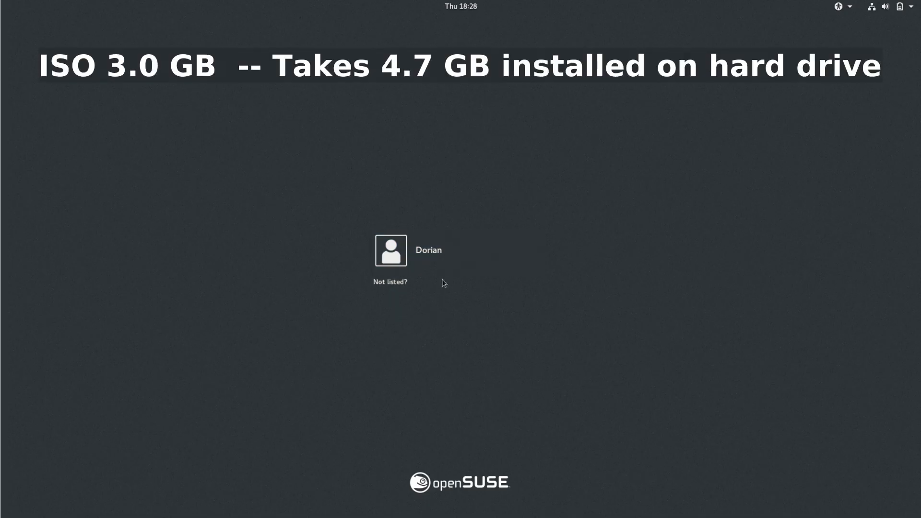
# Select the Dorian account and show the session type list beside Sign In
pyautogui.click(390, 251)
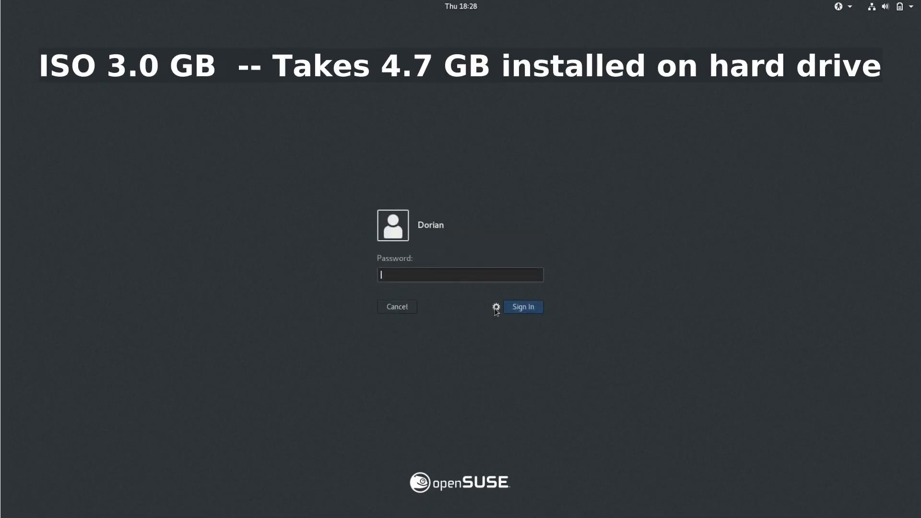
pyautogui.click(495, 307)
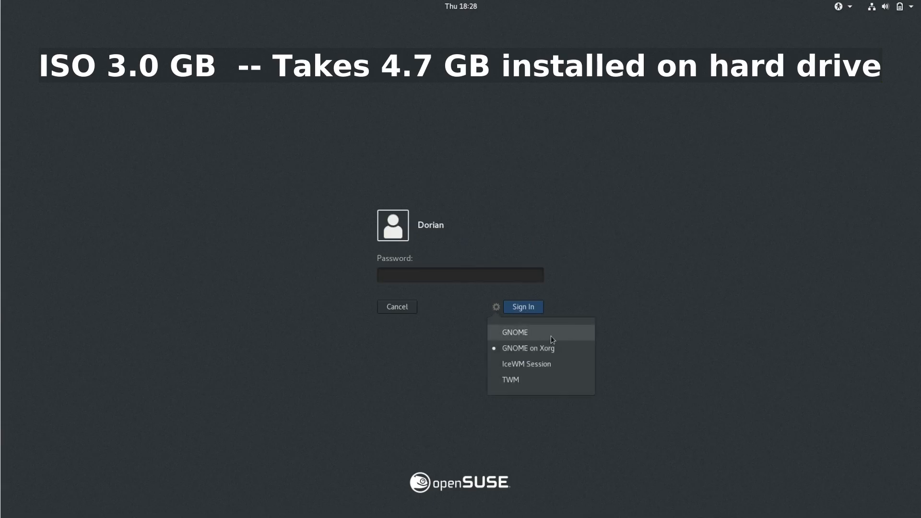
pyautogui.moveTo(522, 362)
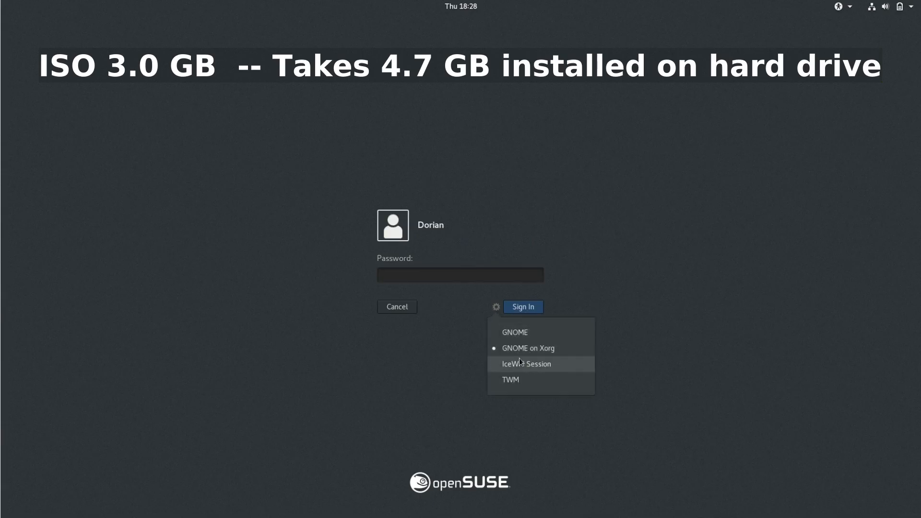
pyautogui.moveTo(569, 351)
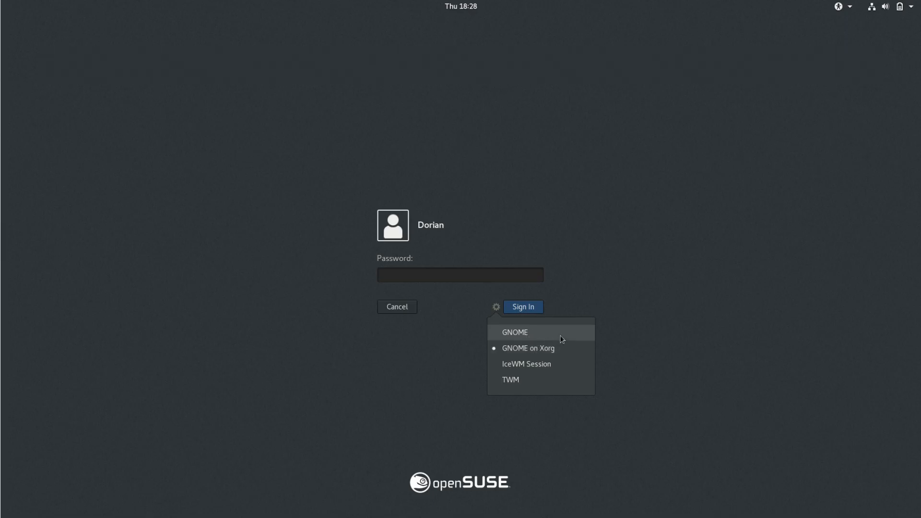
pyautogui.moveTo(554, 334)
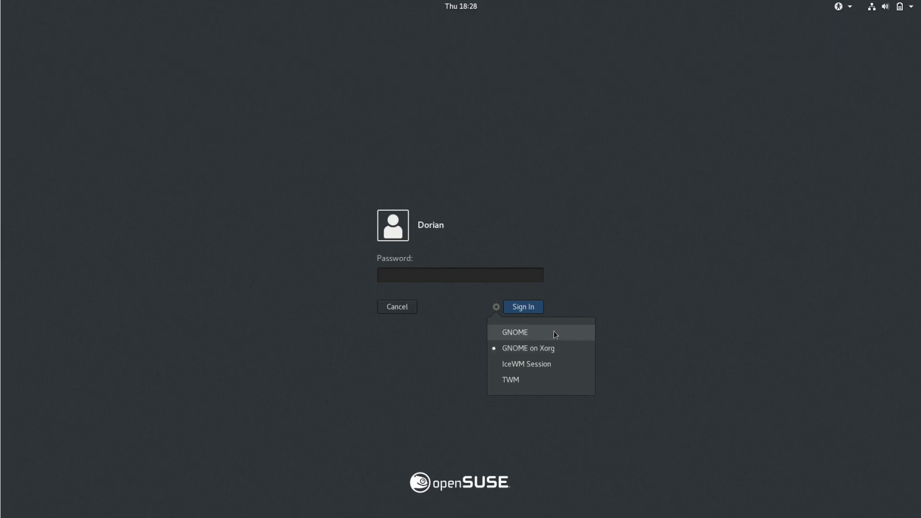
pyautogui.moveTo(562, 352)
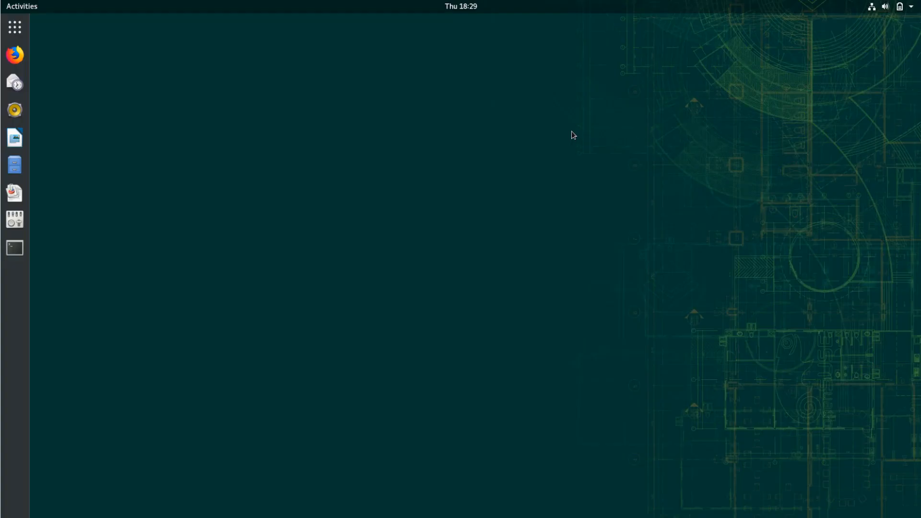
pyautogui.moveTo(843, 414)
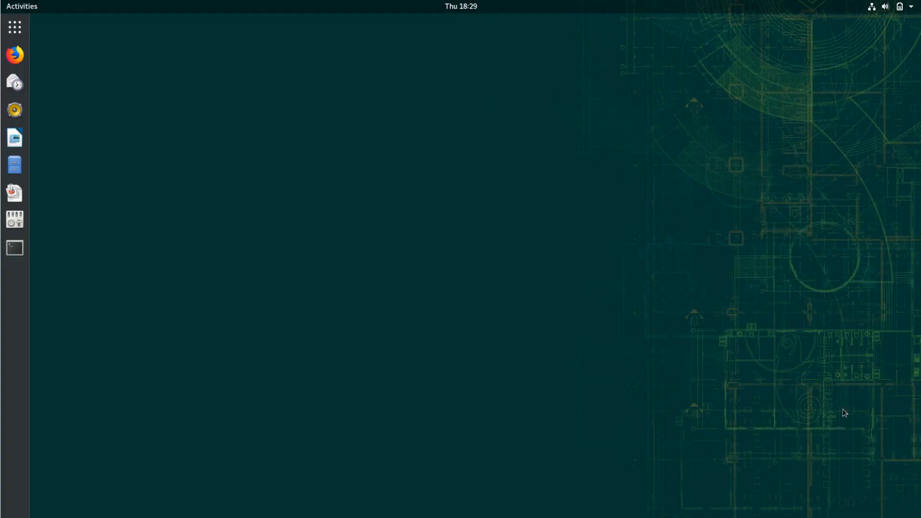
pyautogui.moveTo(834, 381)
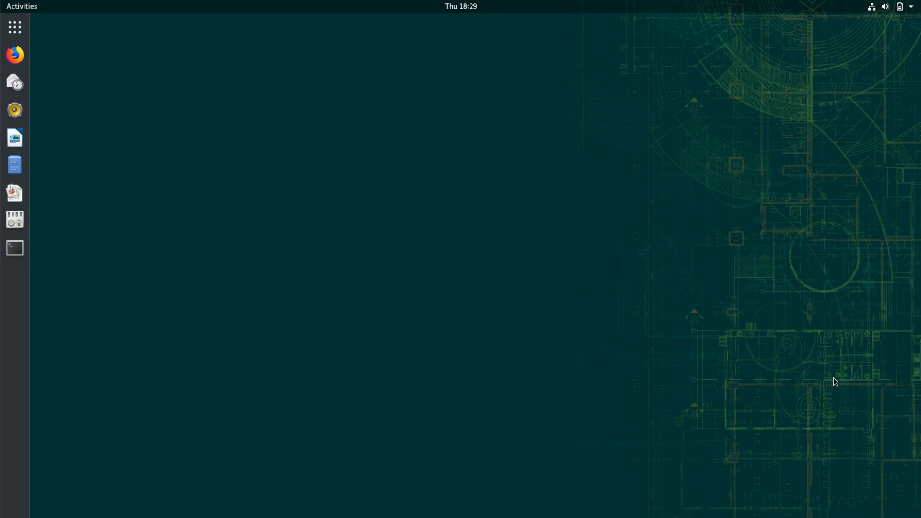
pyautogui.moveTo(857, 446)
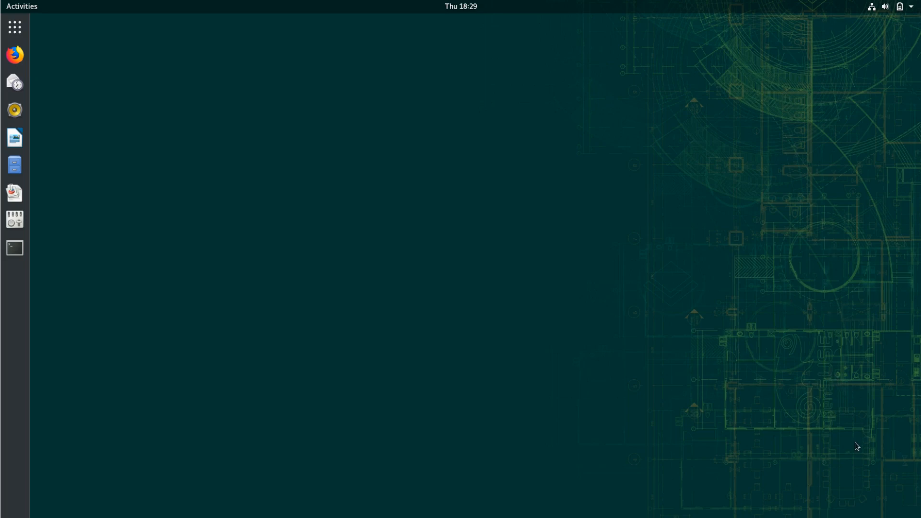
pyautogui.moveTo(823, 297)
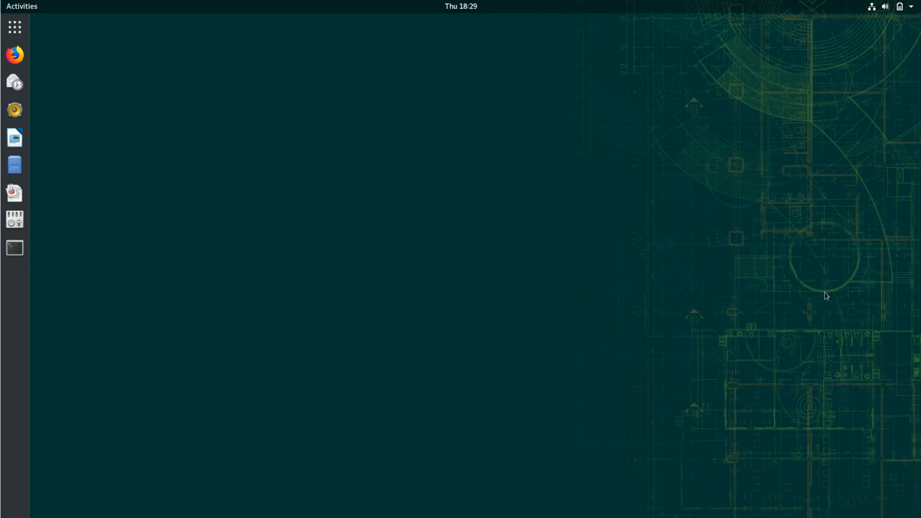
pyautogui.moveTo(837, 35)
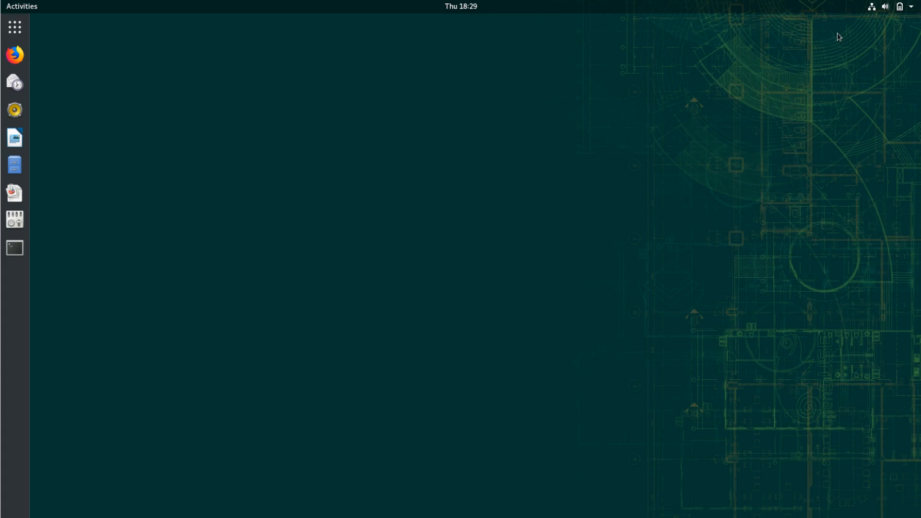
# View Settings > Details > About showing GNOME 3.26.2, then close Settings
pyautogui.click(902, 6)
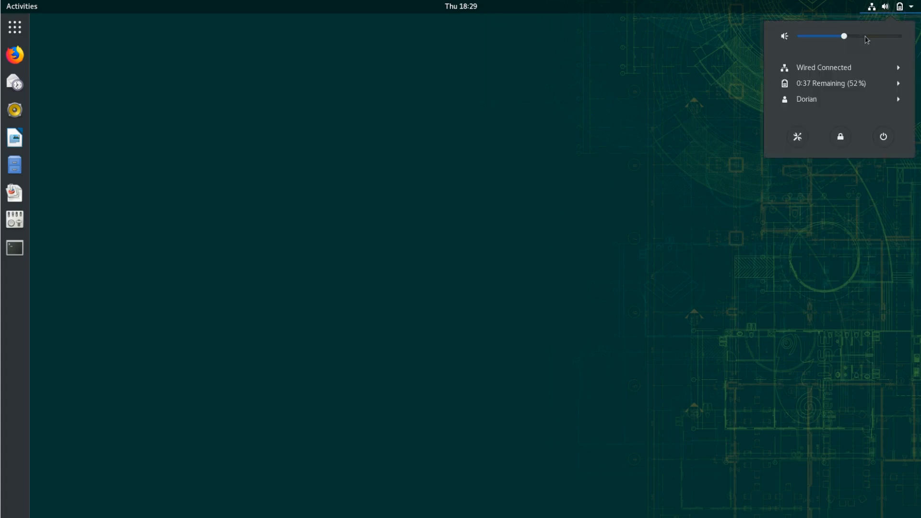
pyautogui.click(798, 136)
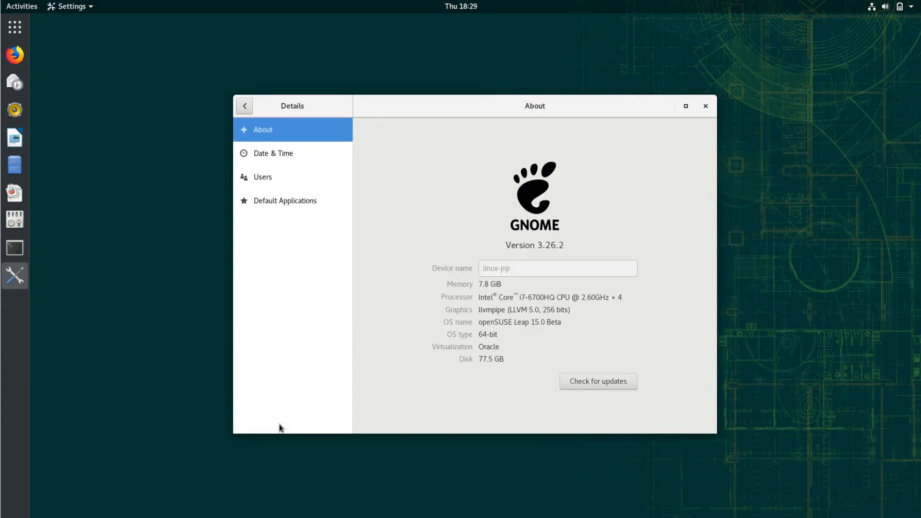
pyautogui.click(245, 105)
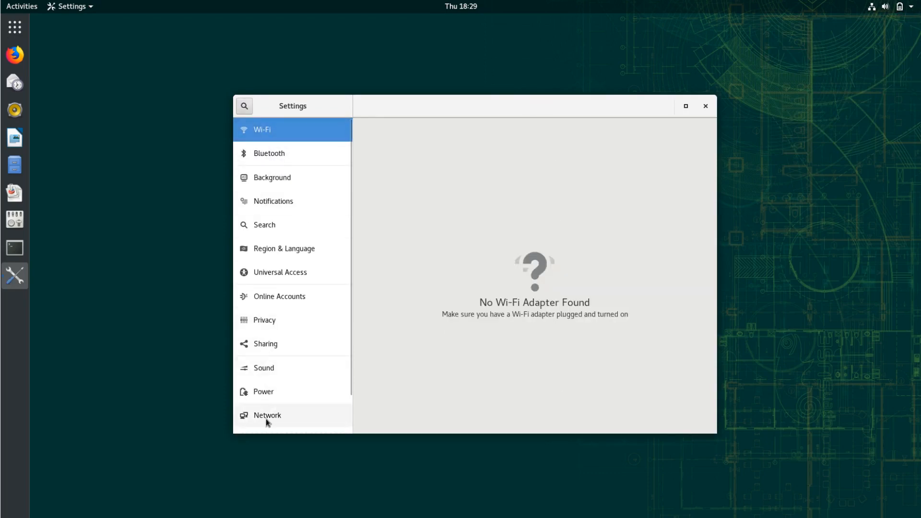
pyautogui.click(267, 415)
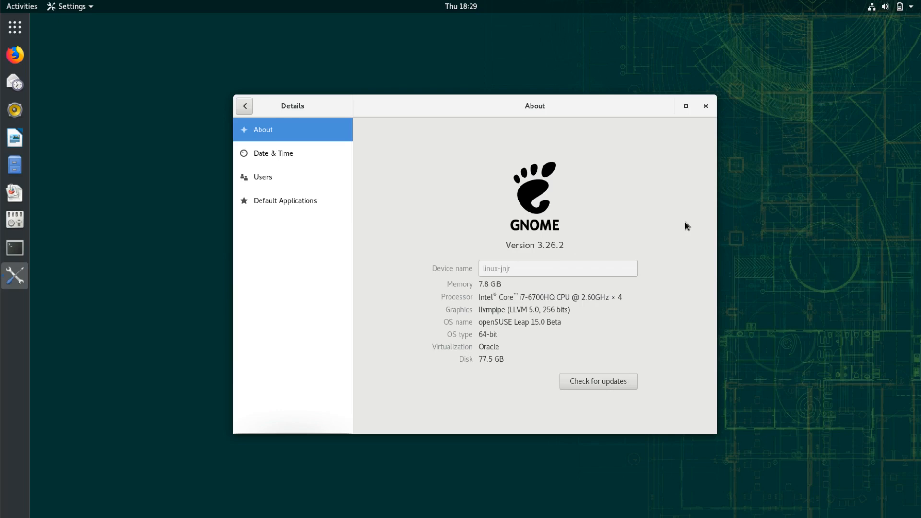
pyautogui.moveTo(553, 236)
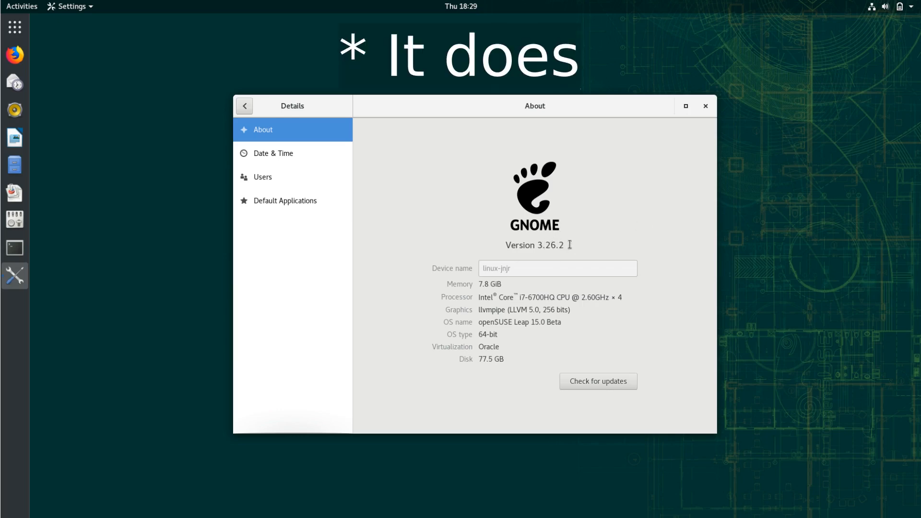
pyautogui.click(706, 105)
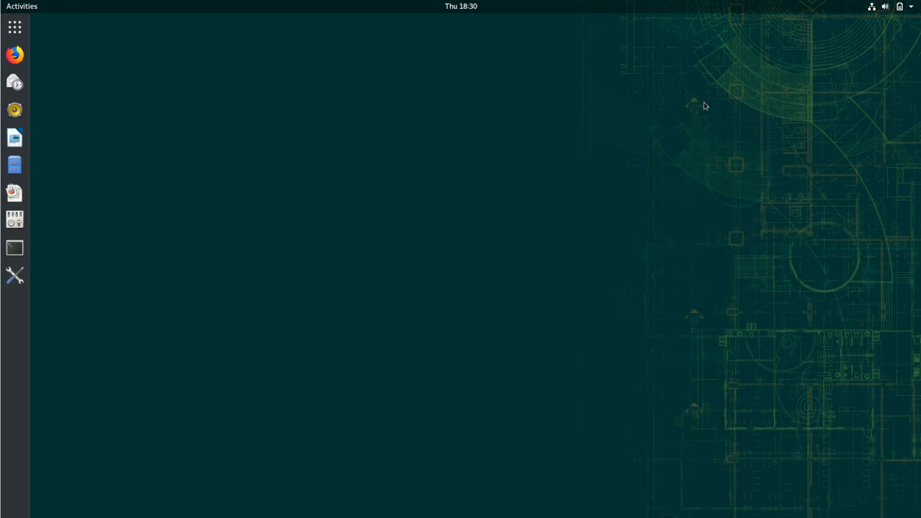
# Run uname -a in an enlarged terminal showing kernel 4.12.14-lp150.8, then close it
pyautogui.click(14, 247)
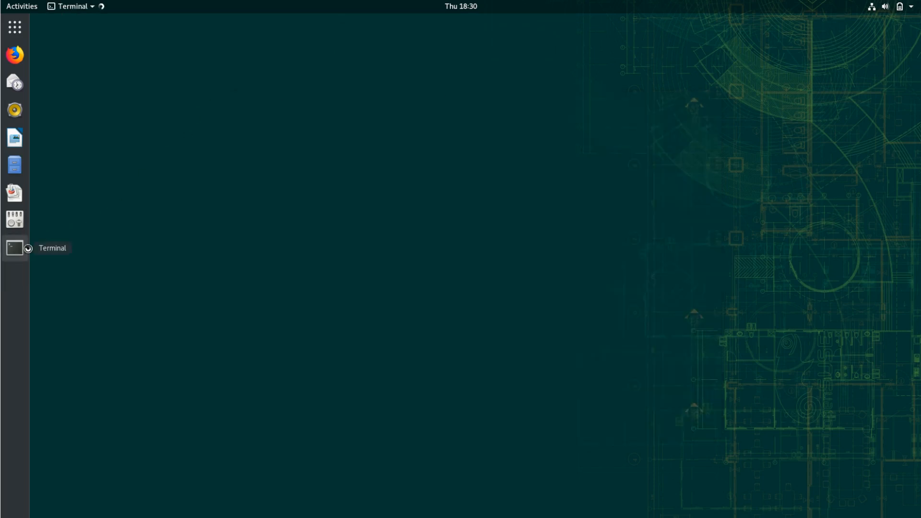
pyautogui.click(12, 247)
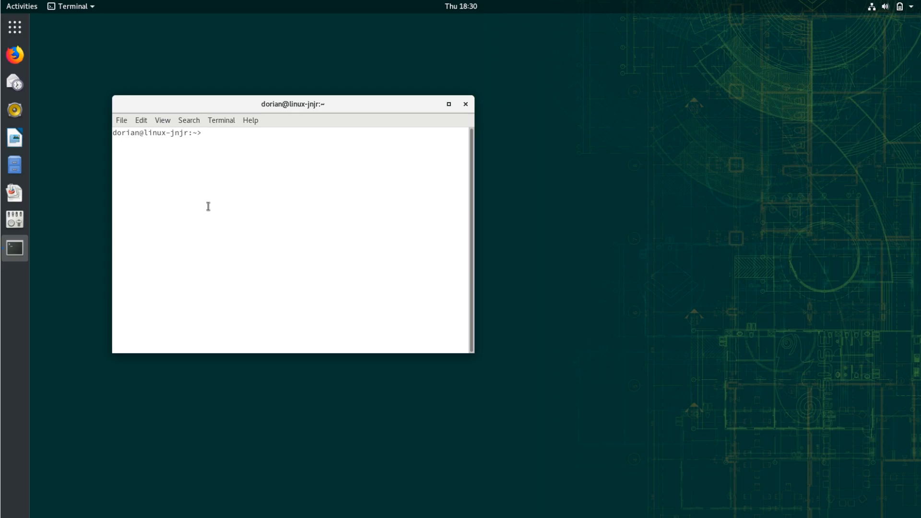
pyautogui.write('=')
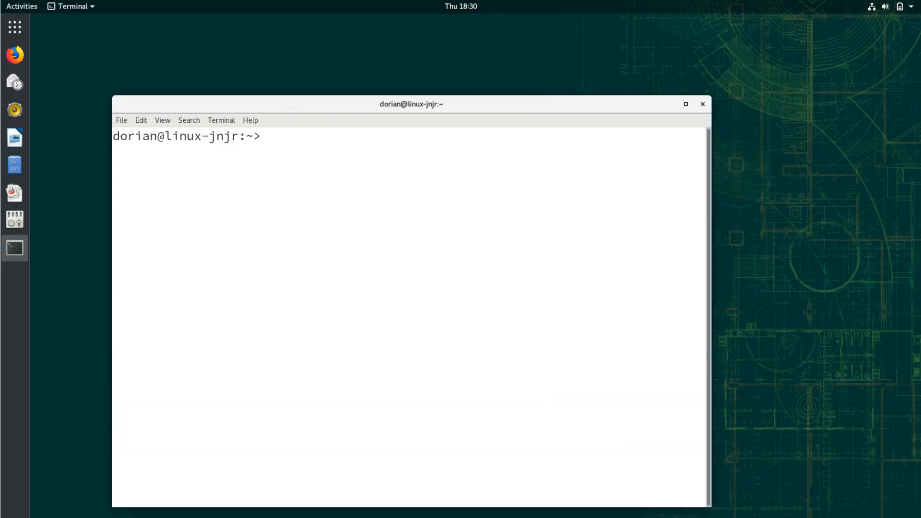
pyautogui.write('uname -a')
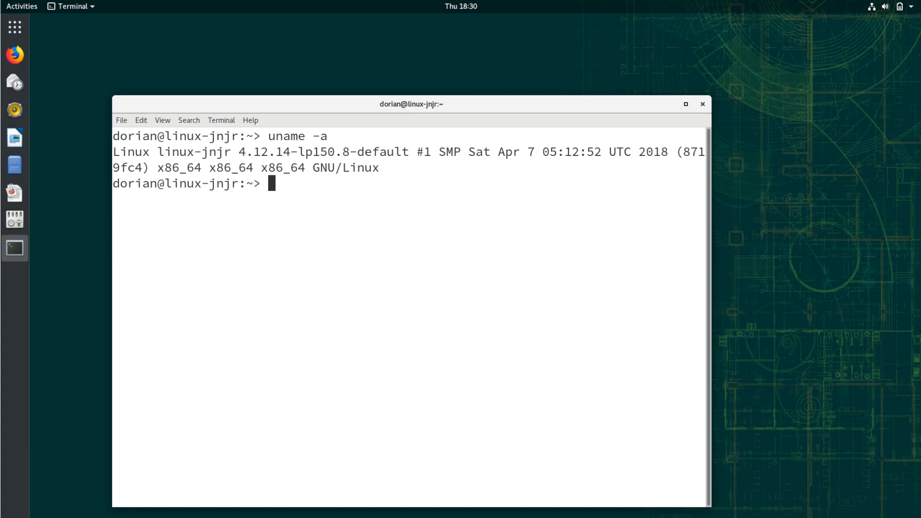
pyautogui.moveTo(226, 98)
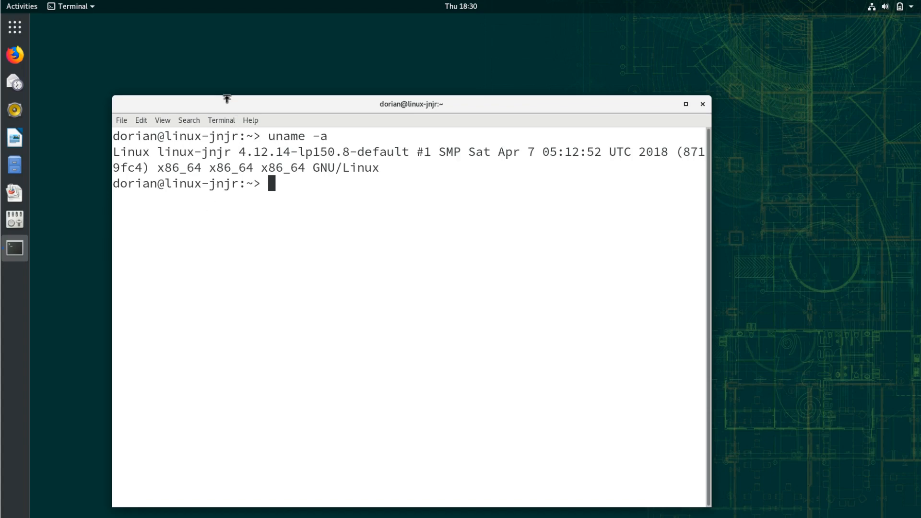
pyautogui.moveTo(236, 98)
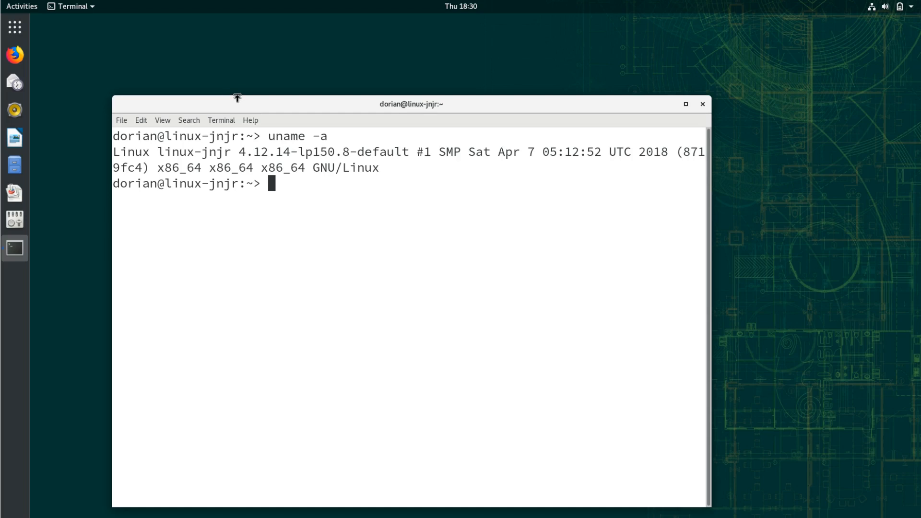
pyautogui.moveTo(703, 106)
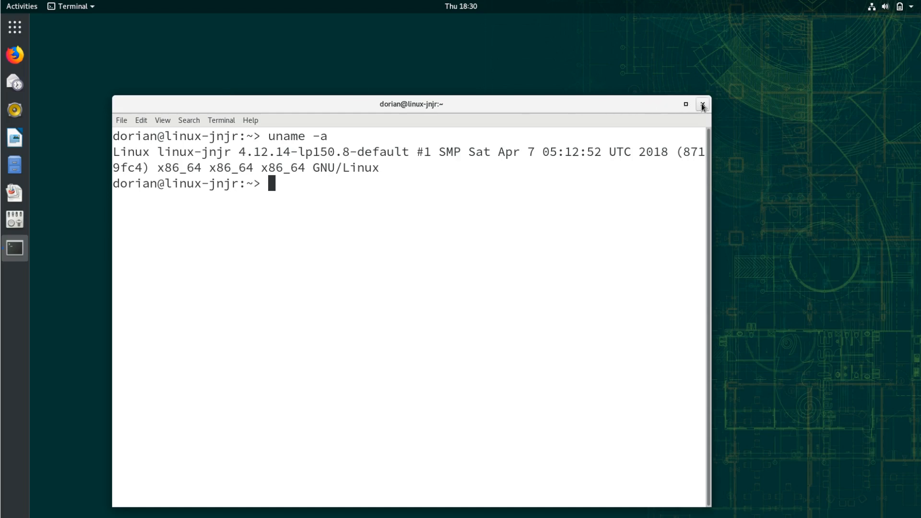
pyautogui.click(702, 105)
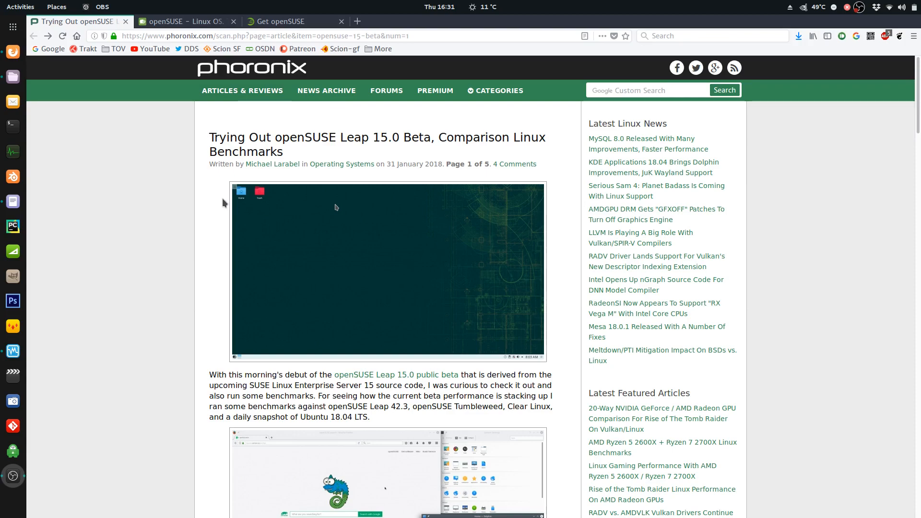
# Scroll down through the Phoronix benchmark article's pages toward the graphics results
pyautogui.scroll(-3)
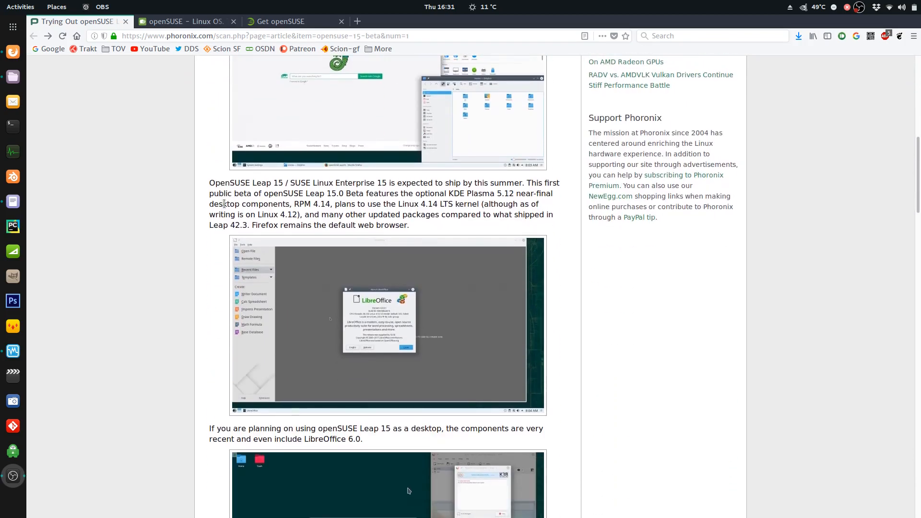
pyautogui.scroll(-3)
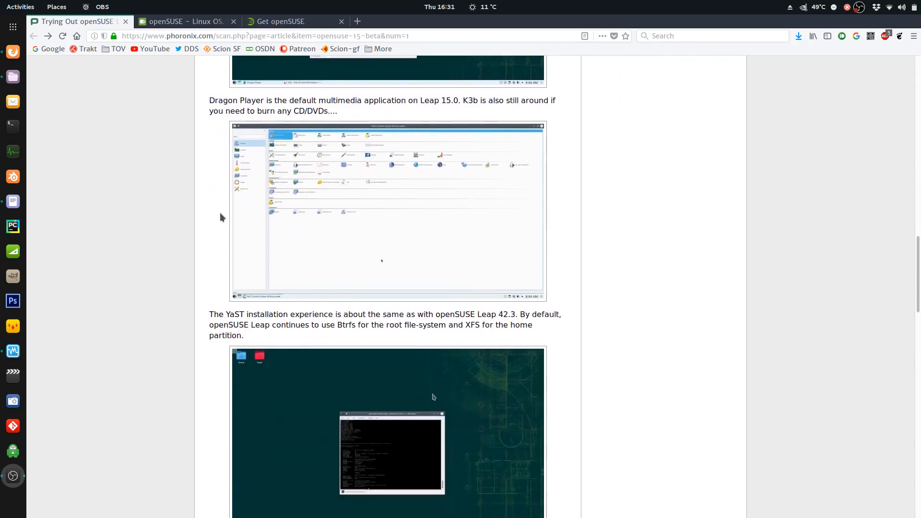
pyautogui.scroll(-3)
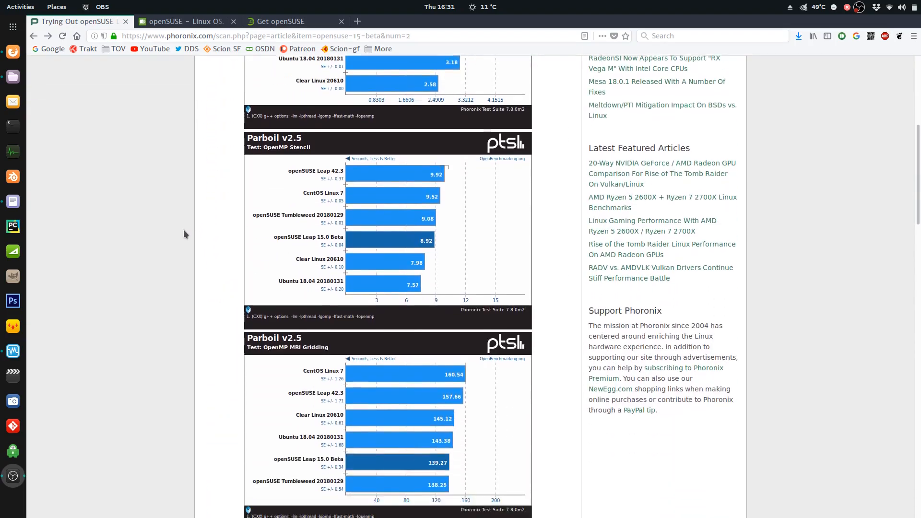
pyautogui.scroll(-3)
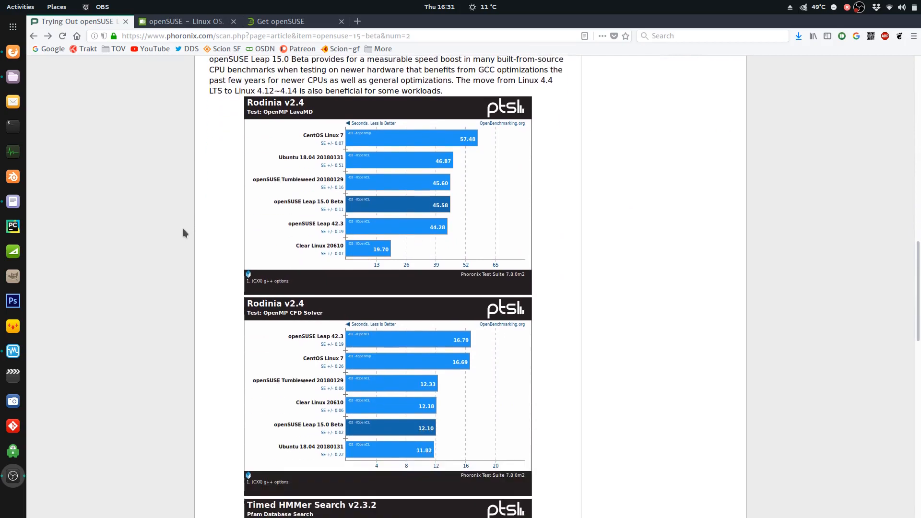
pyautogui.scroll(-3)
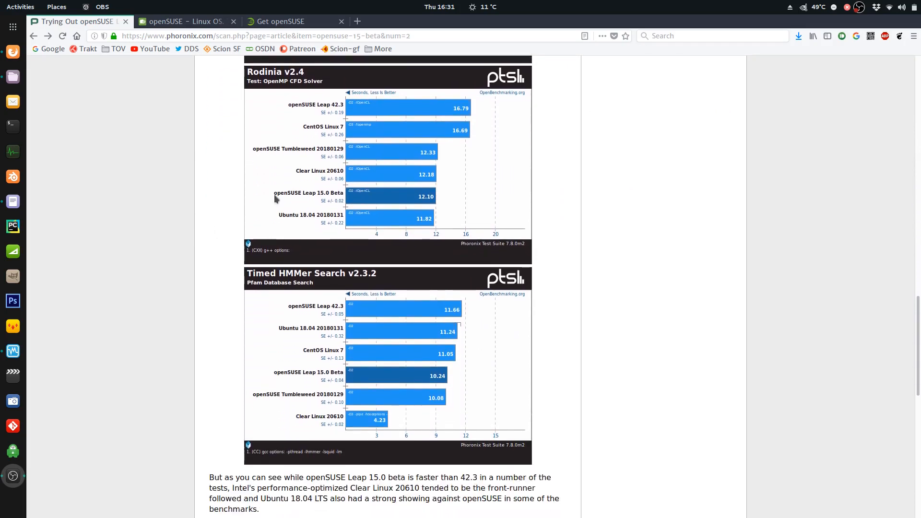
pyautogui.moveTo(410, 206)
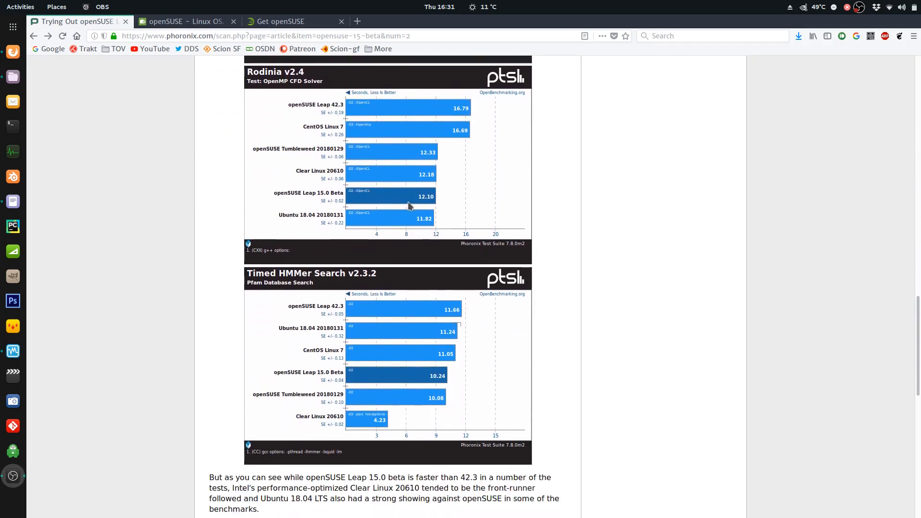
pyautogui.moveTo(433, 222)
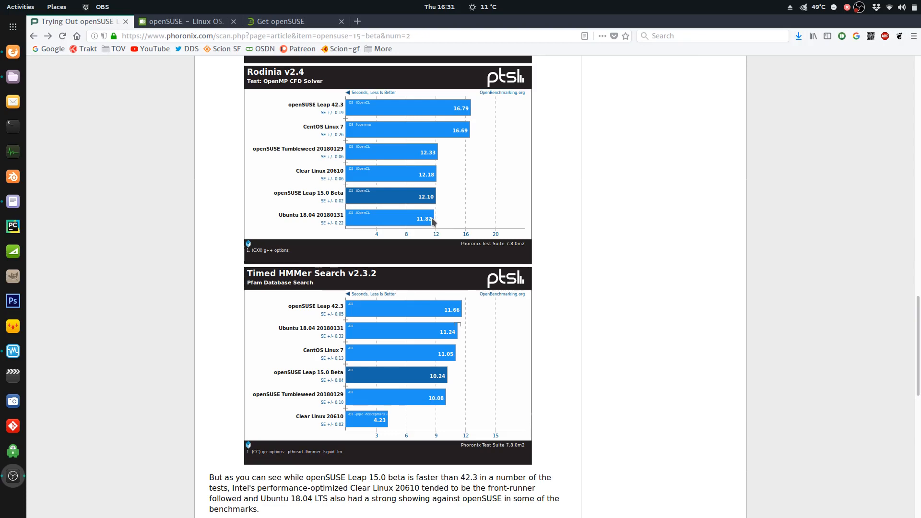
pyautogui.moveTo(211, 307)
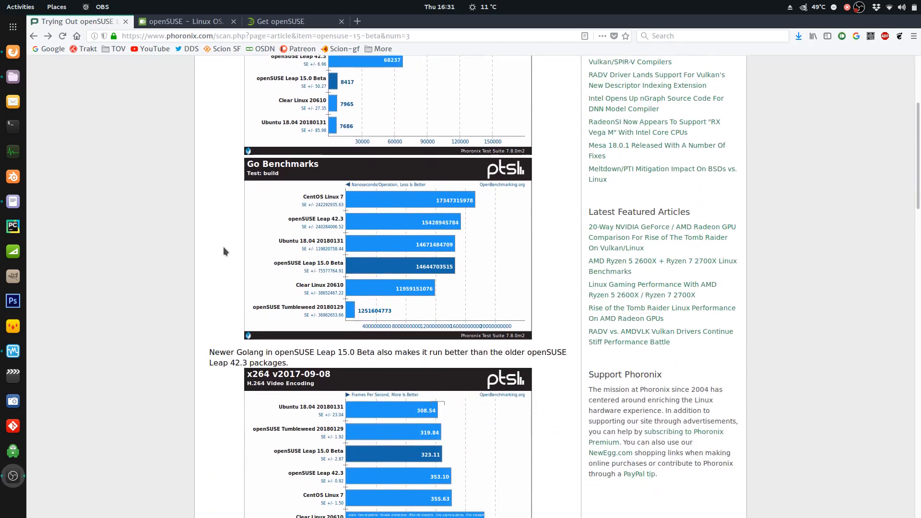
pyautogui.scroll(-3)
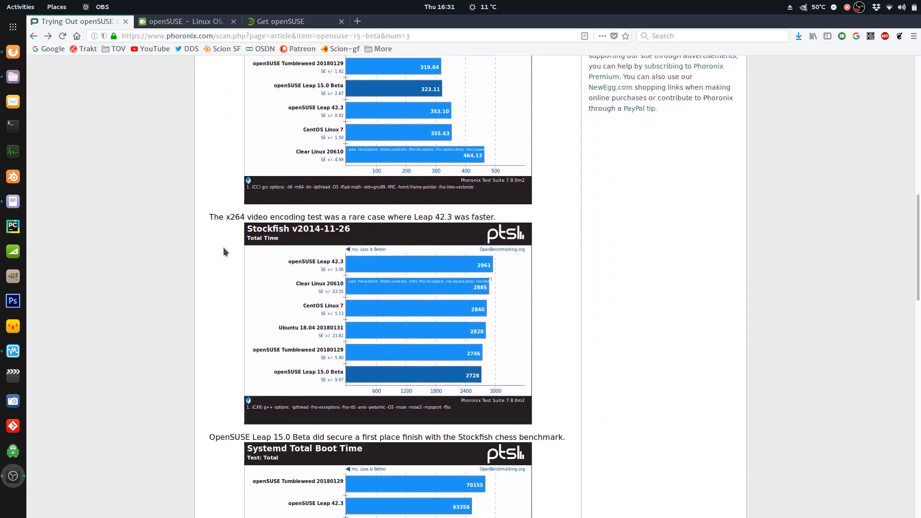
pyautogui.scroll(-3)
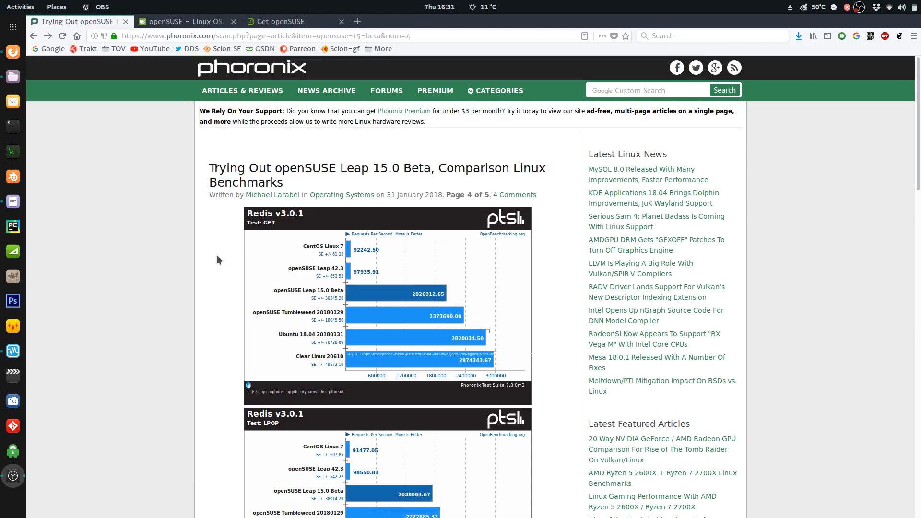
pyautogui.scroll(-3)
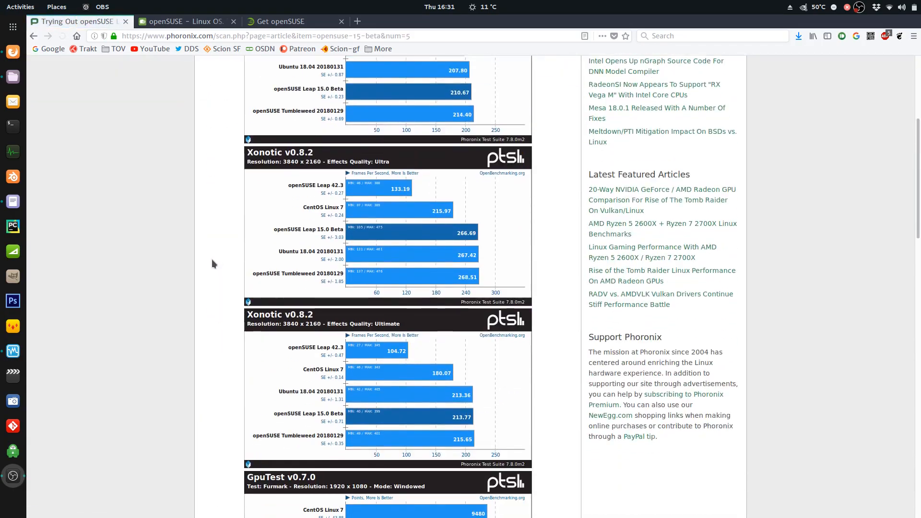
pyautogui.scroll(-3)
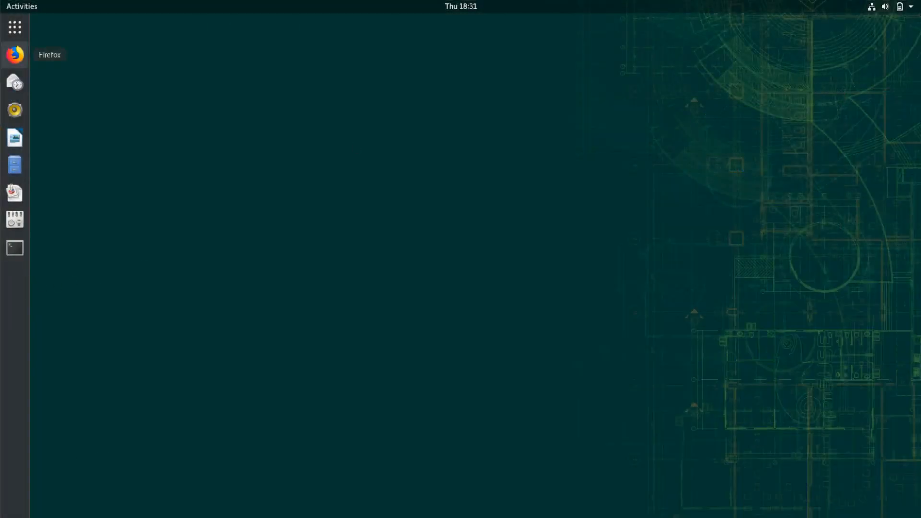
pyautogui.moveTo(68, 81)
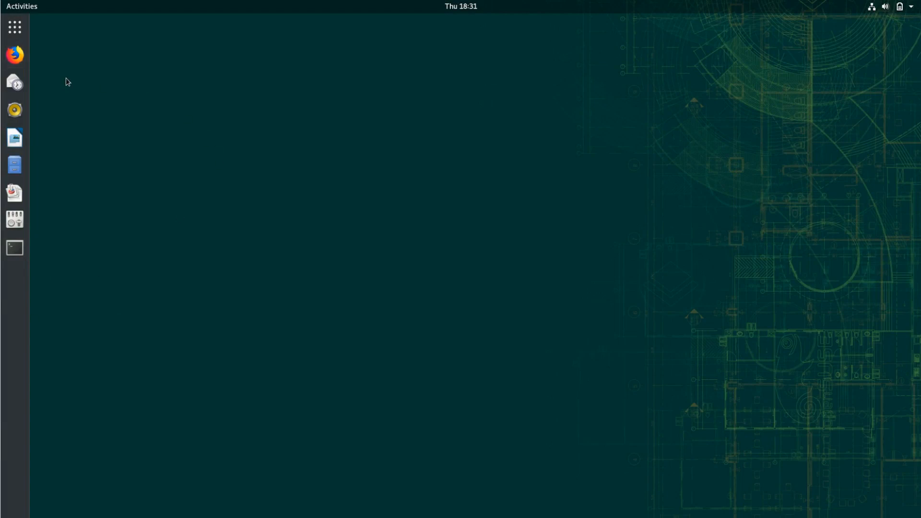
# Launch Firefox and show its About Firefox version dialog via Help
pyautogui.click(13, 55)
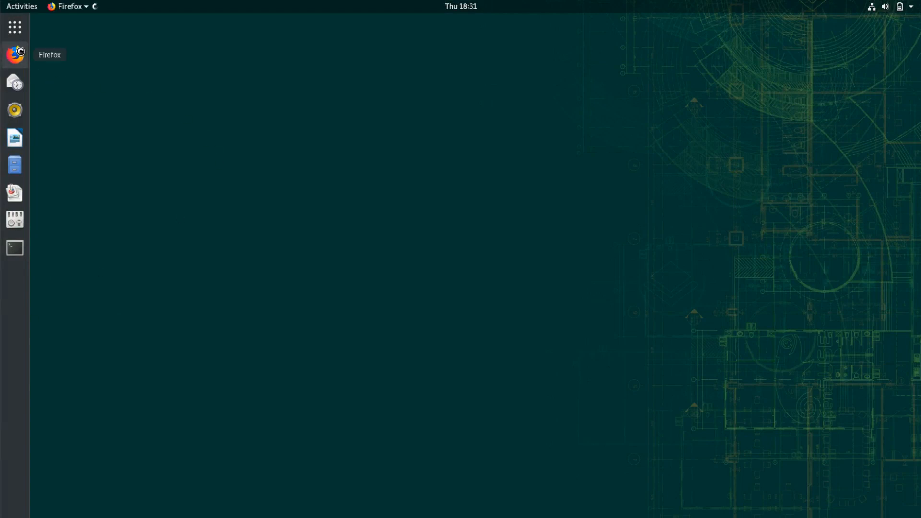
pyautogui.click(781, 67)
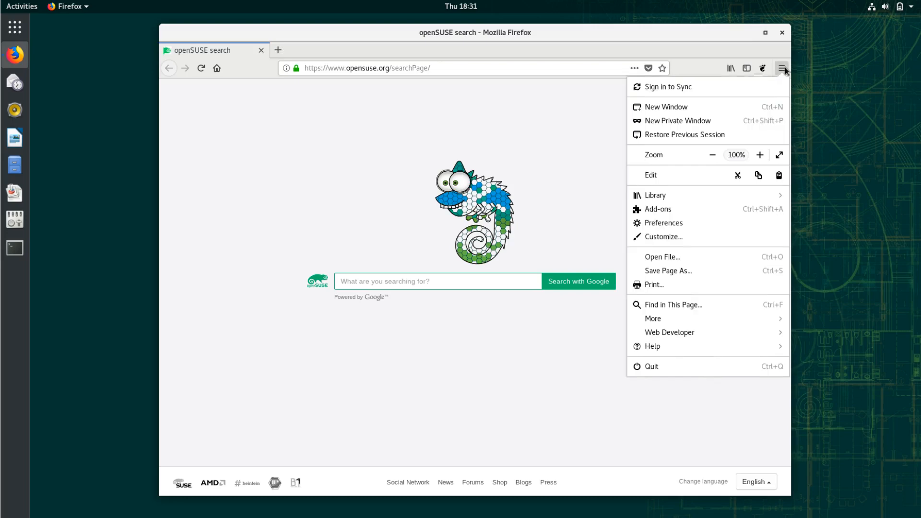
pyautogui.moveTo(666, 348)
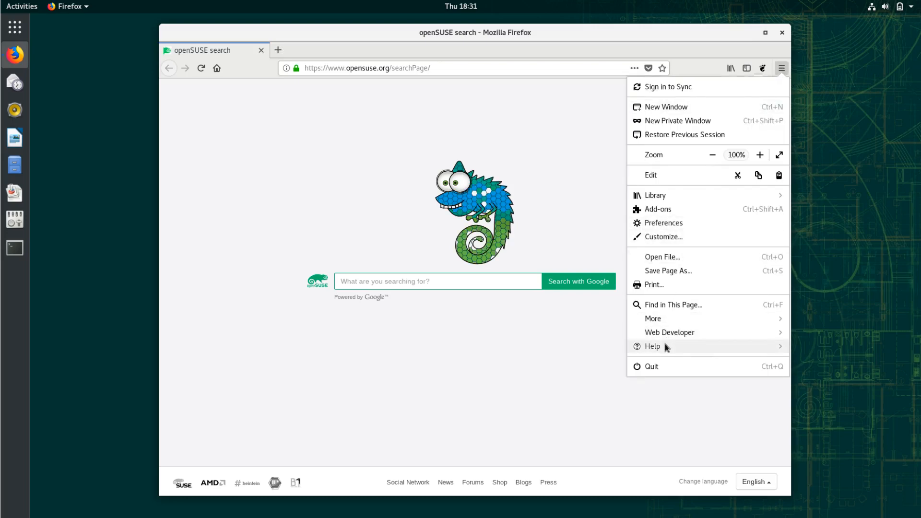
pyautogui.click(653, 346)
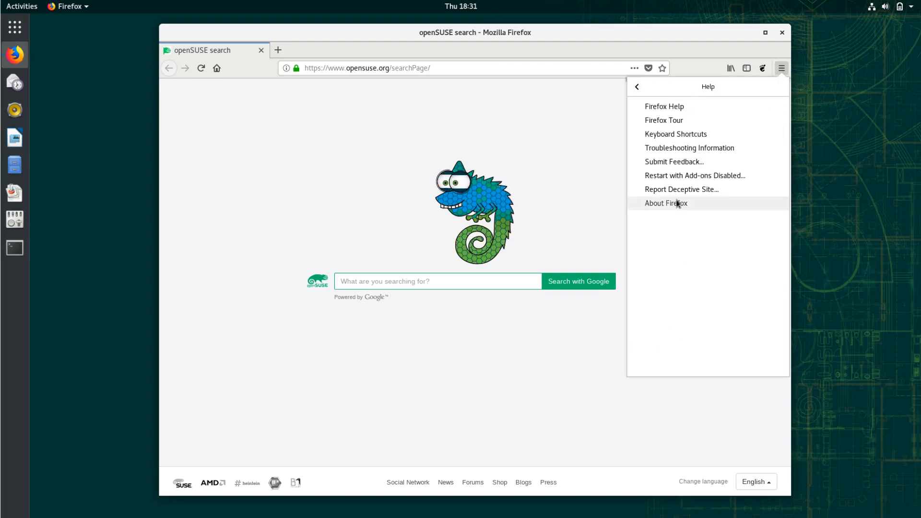
pyautogui.click(666, 204)
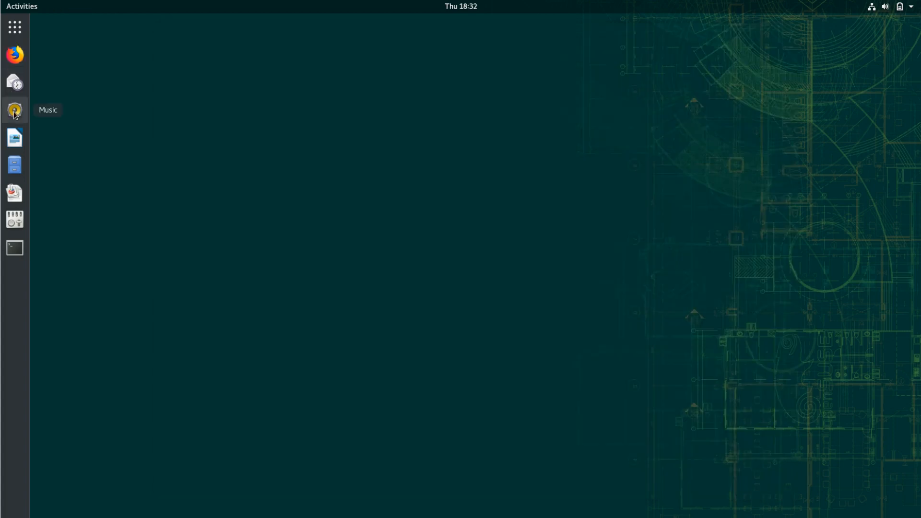
pyautogui.moveTo(15, 193)
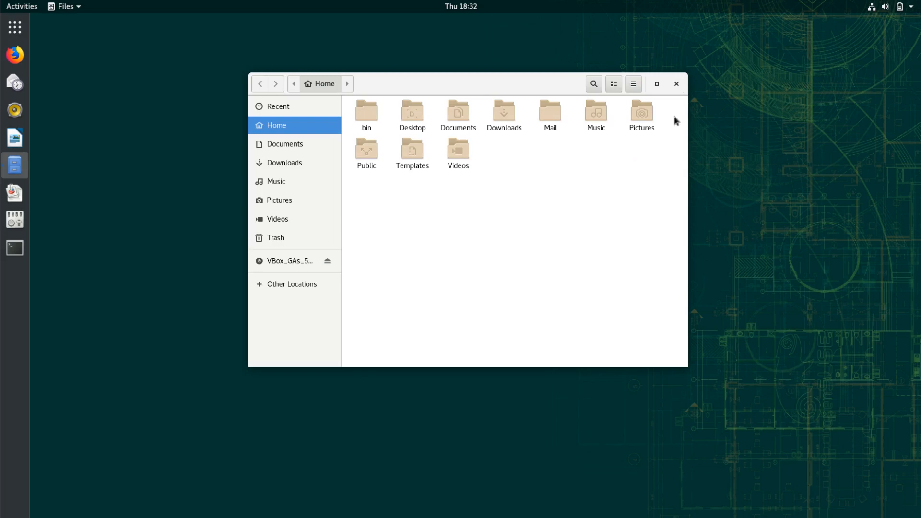
# Select all items in the Home folder, then close the Files window
pyautogui.press('ctrl+a')
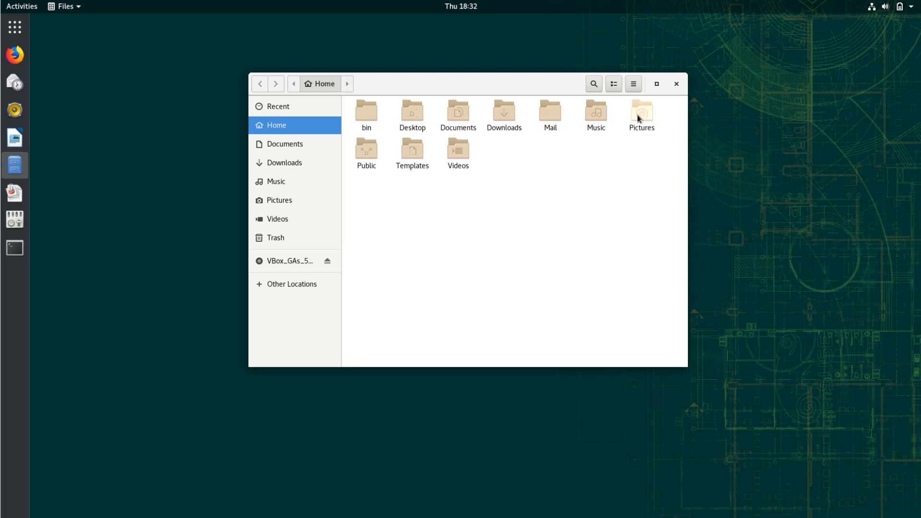
pyautogui.moveTo(374, 178)
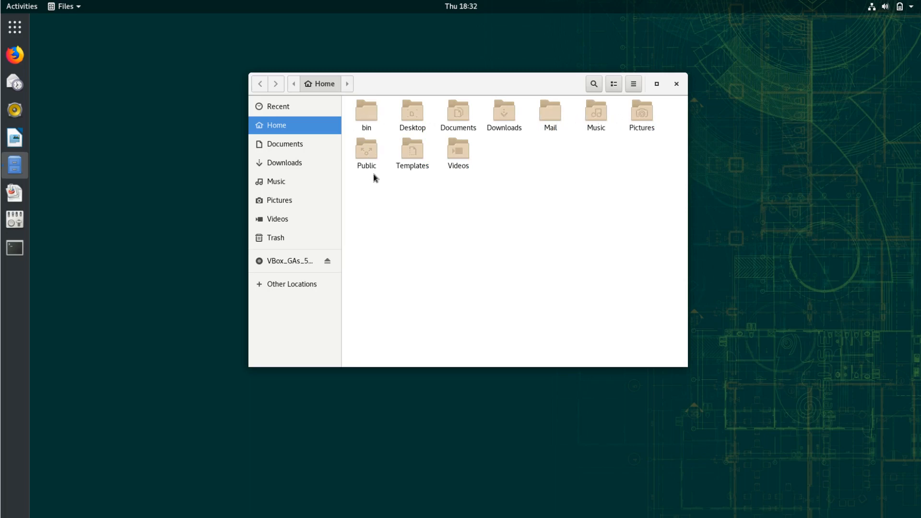
pyautogui.moveTo(639, 148)
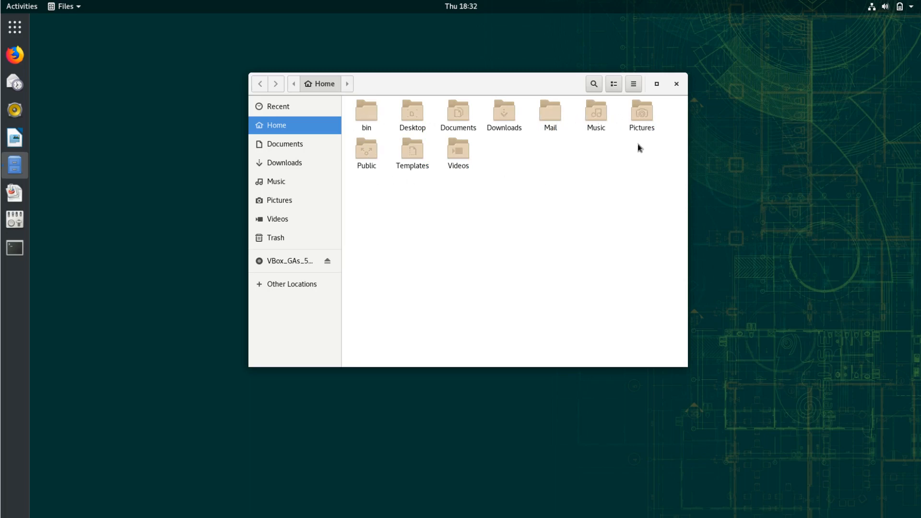
pyautogui.click(675, 85)
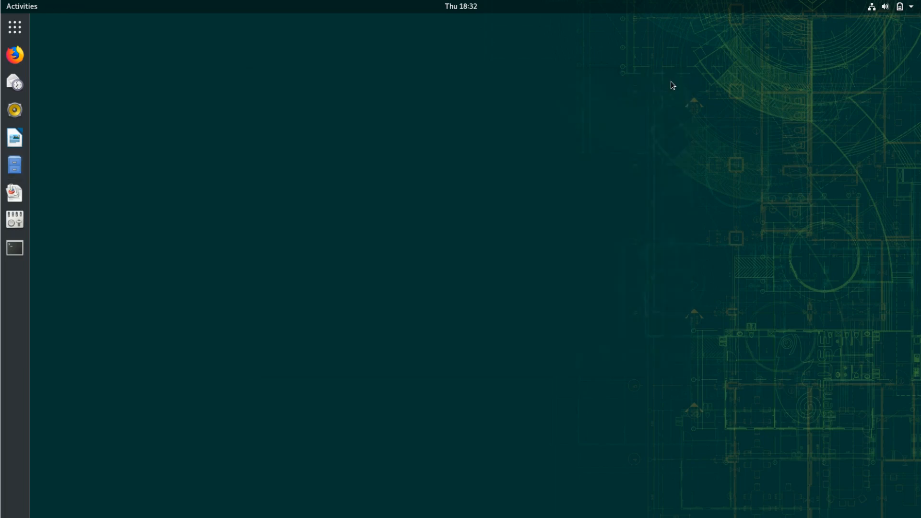
pyautogui.moveTo(15, 194)
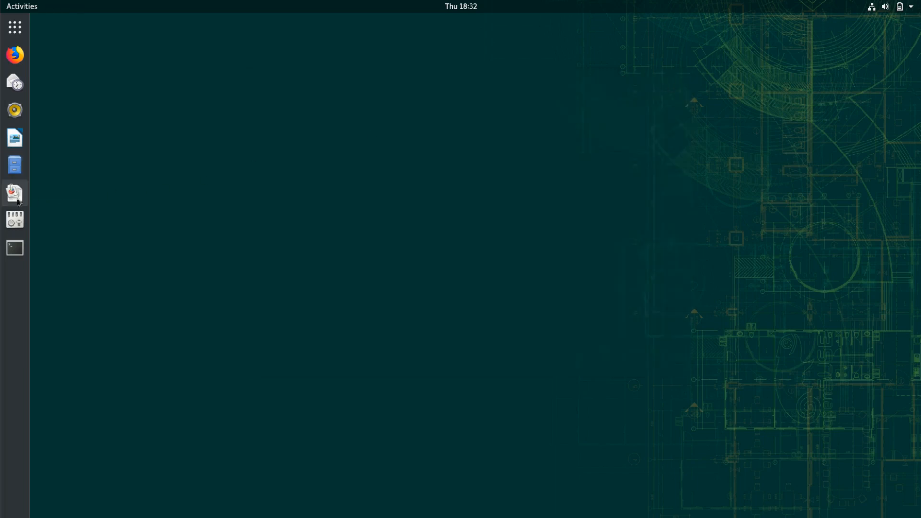
pyautogui.moveTo(14, 222)
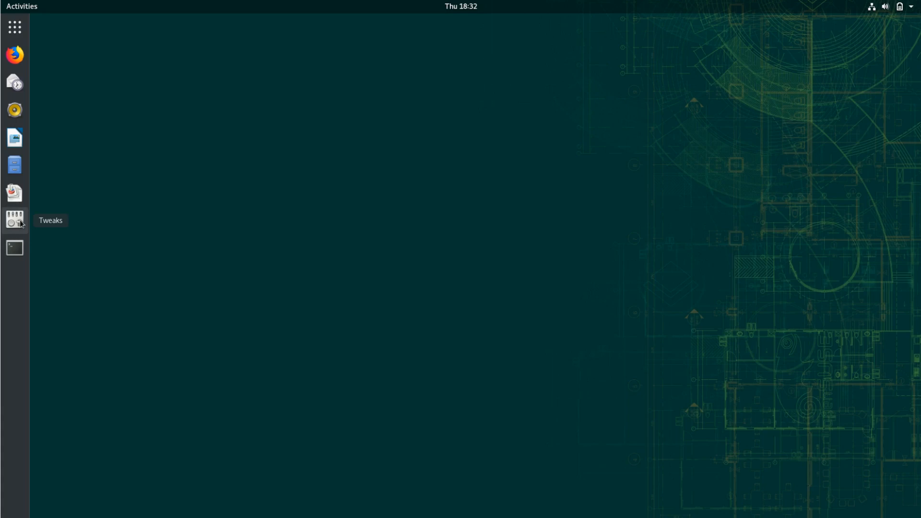
# Toggle the Dash to dock extension off and back on in Tweaks' Extensions list
pyautogui.click(14, 221)
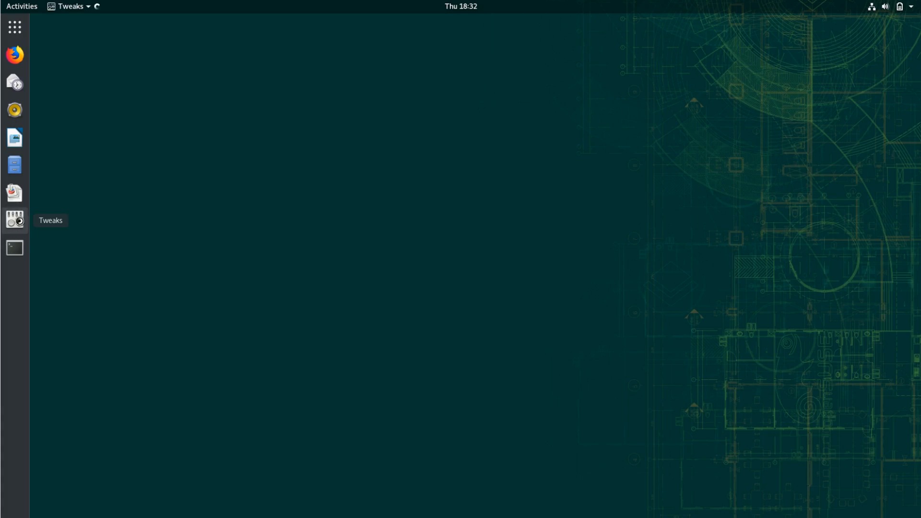
pyautogui.click(13, 222)
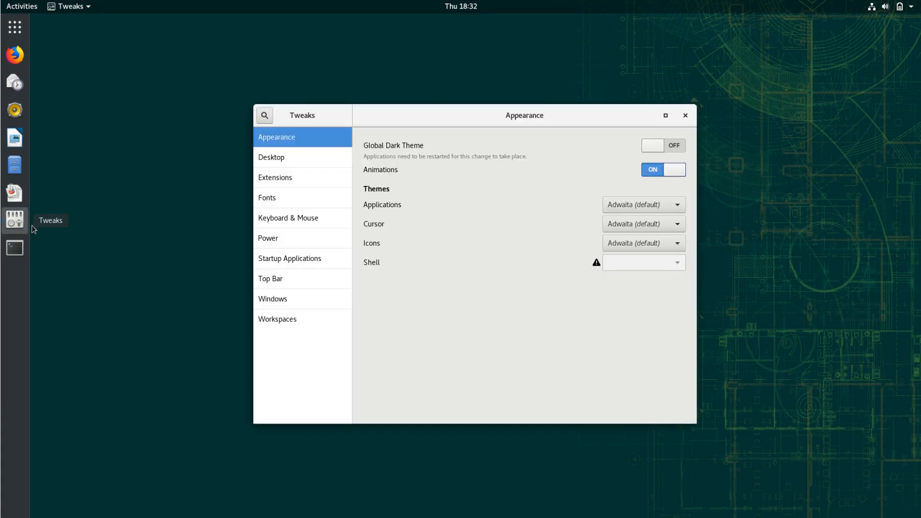
pyautogui.click(284, 177)
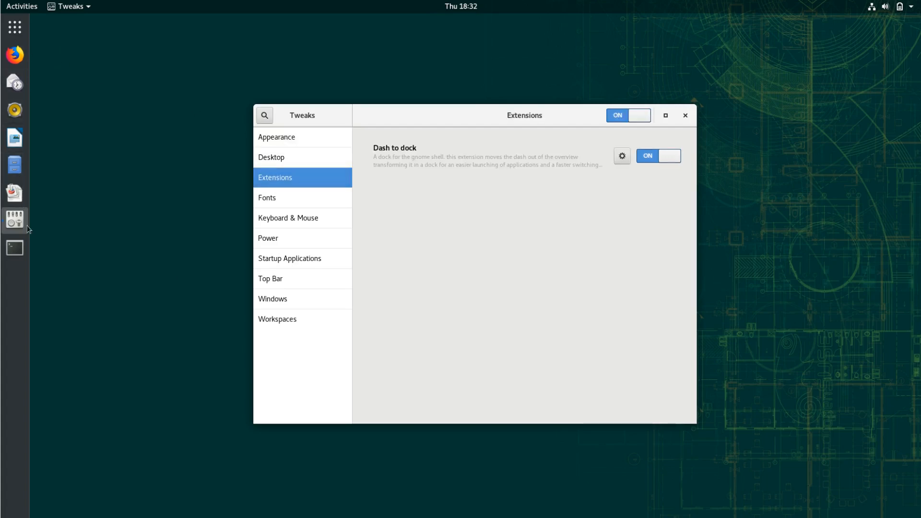
pyautogui.moveTo(409, 157)
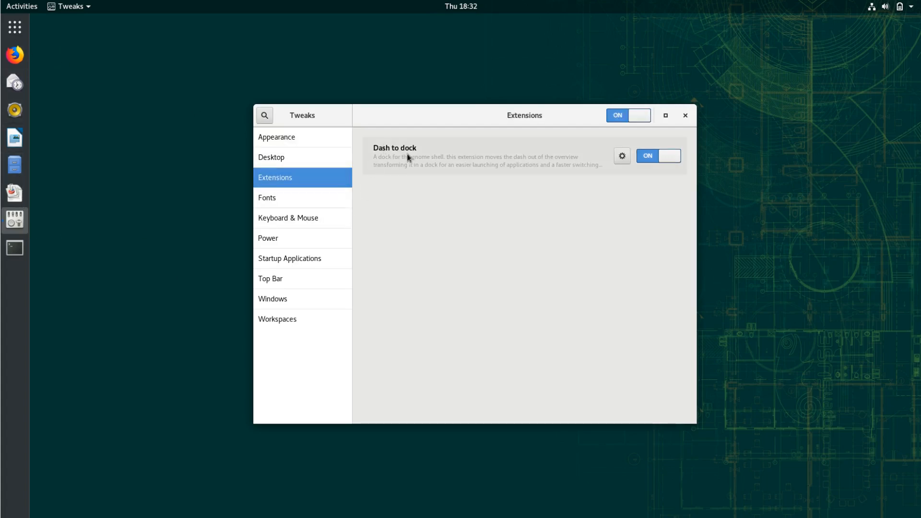
pyautogui.click(648, 155)
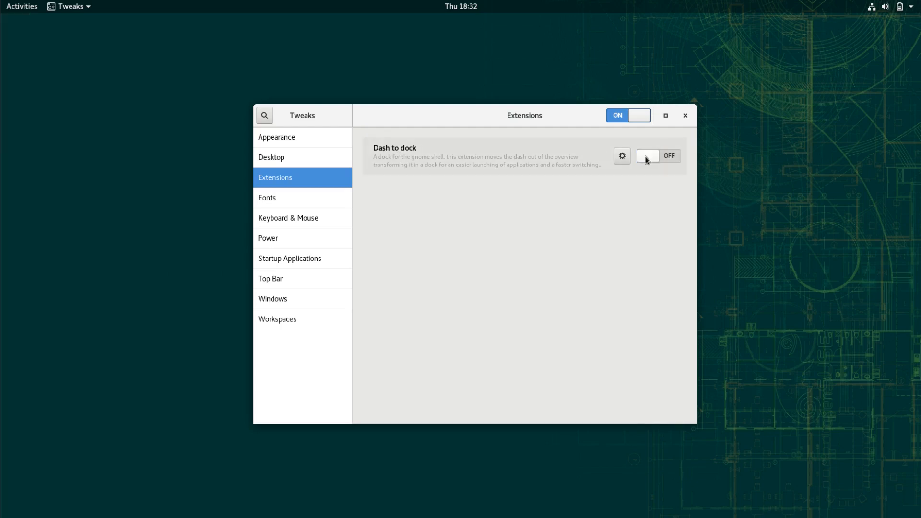
pyautogui.moveTo(24, 14)
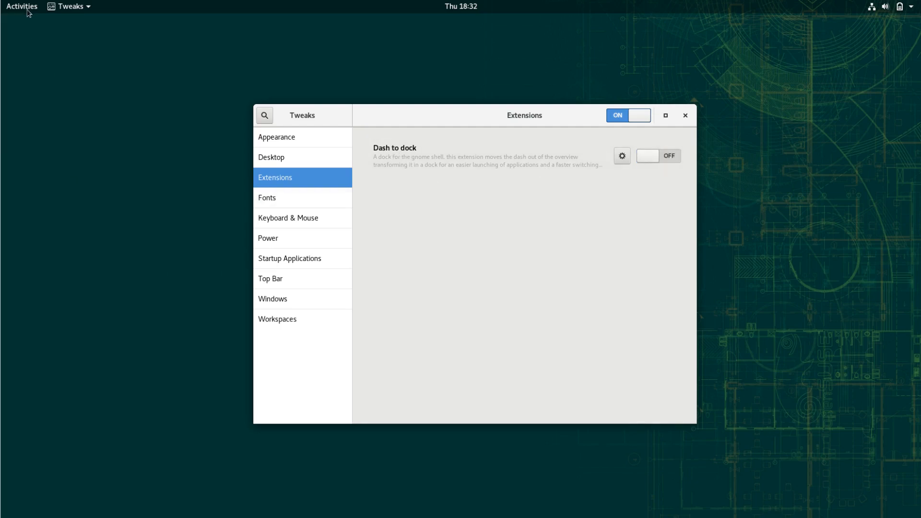
pyautogui.moveTo(218, 116)
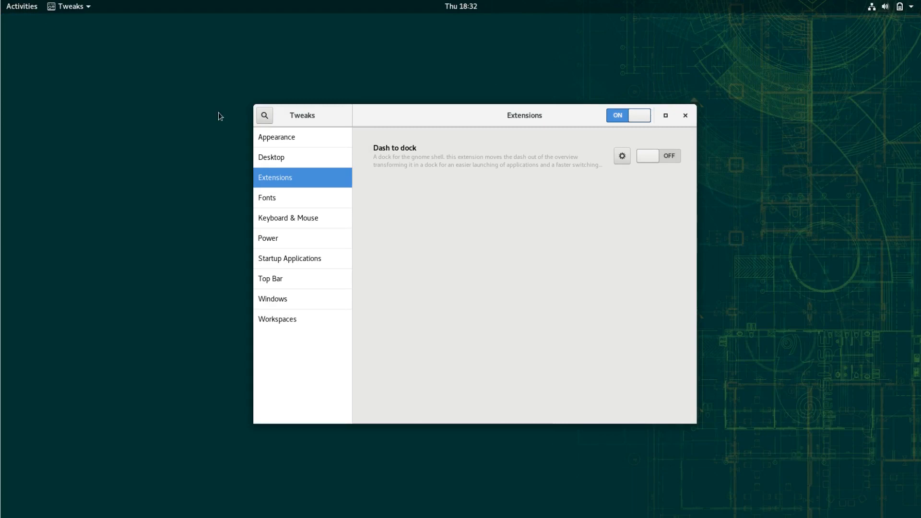
pyautogui.click(658, 155)
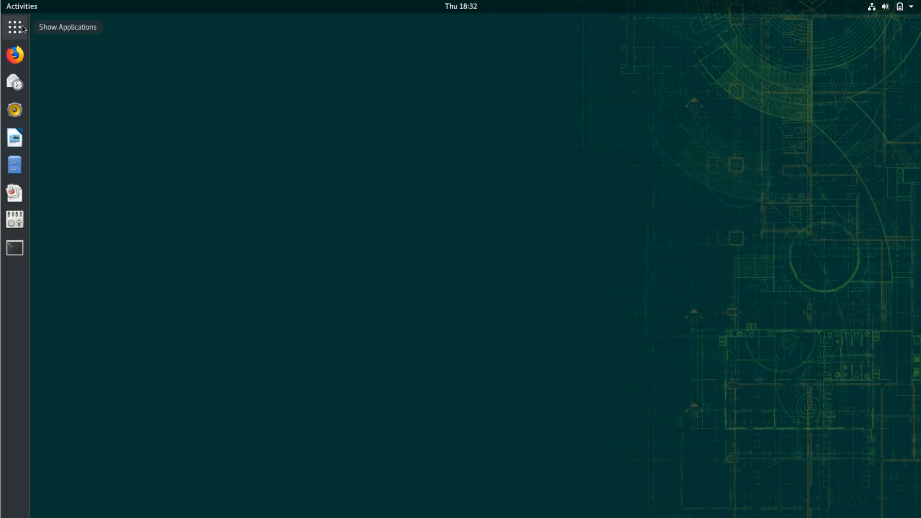
# Launch LibreOffice Calc from the Show Applications grid
pyautogui.click(14, 29)
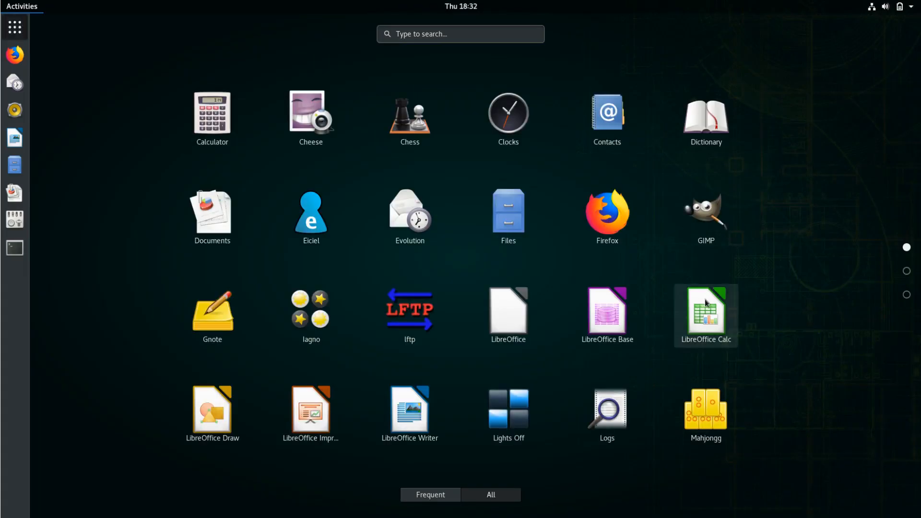
pyautogui.click(706, 311)
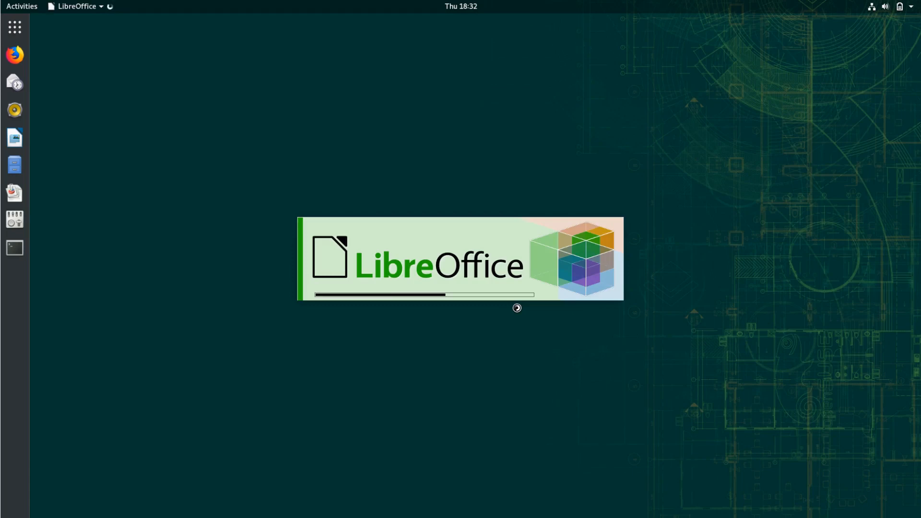
pyautogui.moveTo(14, 27)
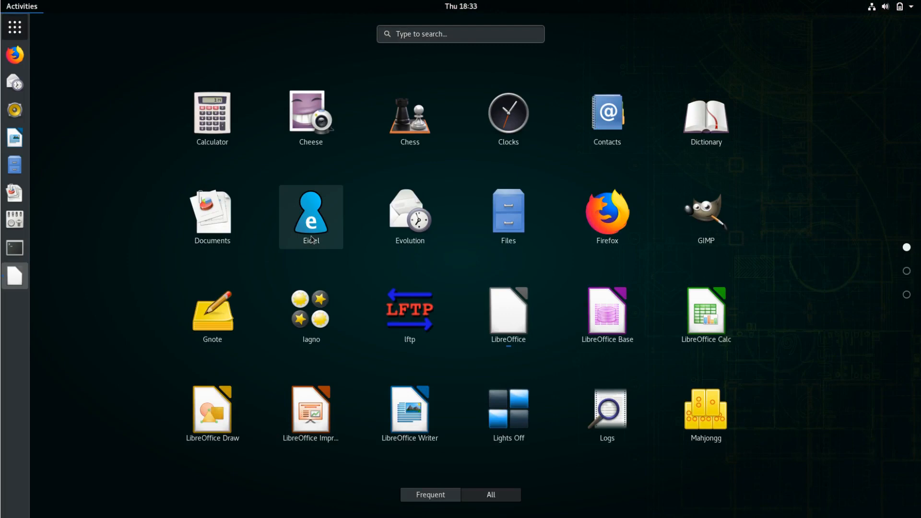
pyautogui.moveTo(312, 200)
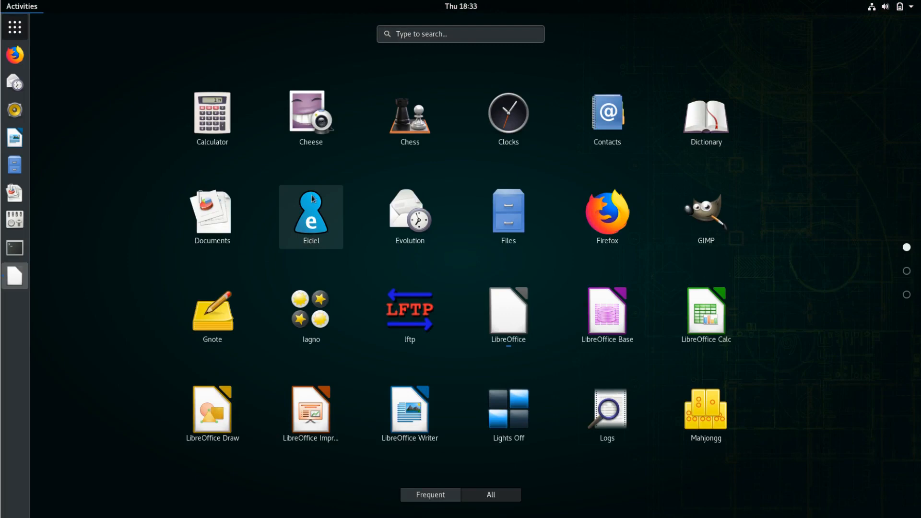
pyautogui.moveTo(328, 214)
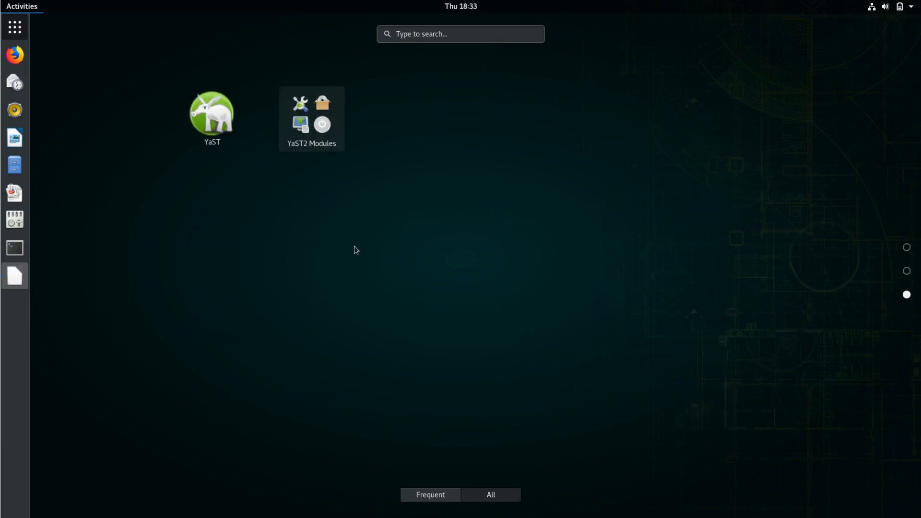
# Return to the first applications page and launch the Eiciel ACL editor
pyautogui.click(490, 495)
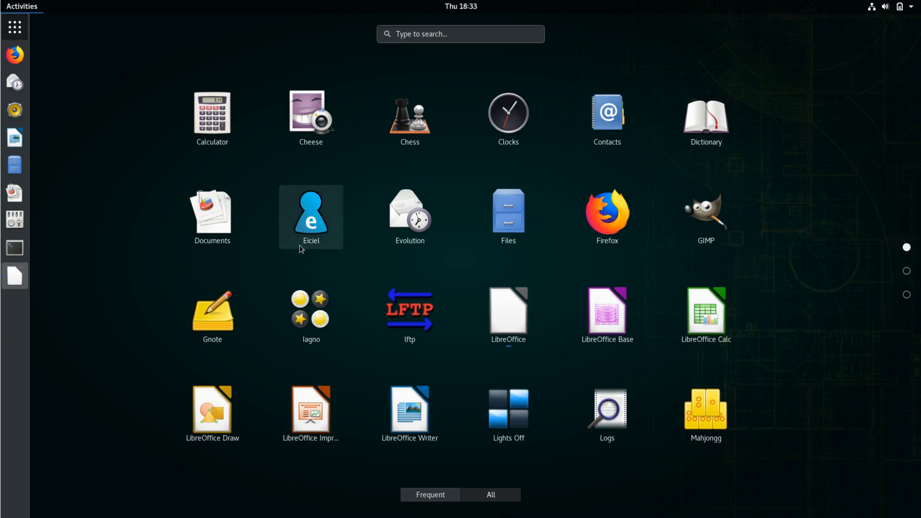
pyautogui.moveTo(310, 246)
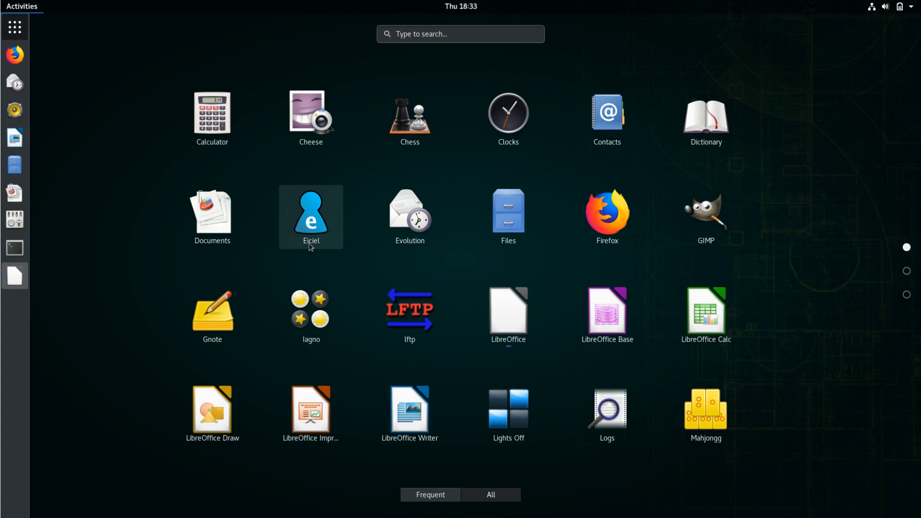
pyautogui.moveTo(322, 231)
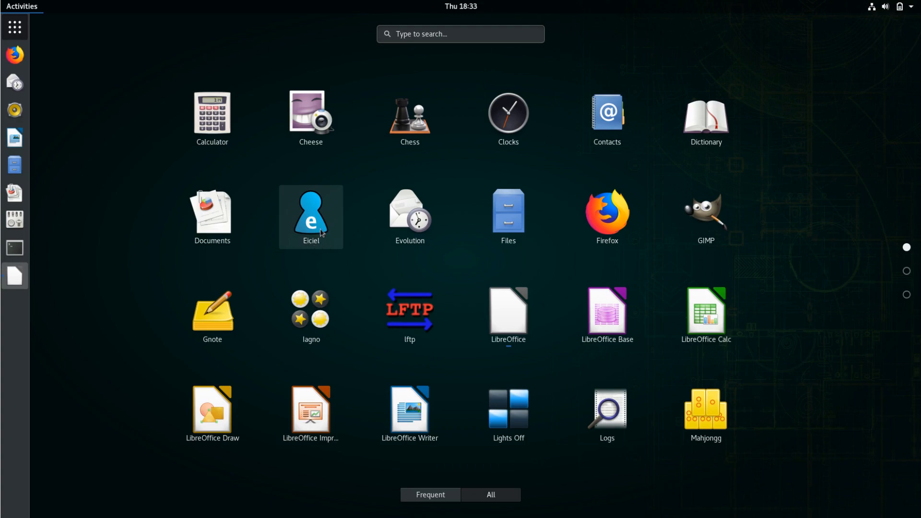
pyautogui.click(311, 216)
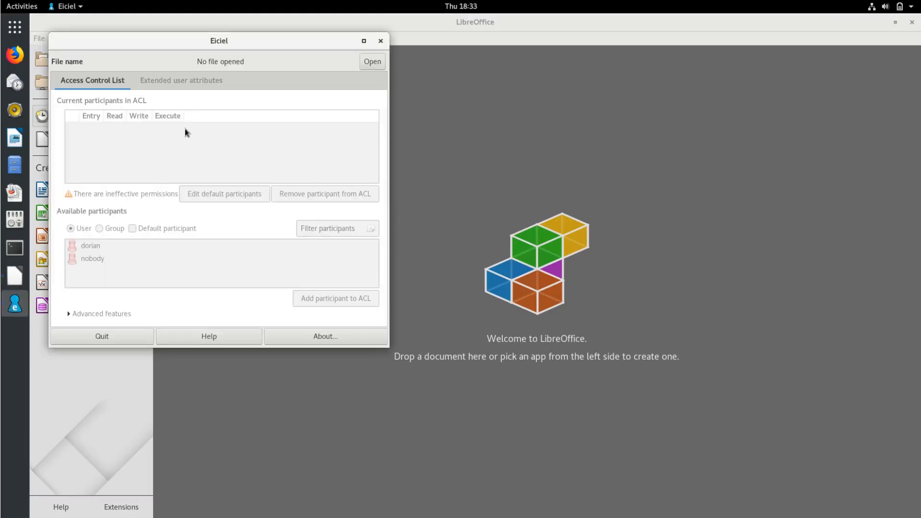
pyautogui.moveTo(913, 32)
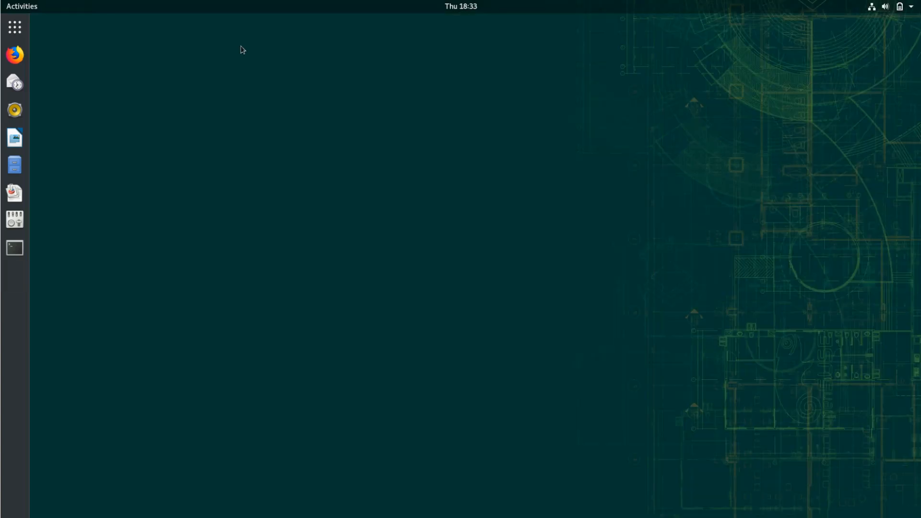
# Show all installed applications and launch GIMP from the grid
pyautogui.click(16, 29)
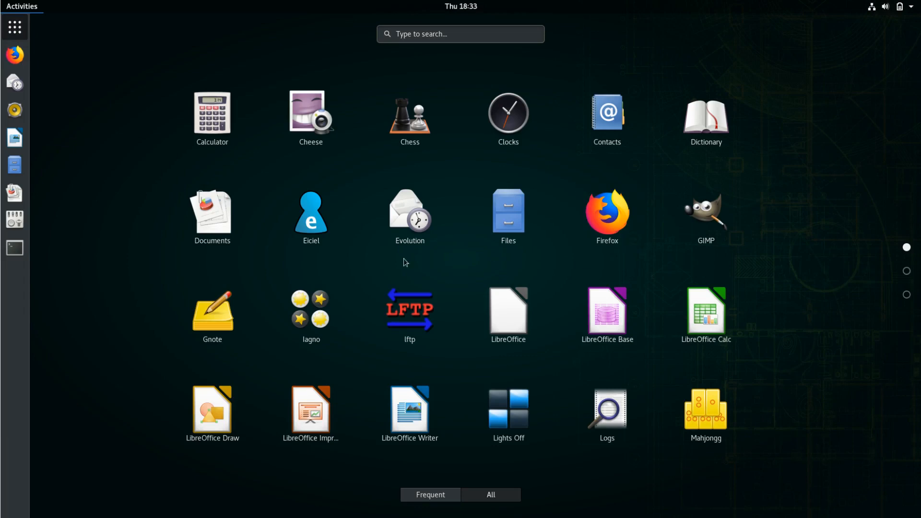
pyautogui.moveTo(758, 215)
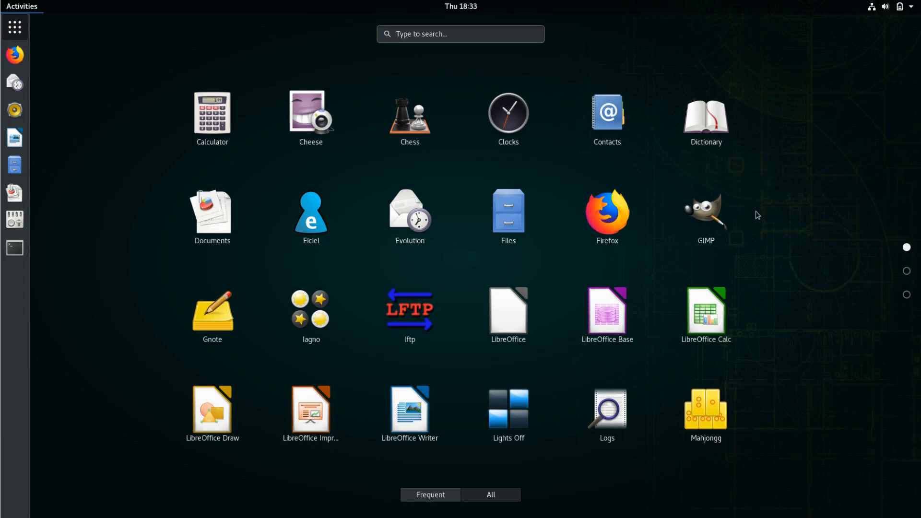
pyautogui.click(705, 213)
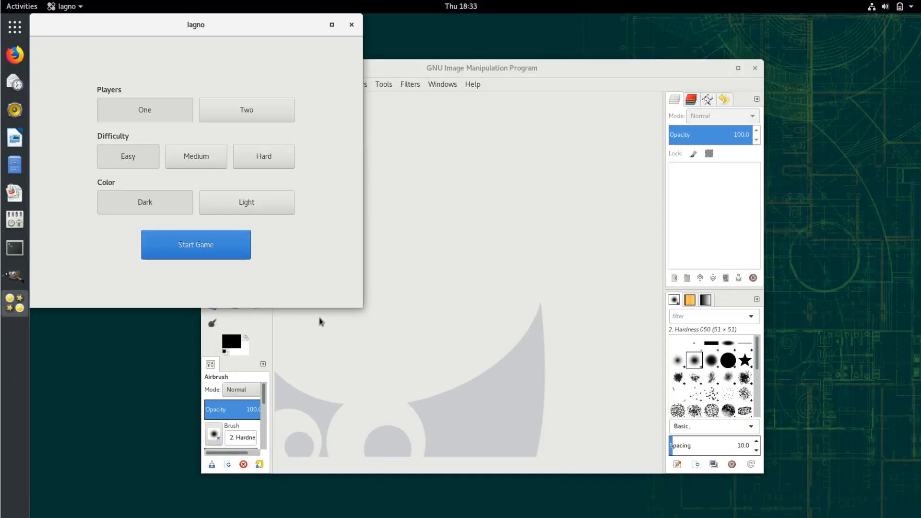
pyautogui.moveTo(348, 34)
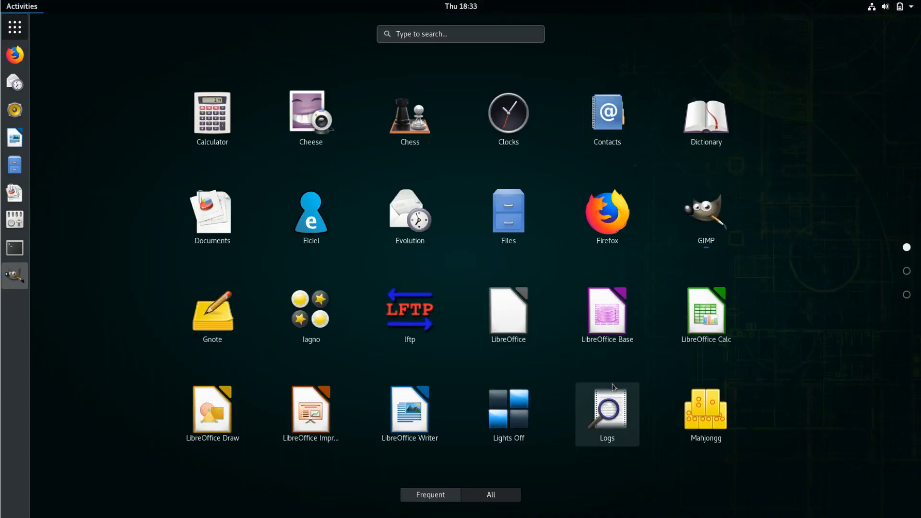
pyautogui.moveTo(521, 395)
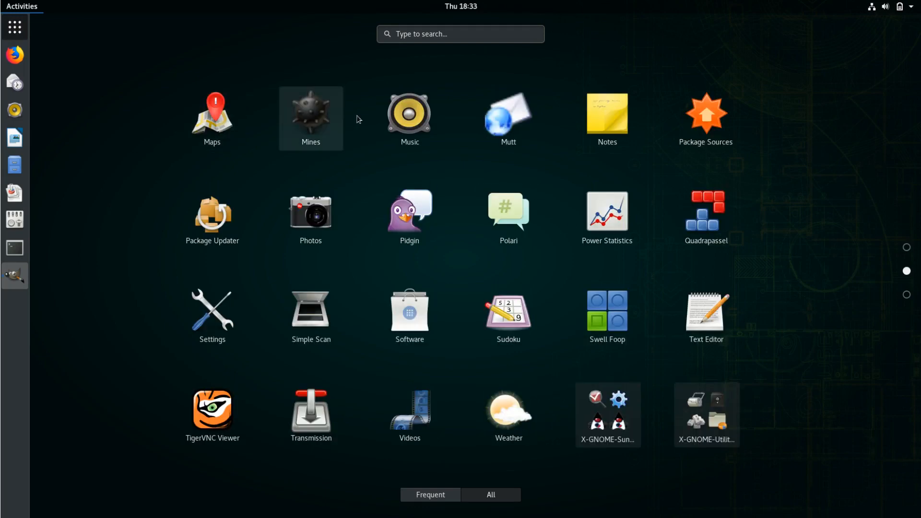
pyautogui.moveTo(516, 116)
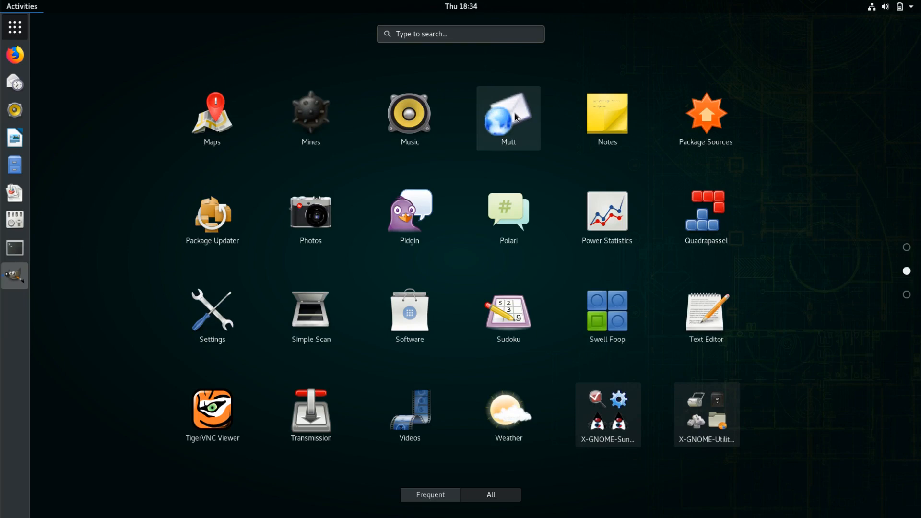
# Launch the Mutt mail client in a terminal and close the GIMP window
pyautogui.click(509, 119)
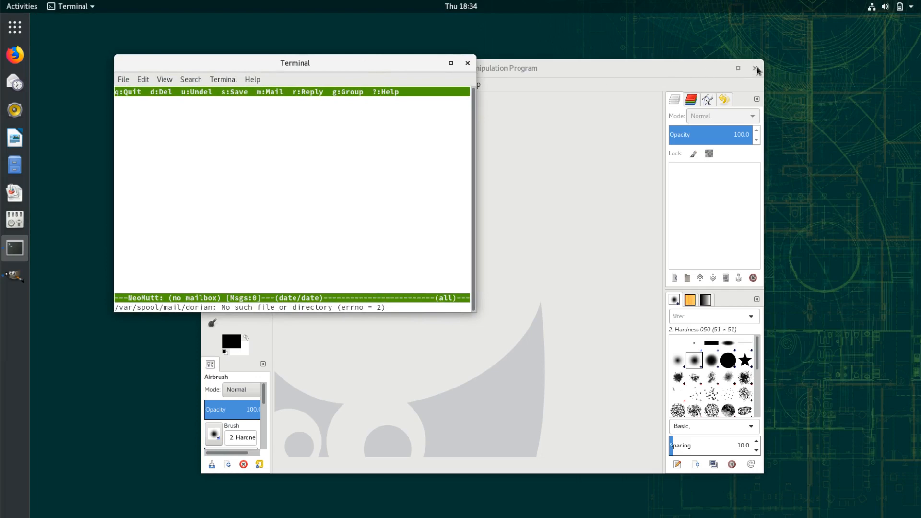
pyautogui.click(754, 68)
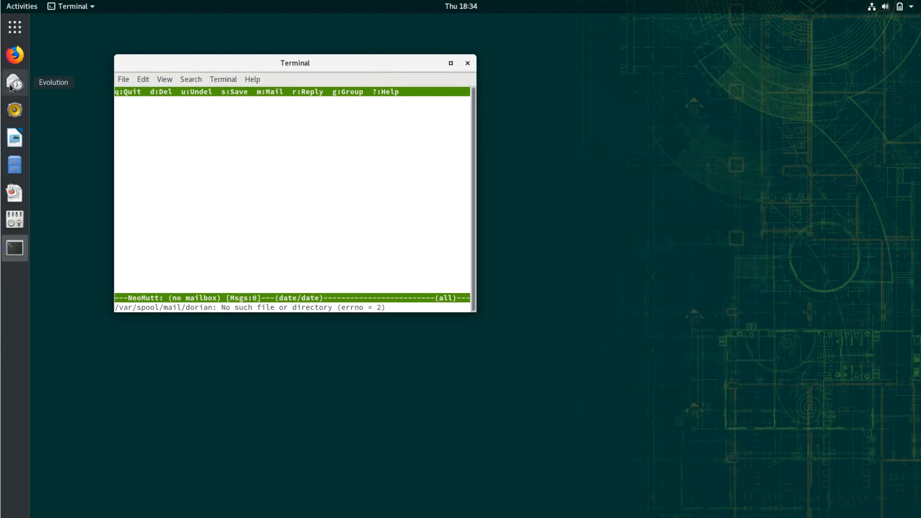
pyautogui.moveTo(223, 130)
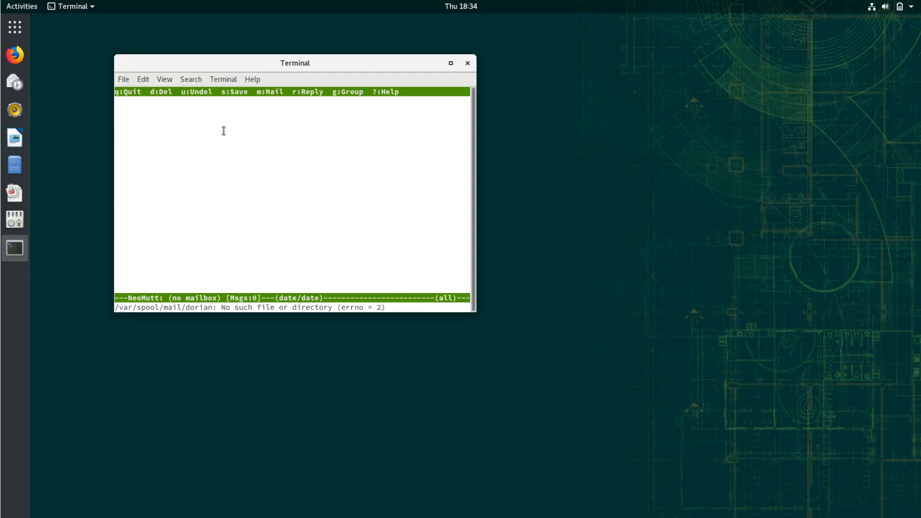
pyautogui.moveTo(471, 313)
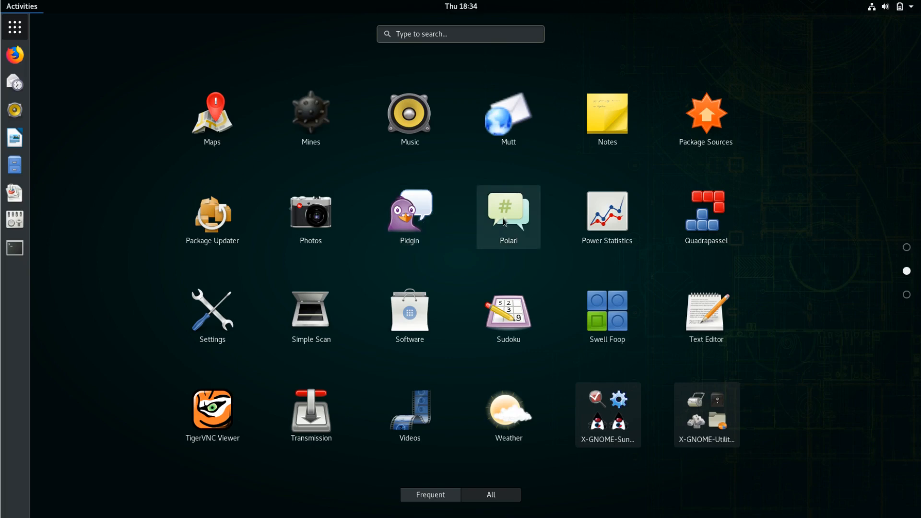
pyautogui.moveTo(703, 215)
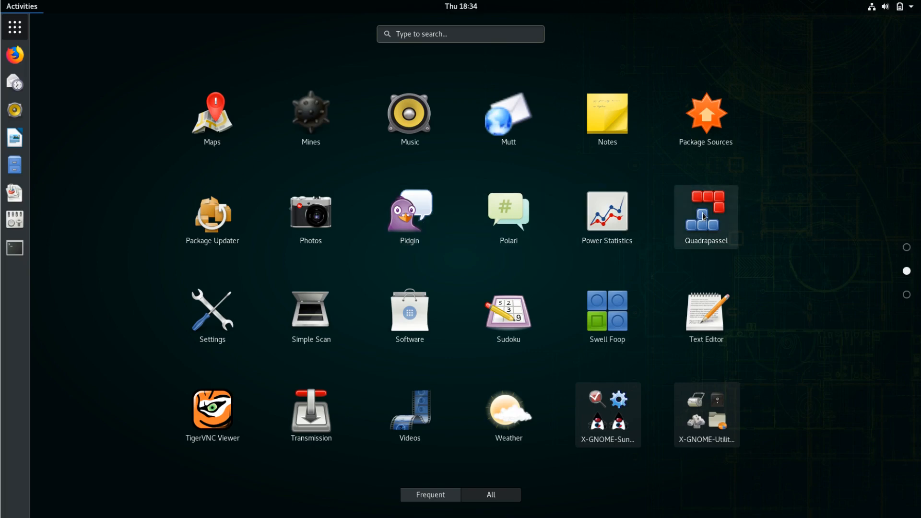
pyautogui.moveTo(212, 315)
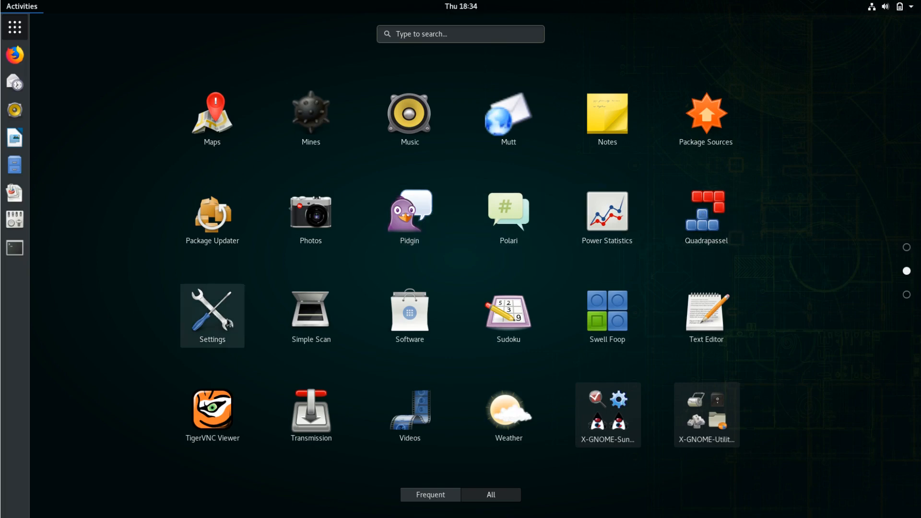
# Leave the applications grid and bring it back to browse the utilities folder
pyautogui.click(212, 316)
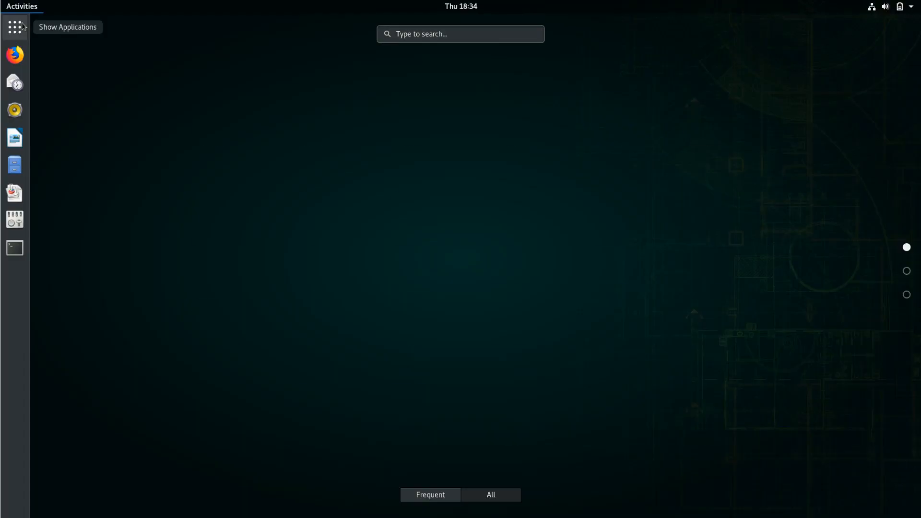
pyautogui.click(905, 272)
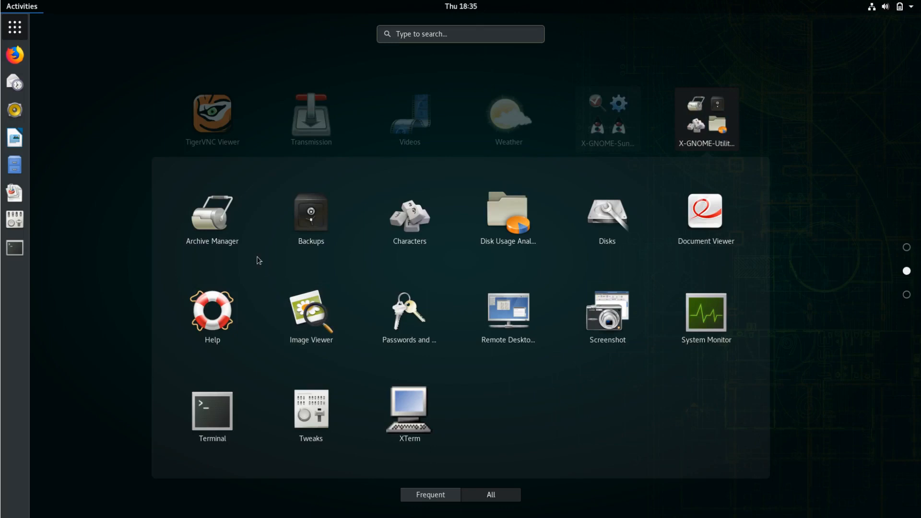
pyautogui.moveTo(494, 305)
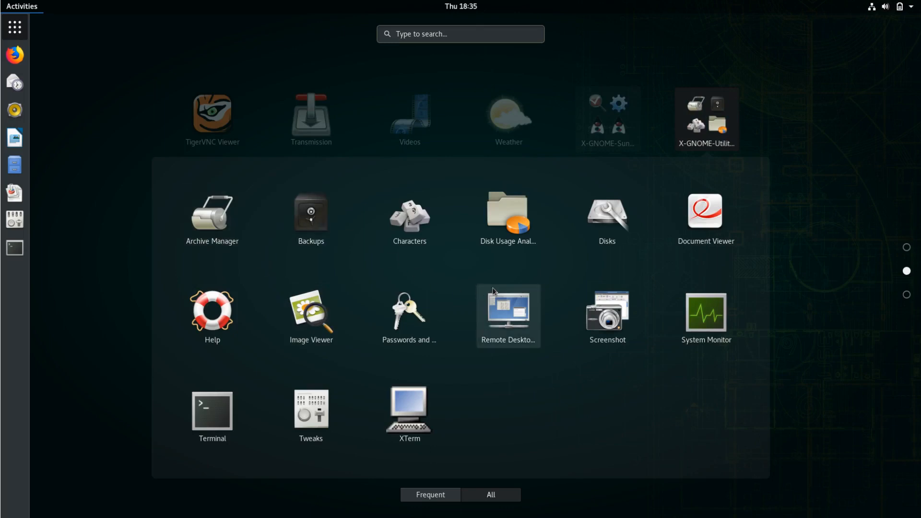
pyautogui.moveTo(391, 396)
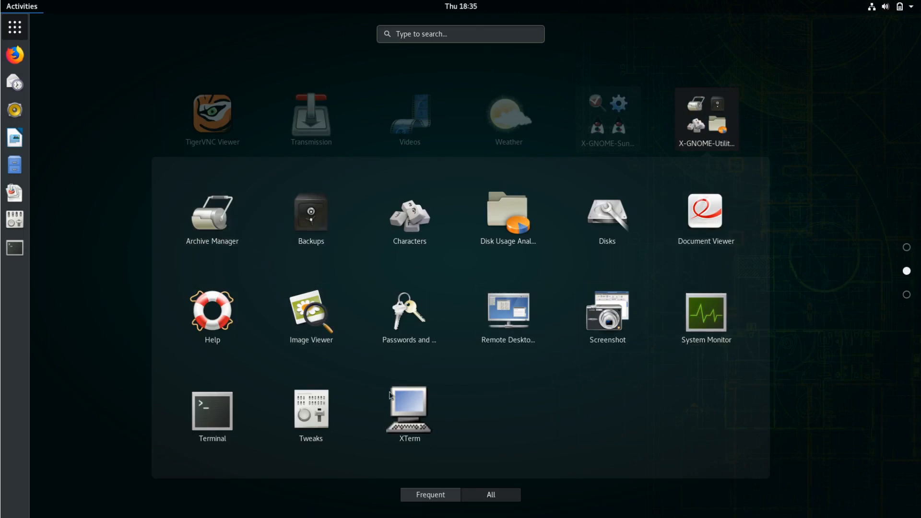
pyautogui.moveTo(855, 324)
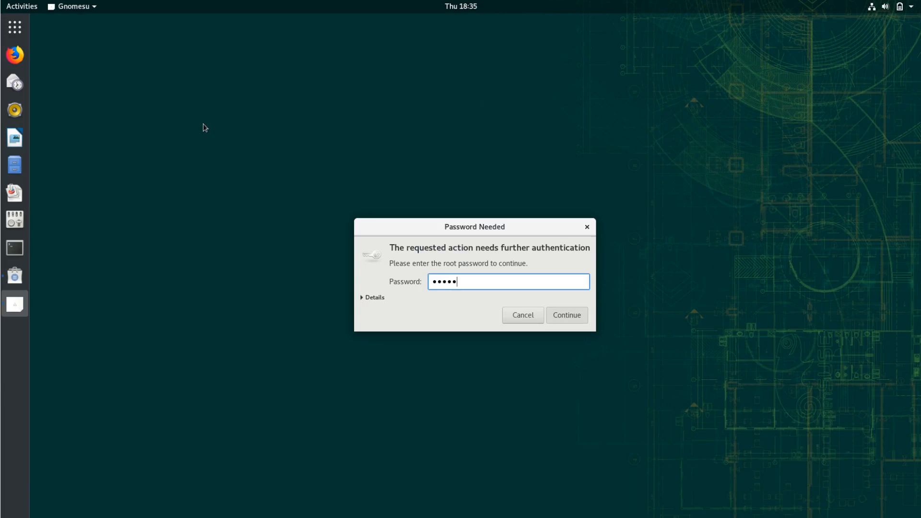
# Confirm the root password so YaST Control Center opens with its modules listed
pyautogui.click(567, 315)
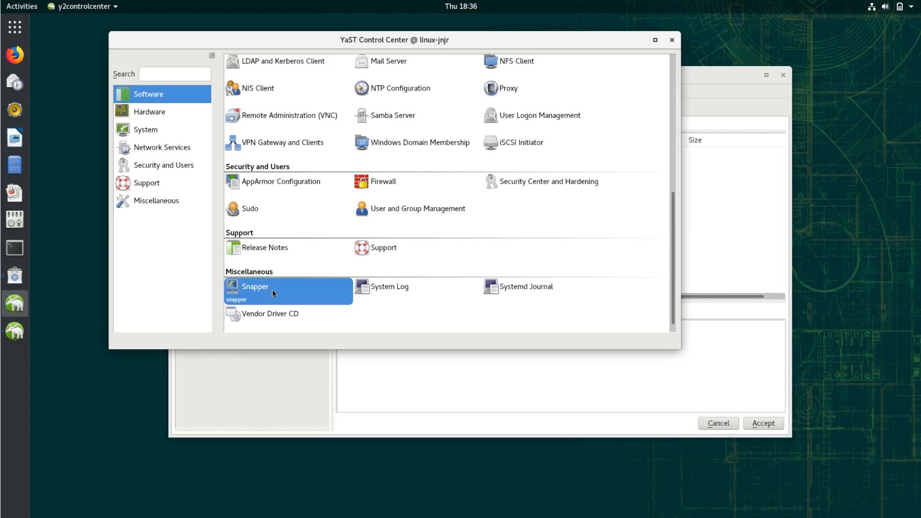
# In Snapper, show changes for snapshots 9 & 10 and mark the usr tree for restore
pyautogui.doubleClick(255, 286)
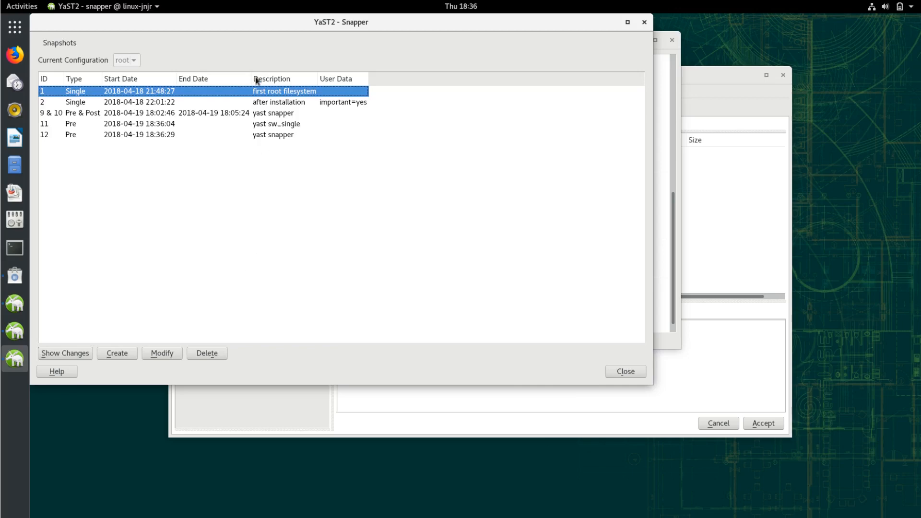
pyautogui.moveTo(416, 104)
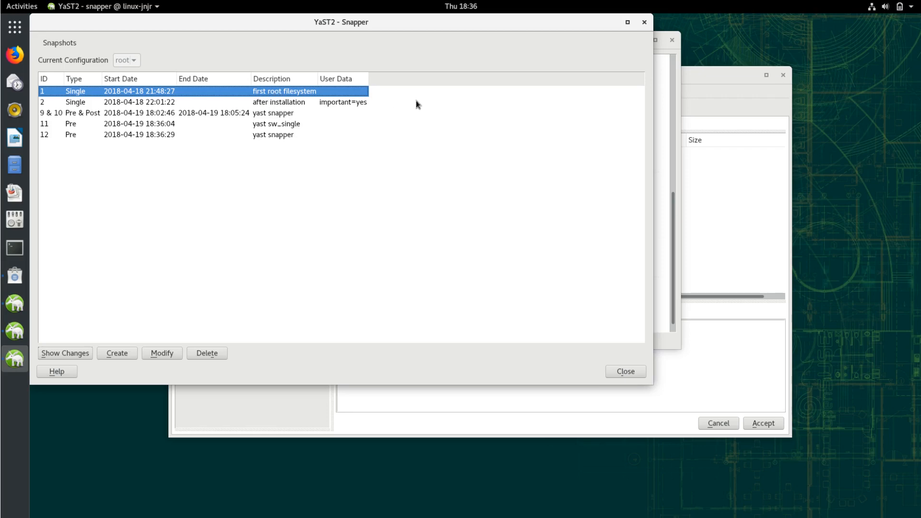
pyautogui.moveTo(173, 149)
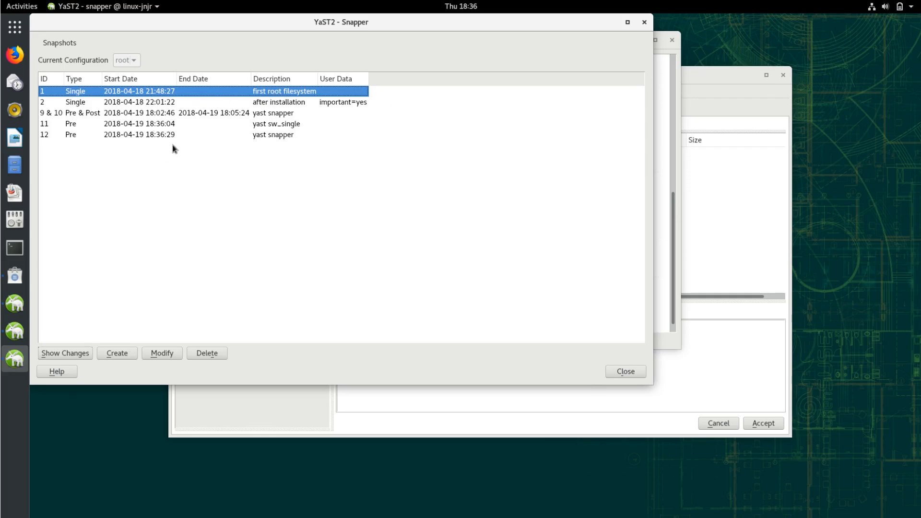
pyautogui.click(125, 113)
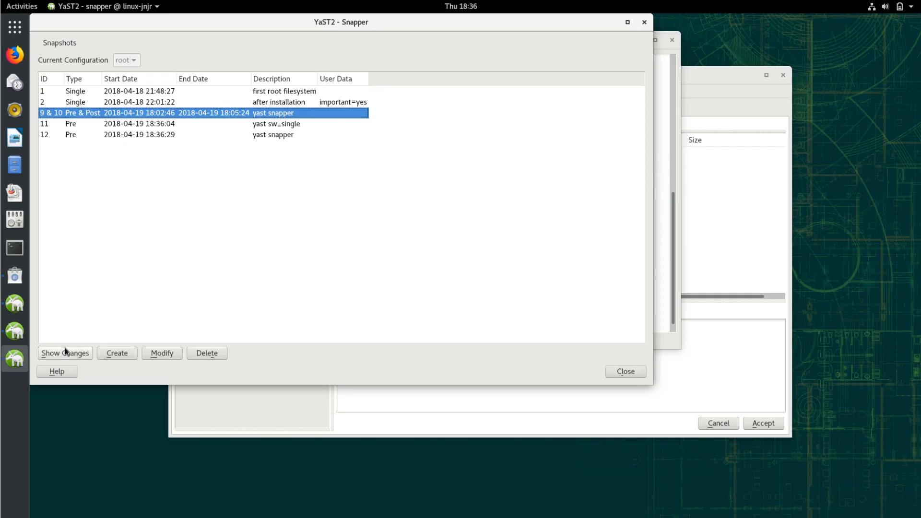
pyautogui.click(65, 353)
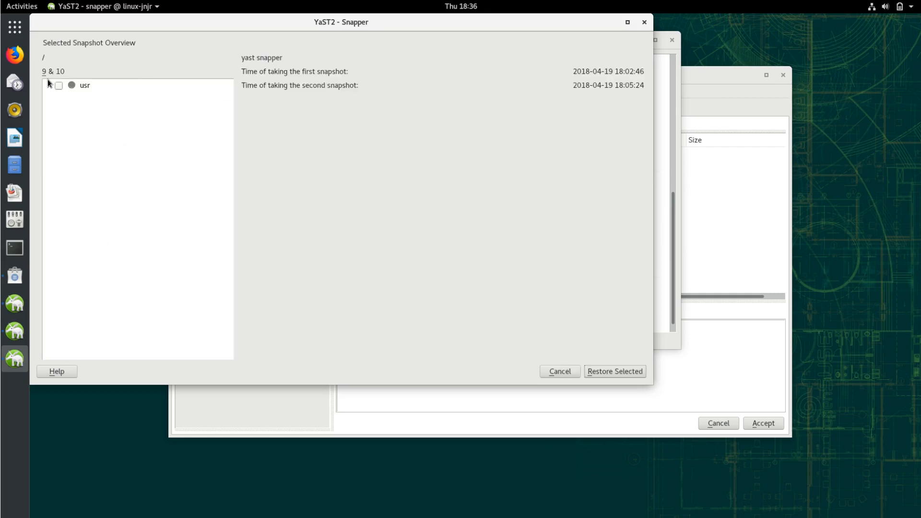
pyautogui.click(50, 86)
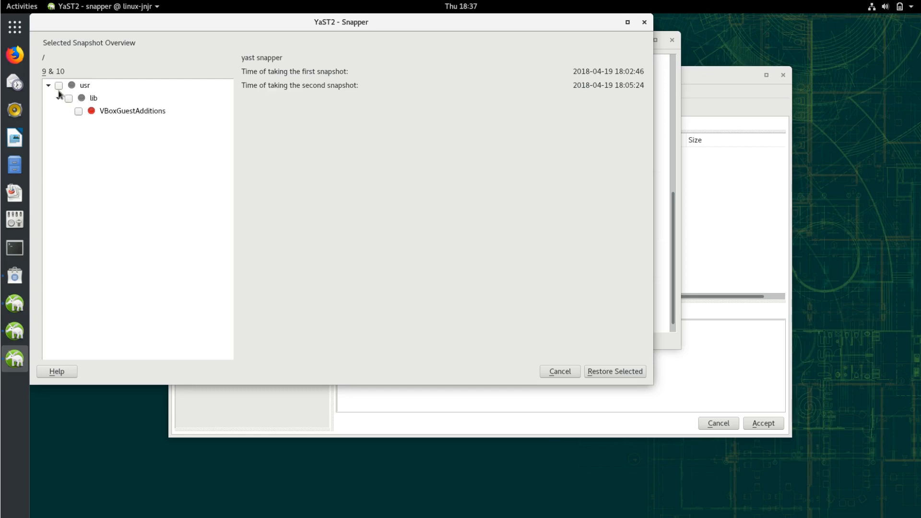
pyautogui.click(59, 87)
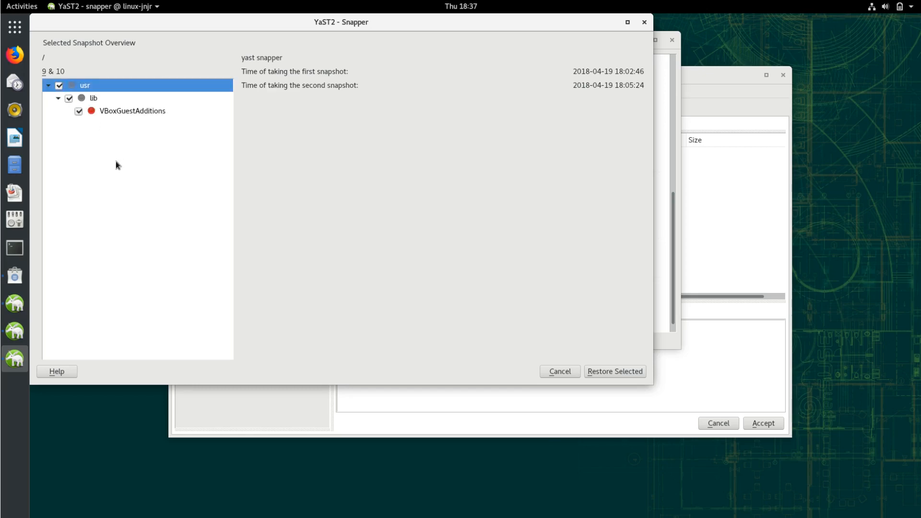
pyautogui.moveTo(480, 336)
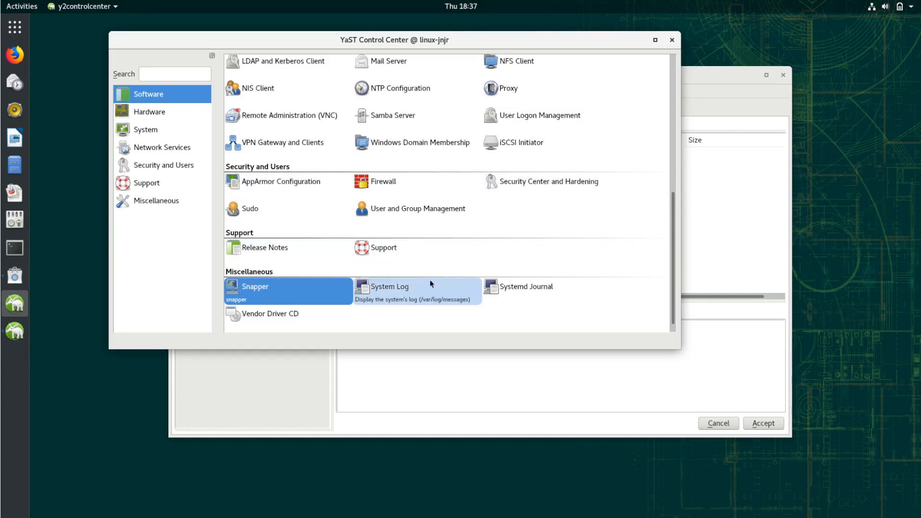
pyautogui.moveTo(547, 123)
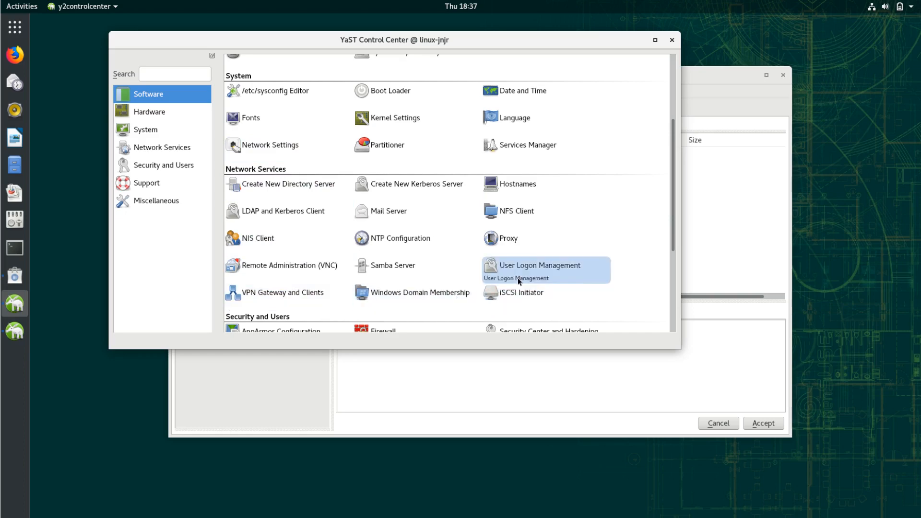
pyautogui.moveTo(524, 305)
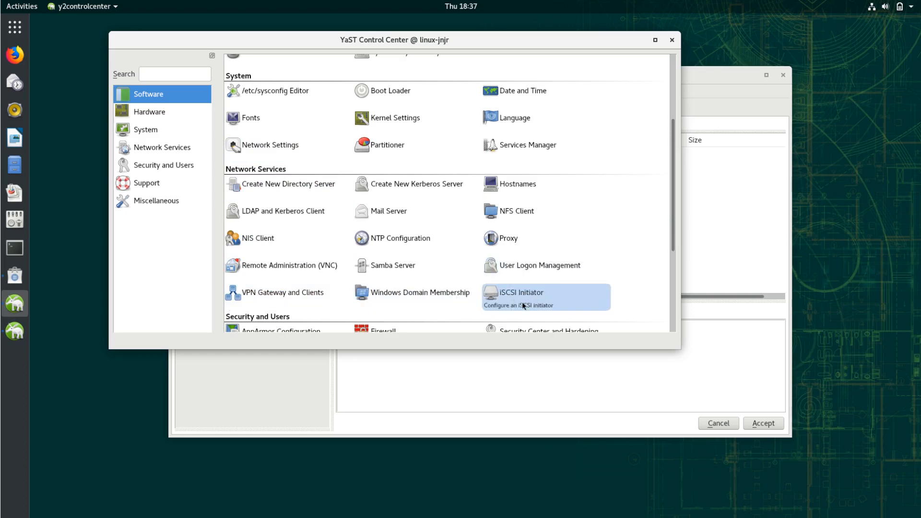
pyautogui.moveTo(270, 219)
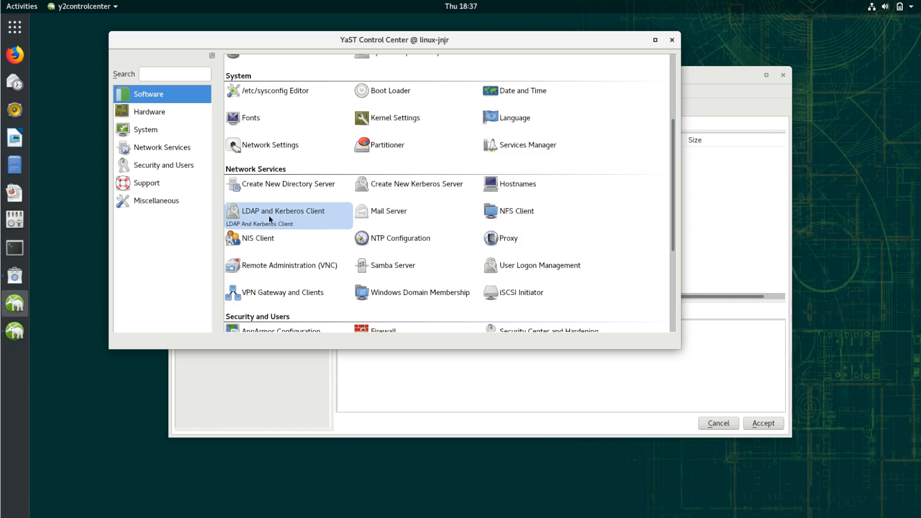
pyautogui.moveTo(326, 235)
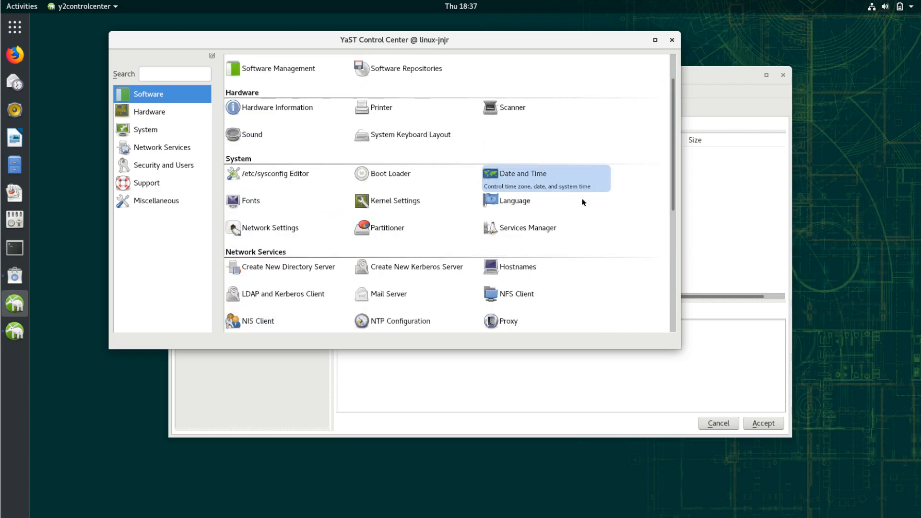
pyautogui.moveTo(303, 282)
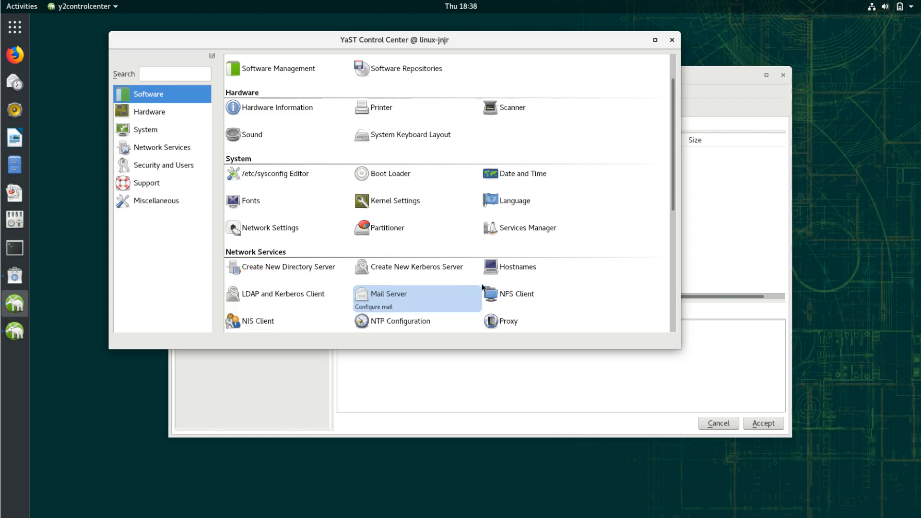
pyautogui.moveTo(275, 269)
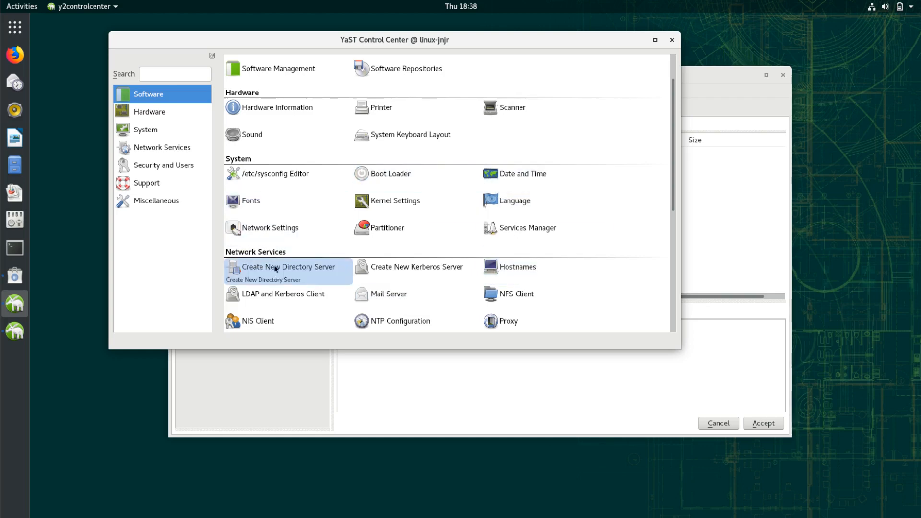
pyautogui.moveTo(393, 231)
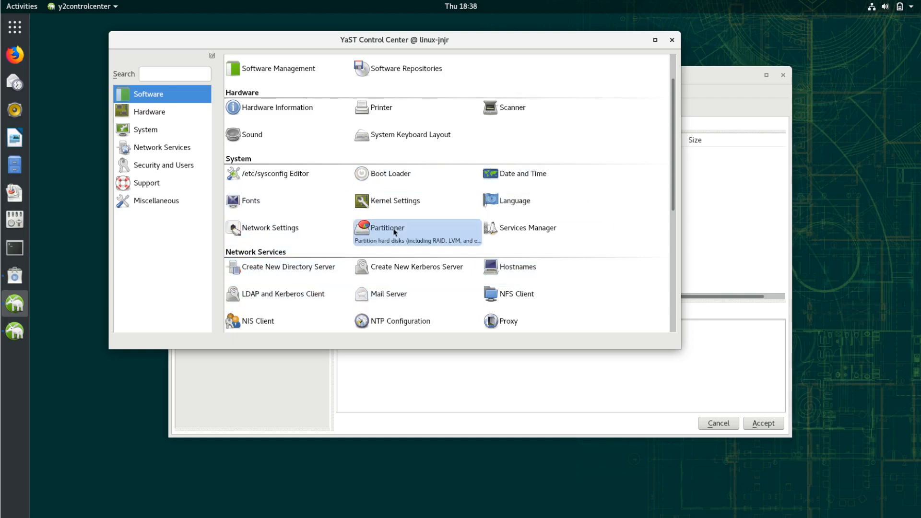
pyautogui.moveTo(392, 165)
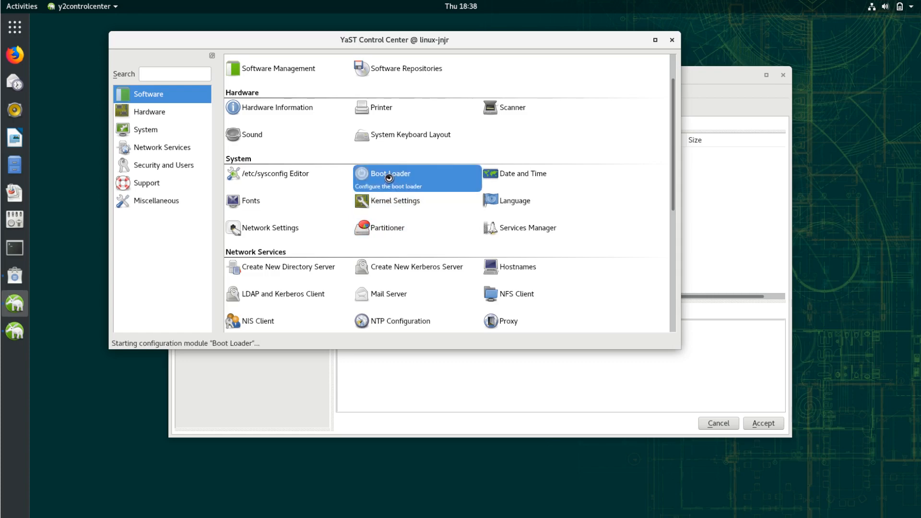
# Review Boot Loader's Boot Code Options and Kernel Parameters, then close it unchanged
pyautogui.click(390, 179)
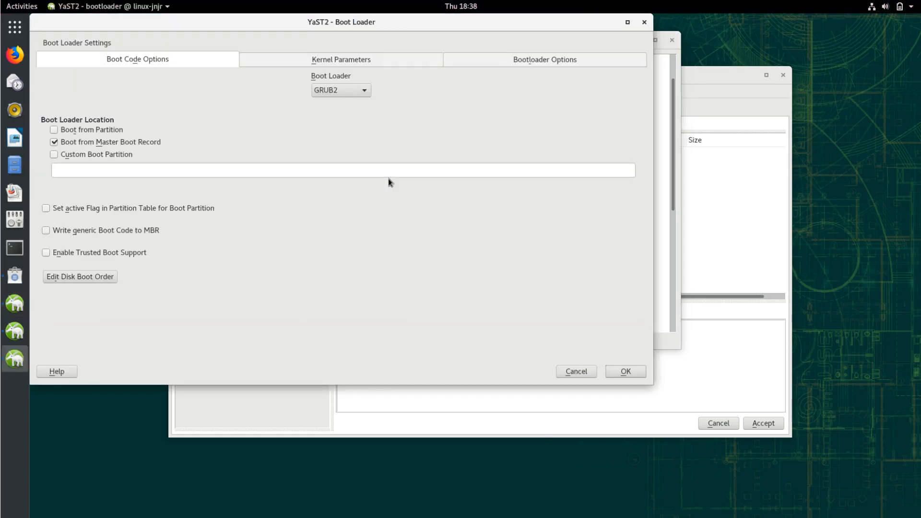
pyautogui.click(46, 208)
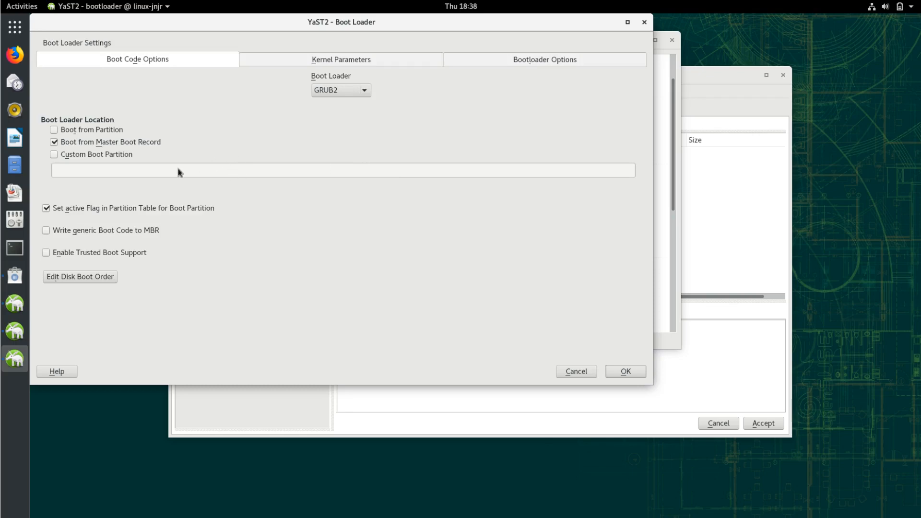
pyautogui.click(339, 60)
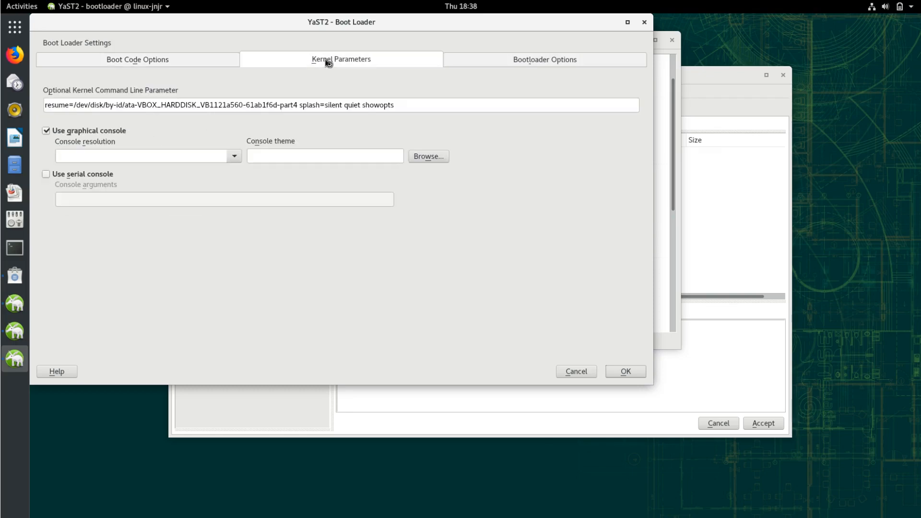
pyautogui.click(543, 60)
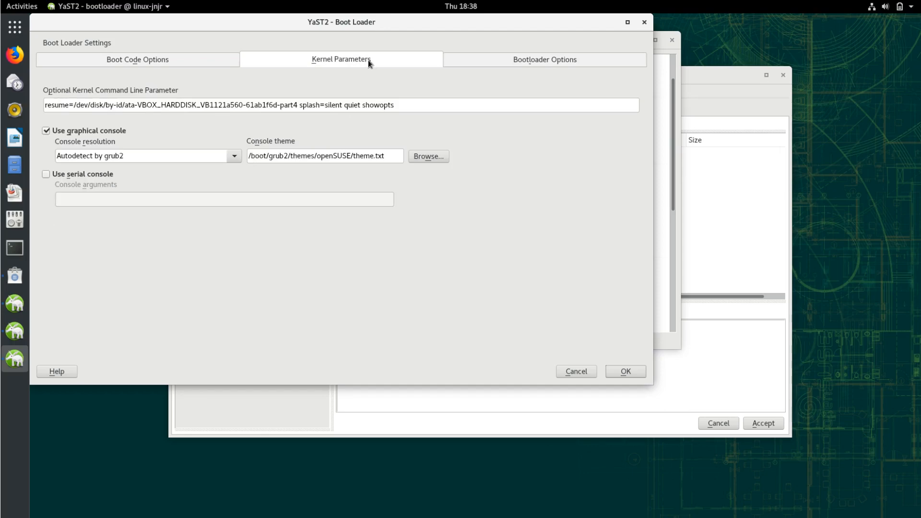
pyautogui.click(138, 60)
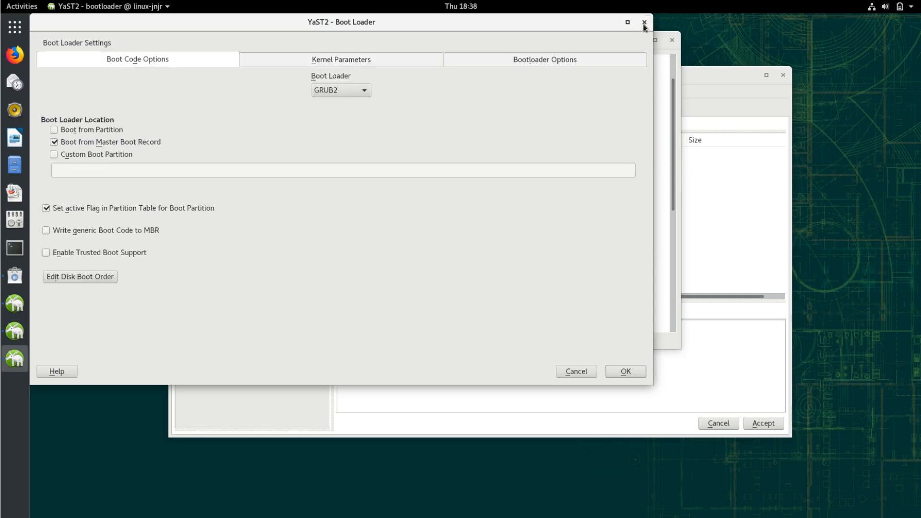
pyautogui.click(643, 23)
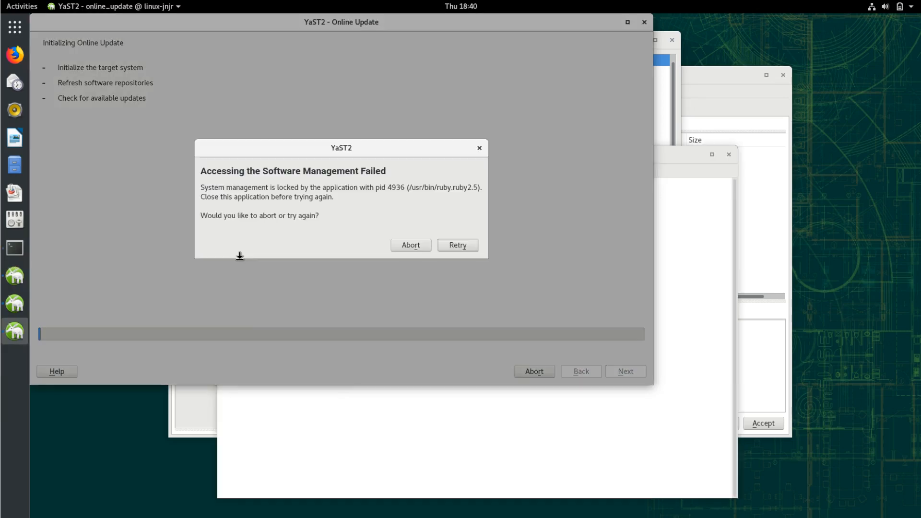
# Retry past the software management lock to the patches list, then close Online Update
pyautogui.click(459, 246)
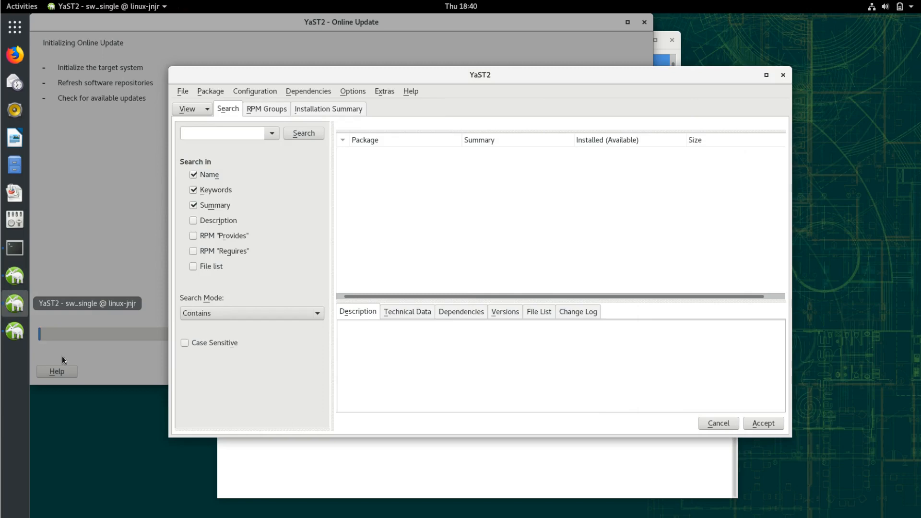
pyautogui.moveTo(468, 152)
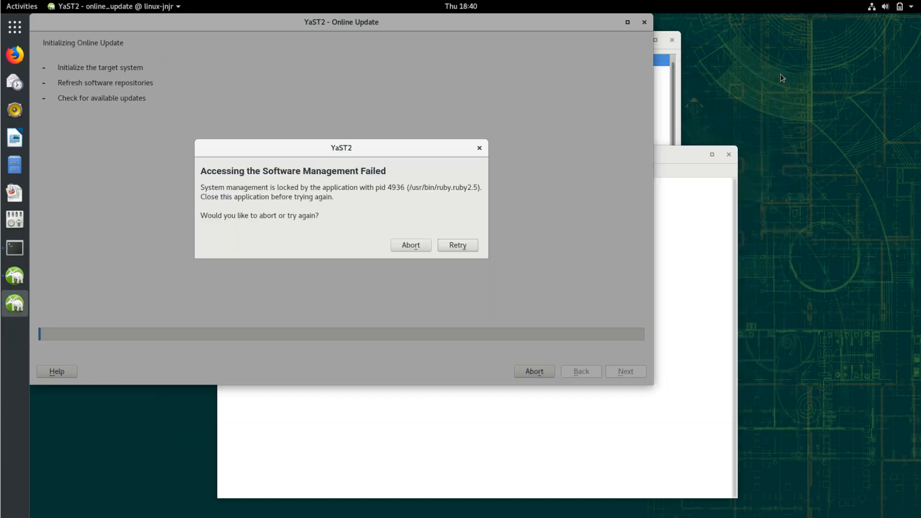
pyautogui.click(458, 246)
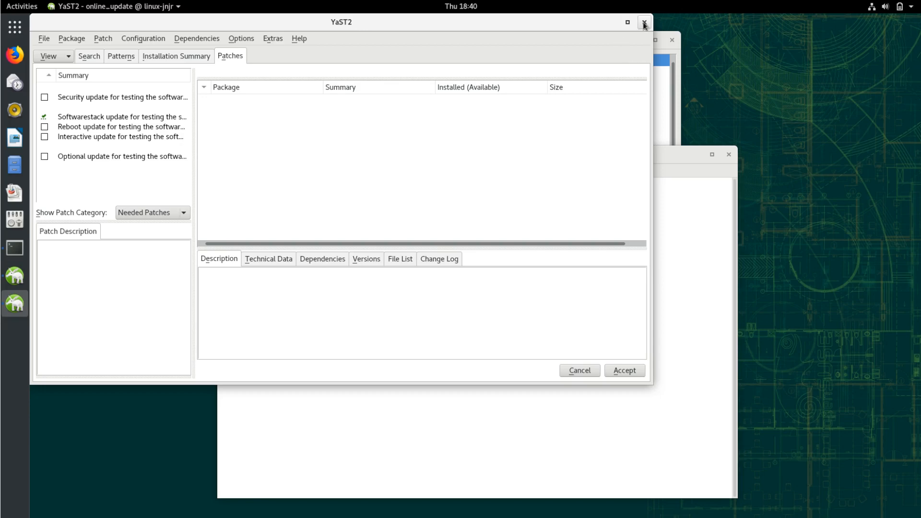
pyautogui.click(642, 23)
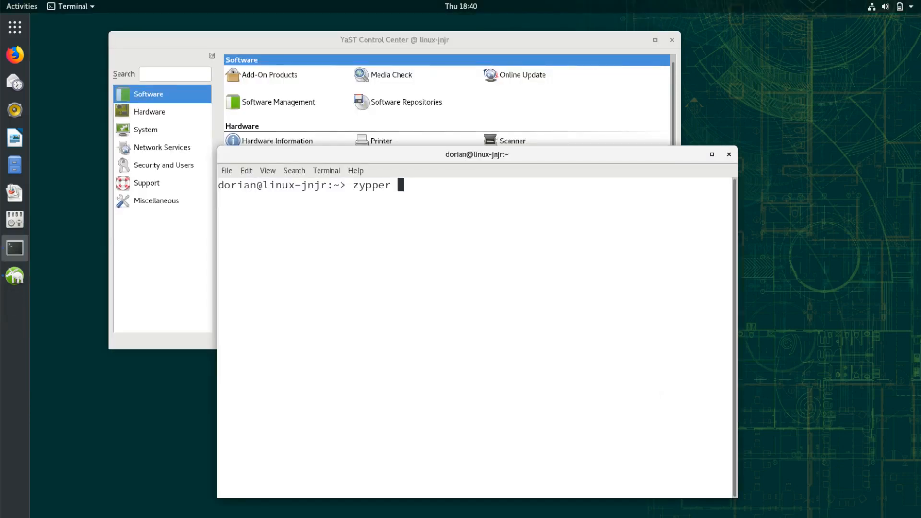
# Refresh the openSUSE repositories with sudo zypper refresh, entering the root password
pyautogui.write('refresh')
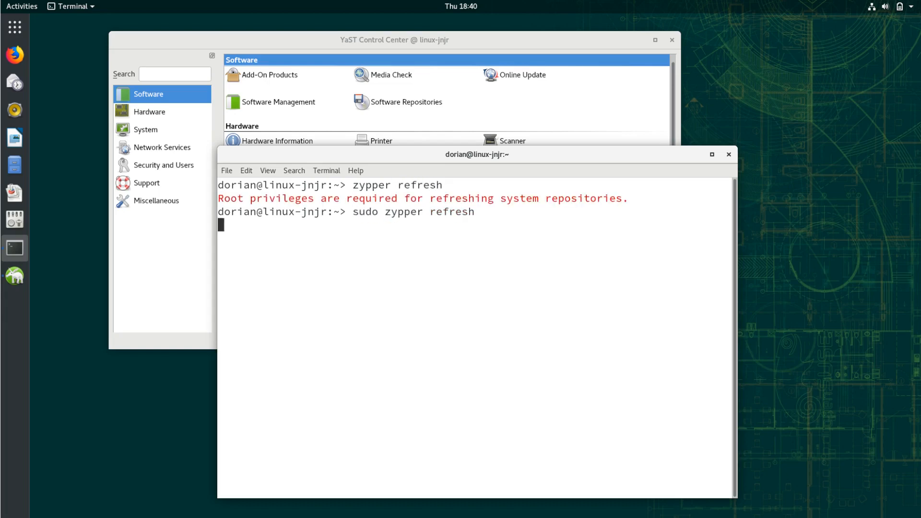
pyautogui.press('Return')
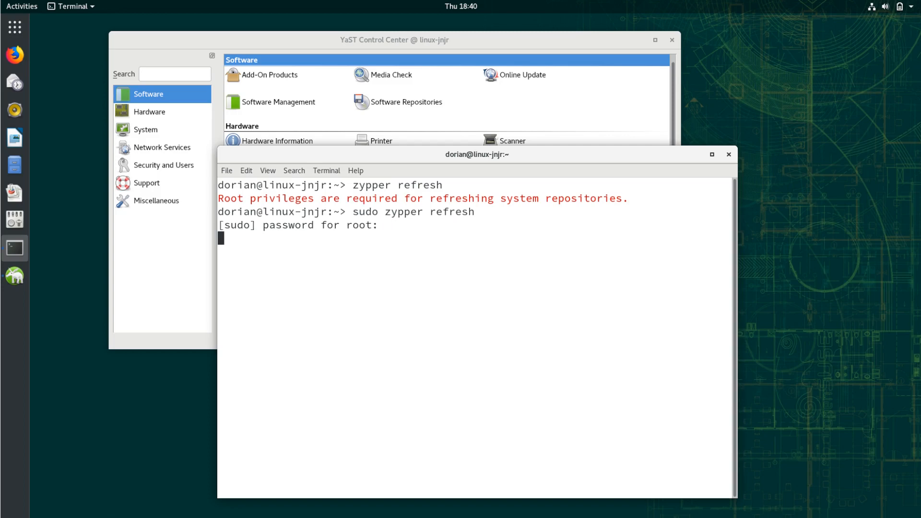
pyautogui.press('Return')
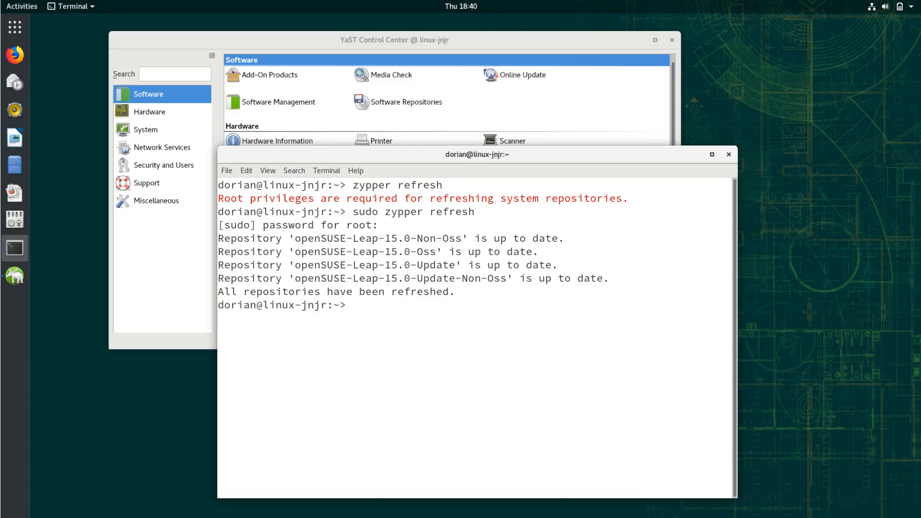
pyautogui.write('sudo zypper refre')
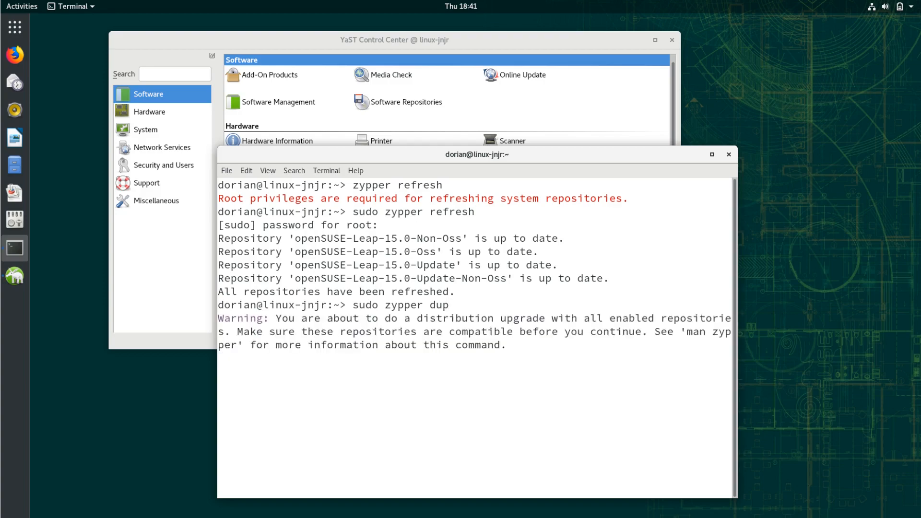
# Preview sudo zypper dup's 5 upgrades and 1 new package, answering n to decline
pyautogui.press('Return')
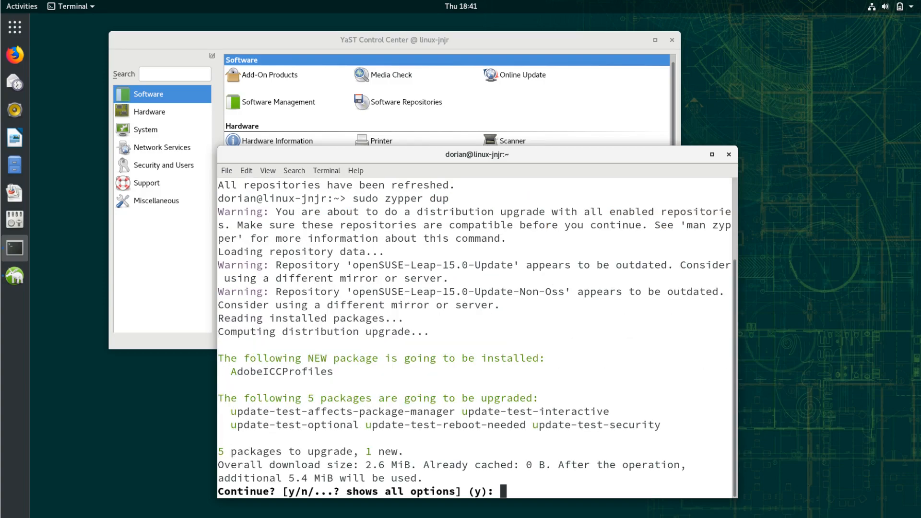
pyautogui.moveTo(422, 175)
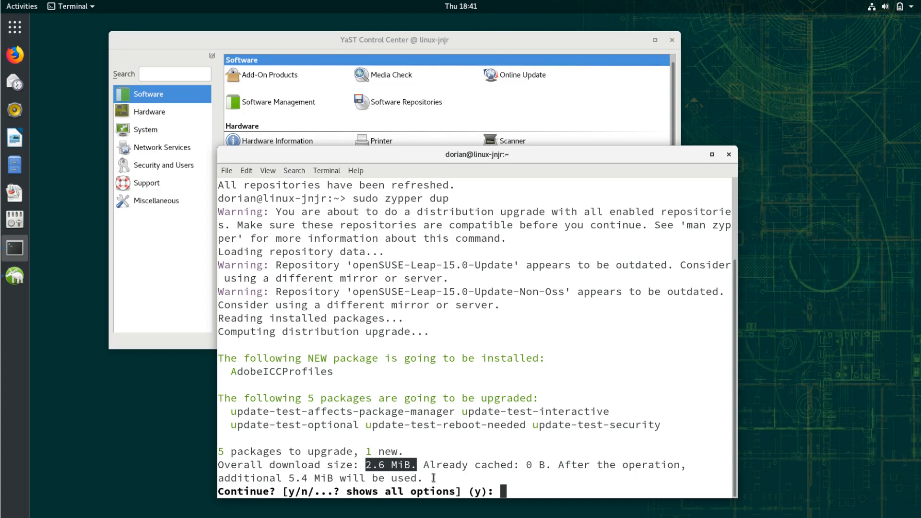
pyautogui.write('n')
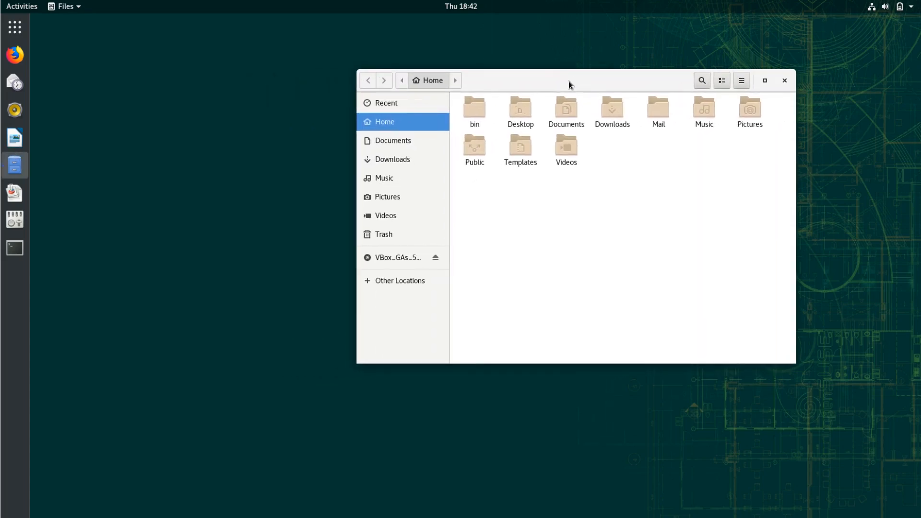
# Launch GNOME Tweaks to view the Appearance themes, then close it
pyautogui.click(15, 220)
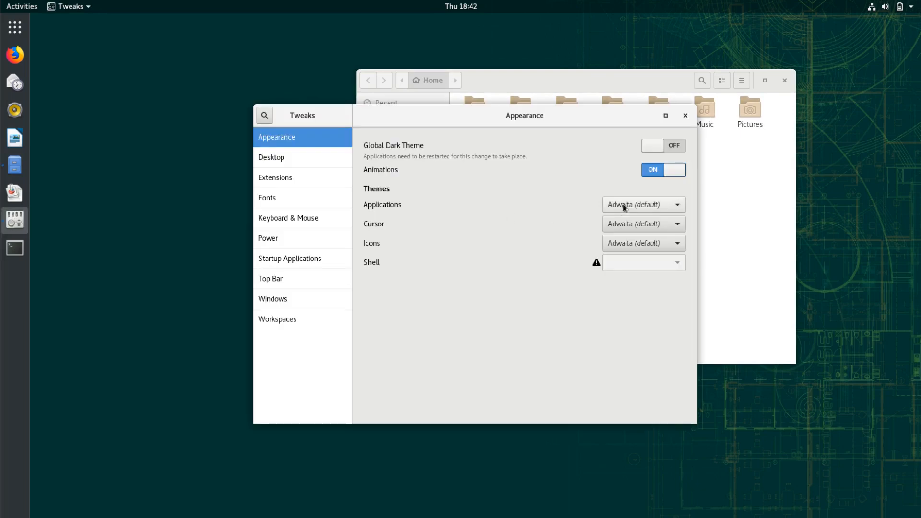
pyautogui.moveTo(622, 124)
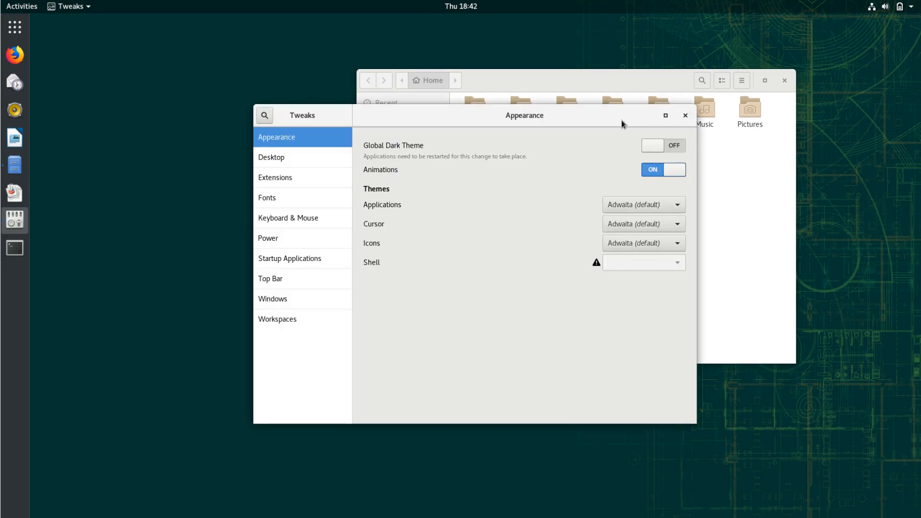
pyautogui.click(685, 115)
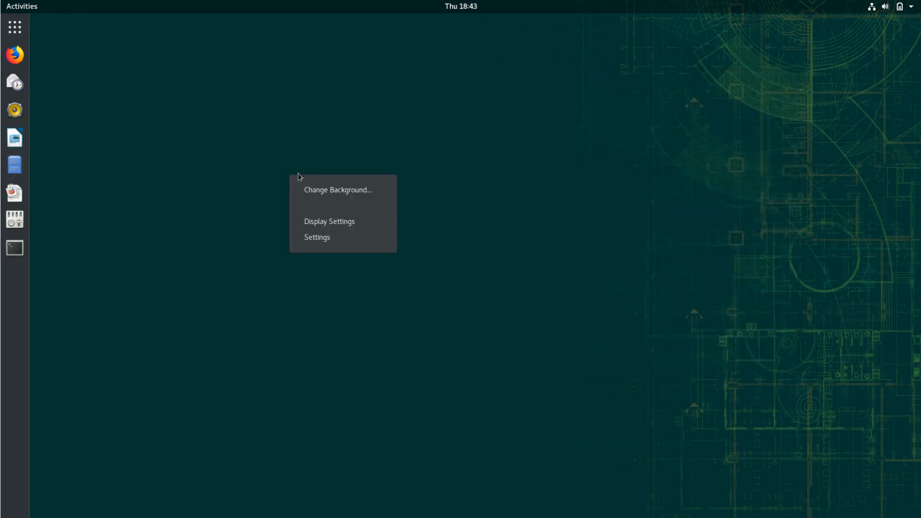
# Dismiss the desktop menu, view the frequent applications grid, and launch a new Terminal window
pyautogui.click(280, 145)
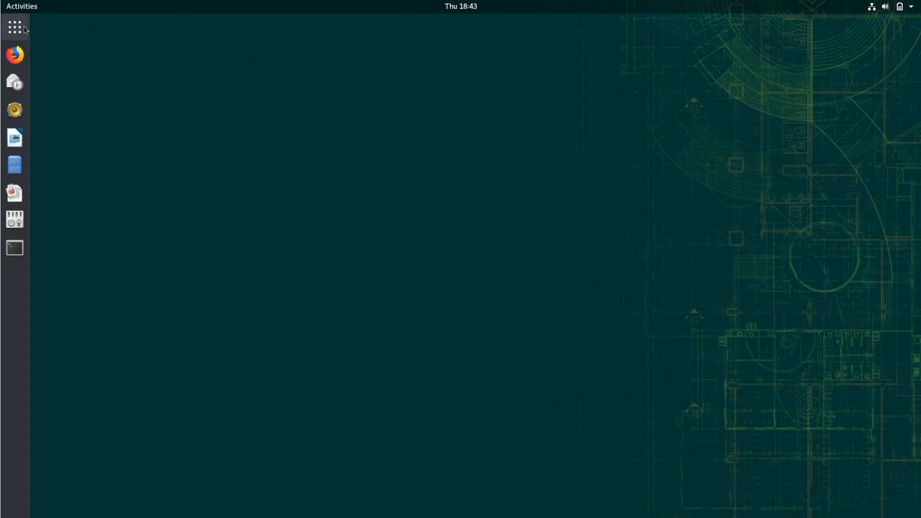
pyautogui.click(14, 29)
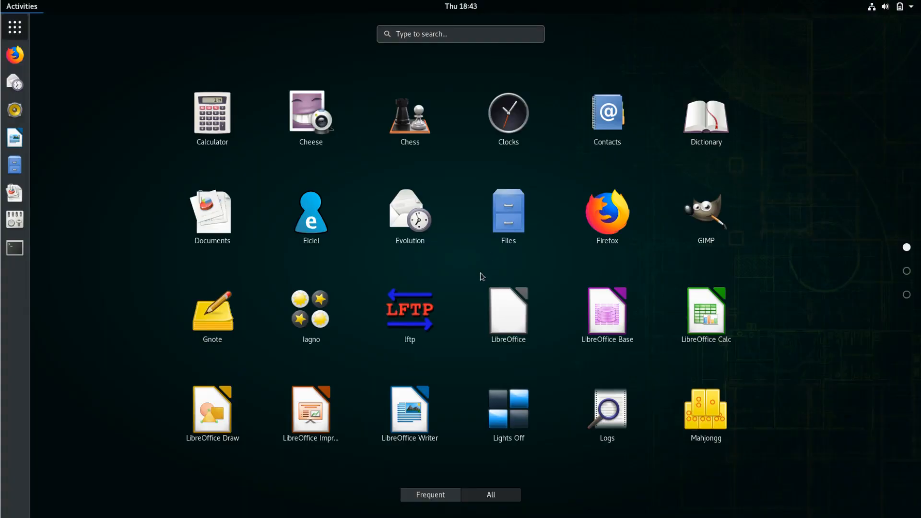
pyautogui.moveTo(470, 286)
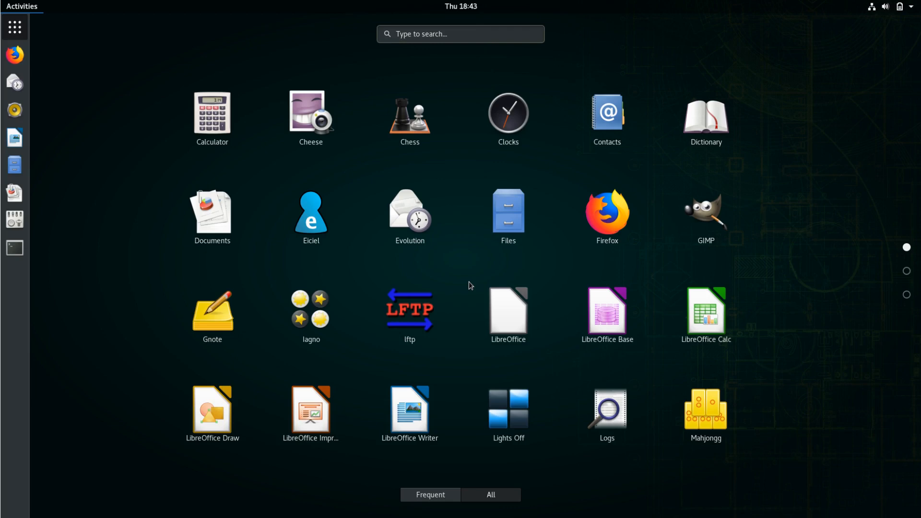
pyautogui.moveTo(880, 35)
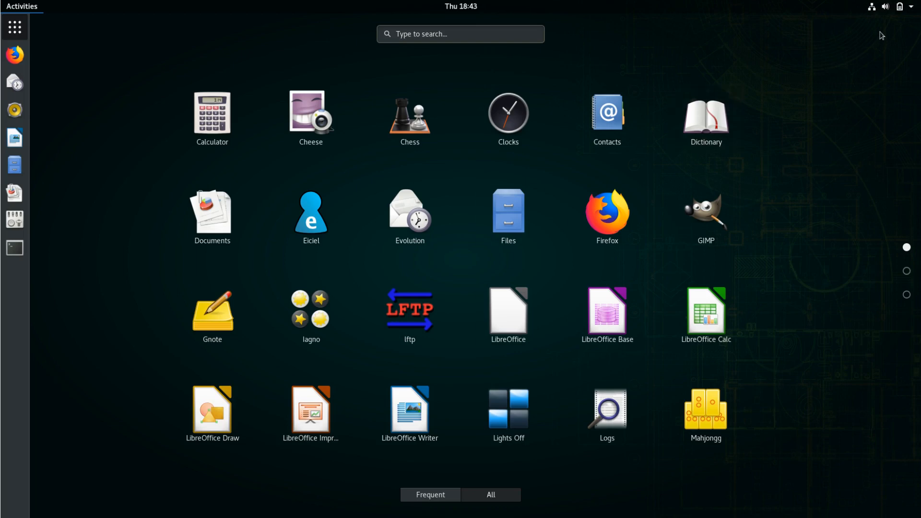
pyautogui.moveTo(426, 172)
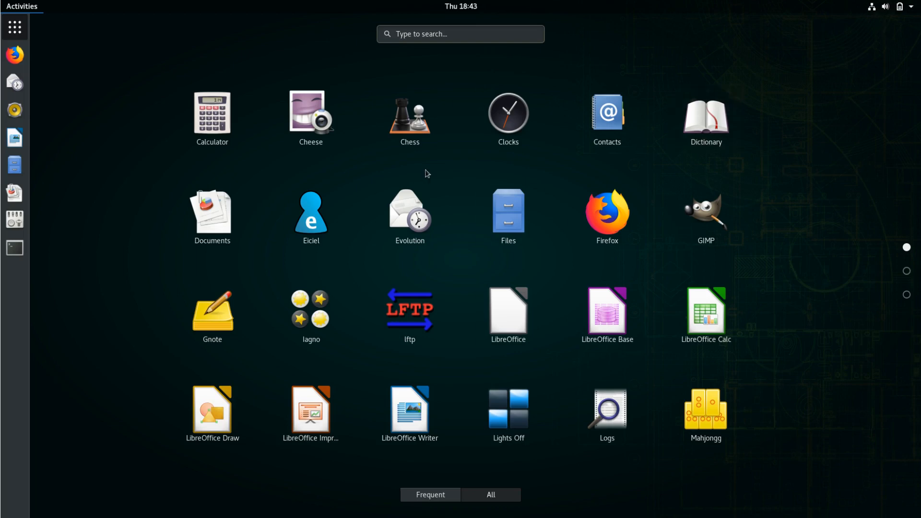
pyautogui.moveTo(12, 248)
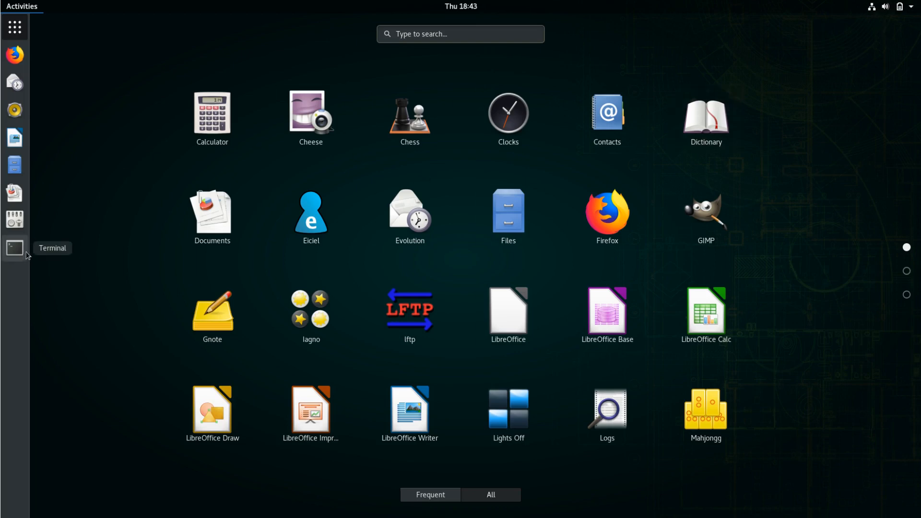
pyautogui.click(11, 246)
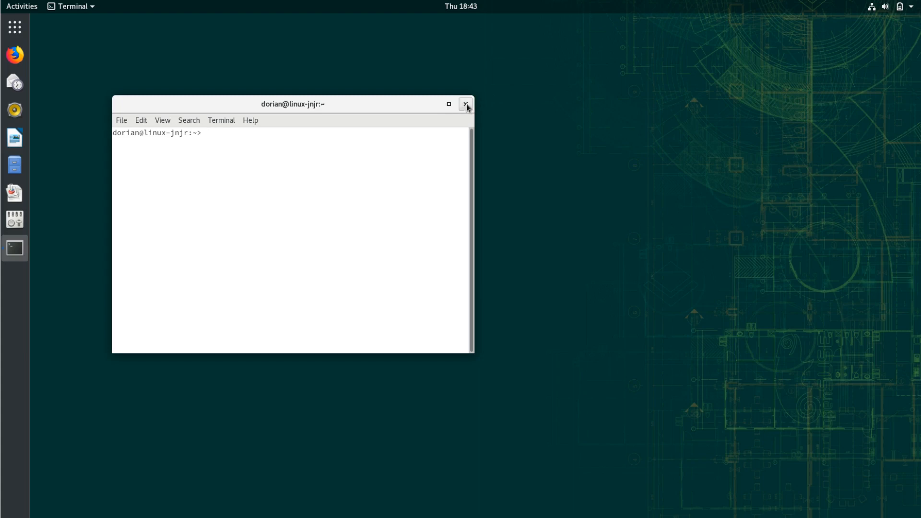
# Close the Terminal window, leaving the empty GNOME desktop
pyautogui.click(465, 104)
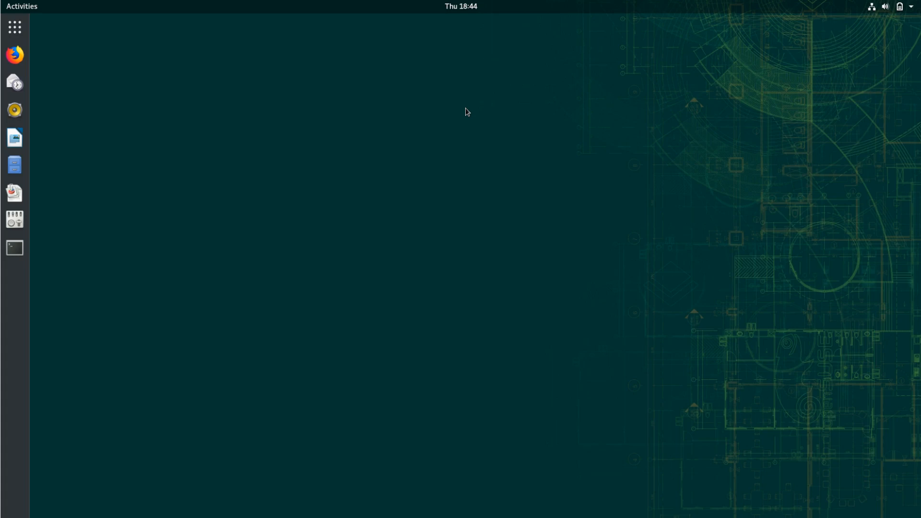
pyautogui.moveTo(884, 26)
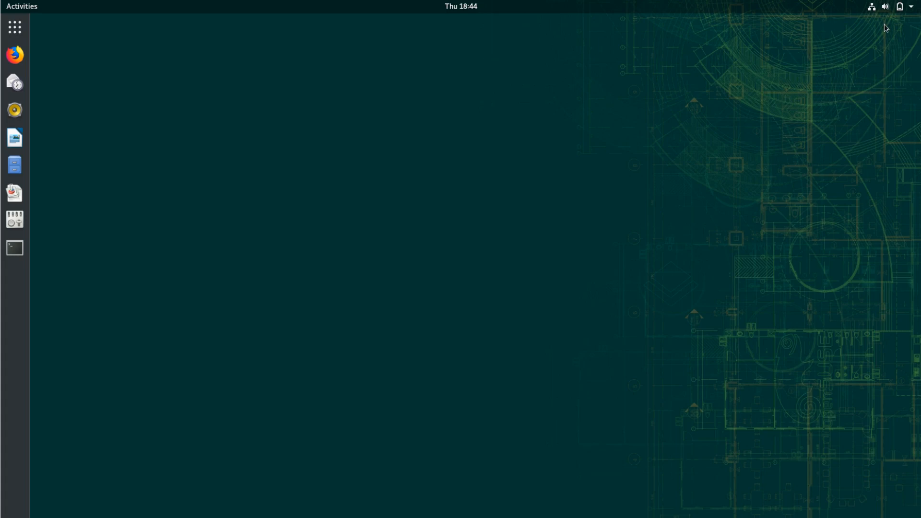